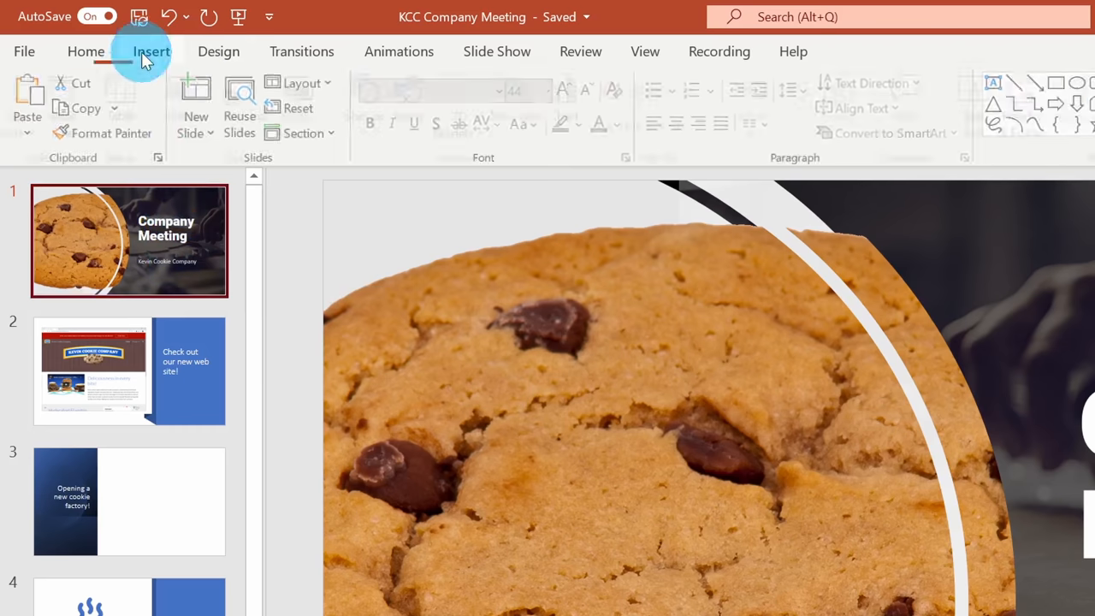
- Show the Insert ribbon where the Get Add-ins and My Add-ins options live
click(153, 51)
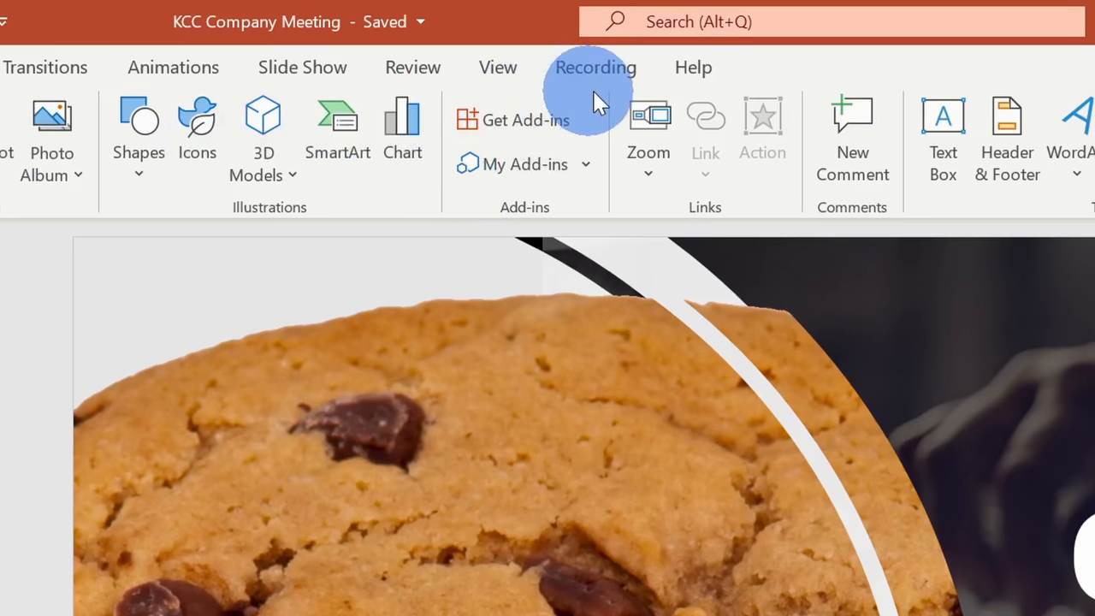
mouse_move(524, 129)
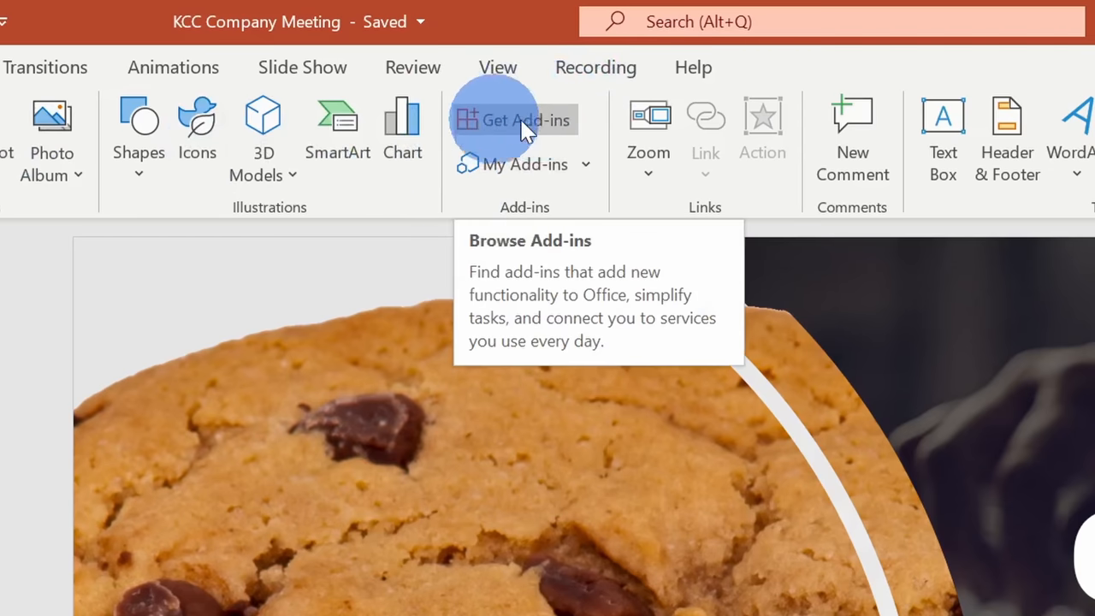
mouse_move(486, 133)
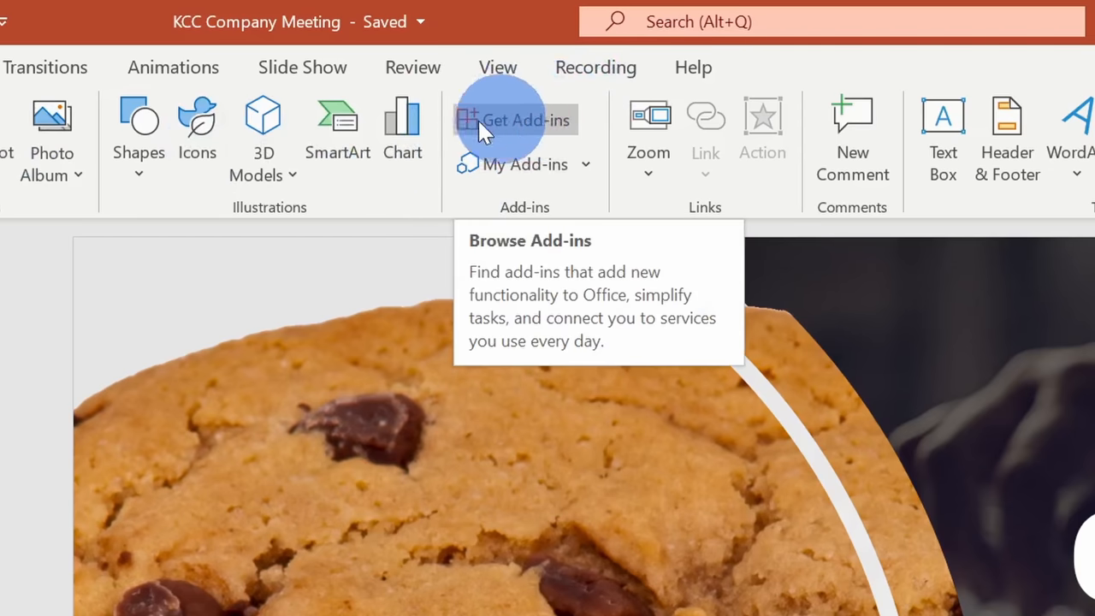
mouse_move(520, 134)
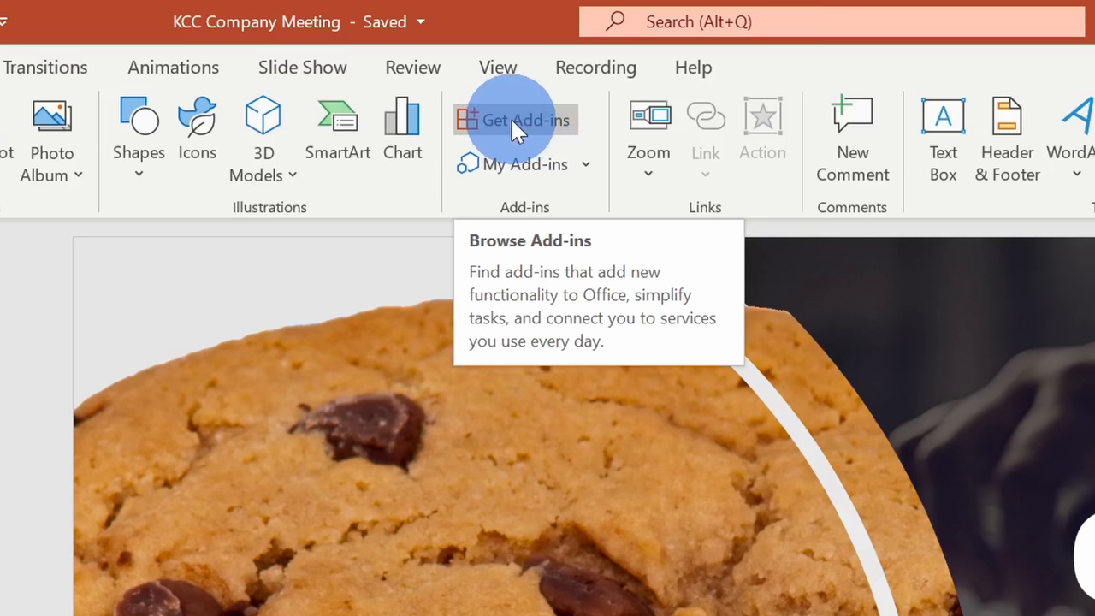
mouse_move(504, 174)
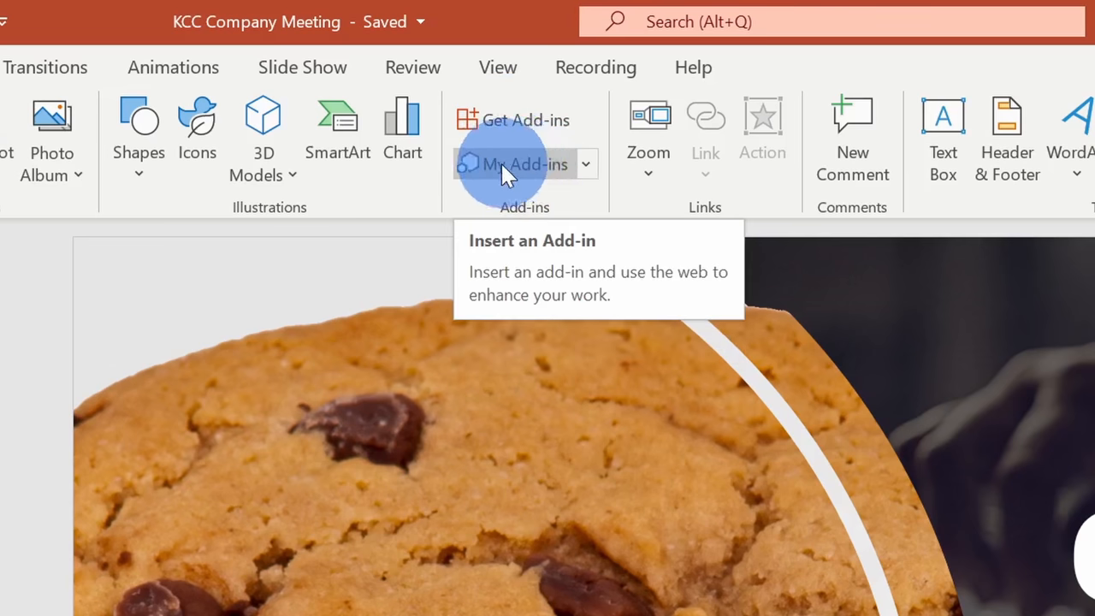
mouse_move(544, 141)
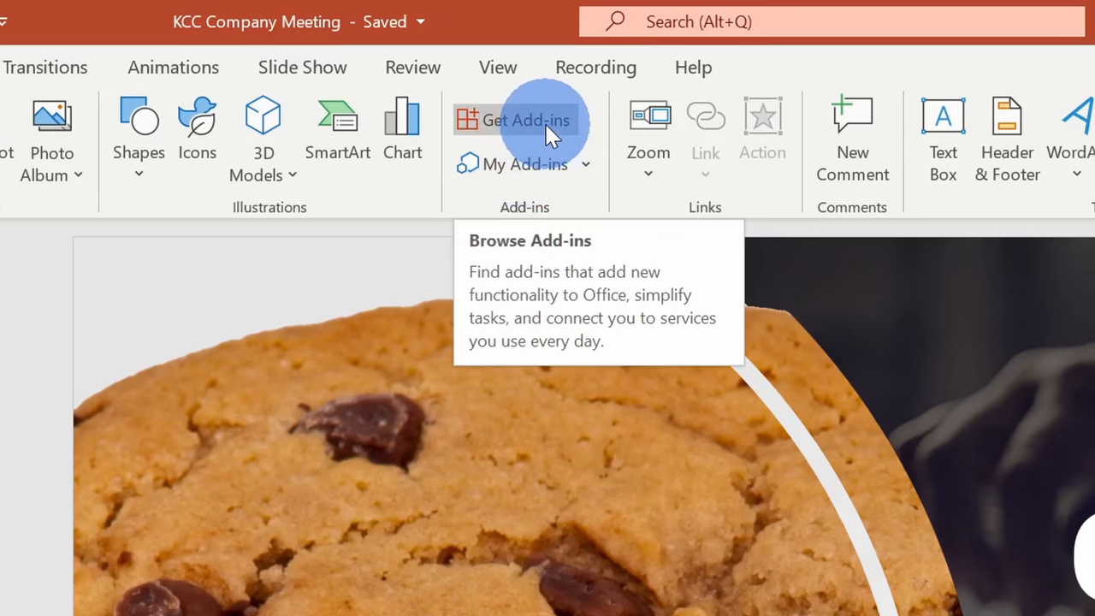
- Browse the Office Add-ins store's Suggested for you list down to ToDo List Pro
click(525, 120)
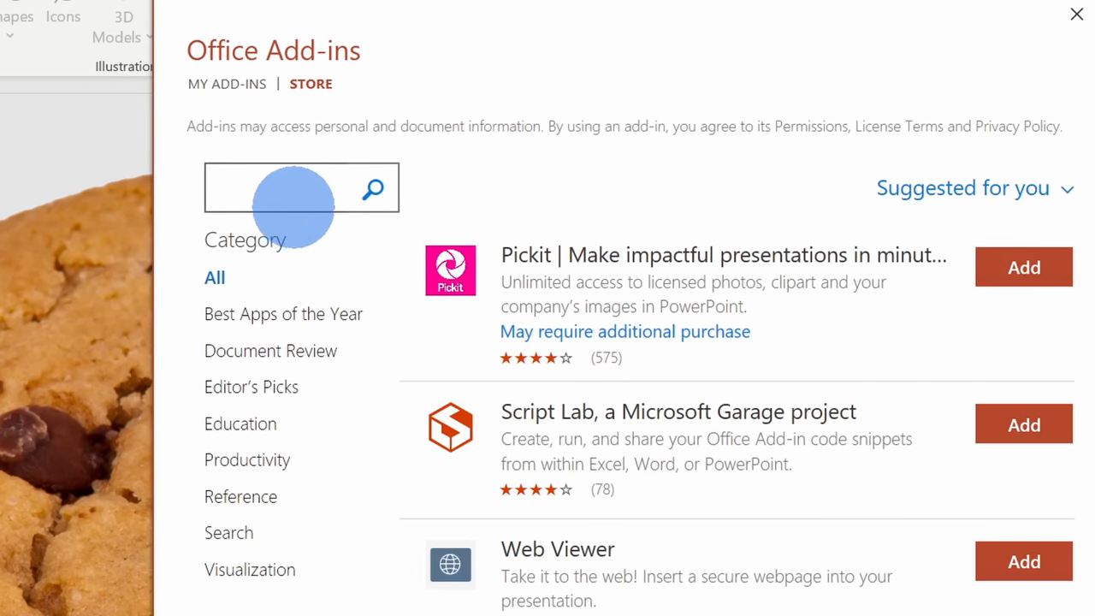
click(291, 187)
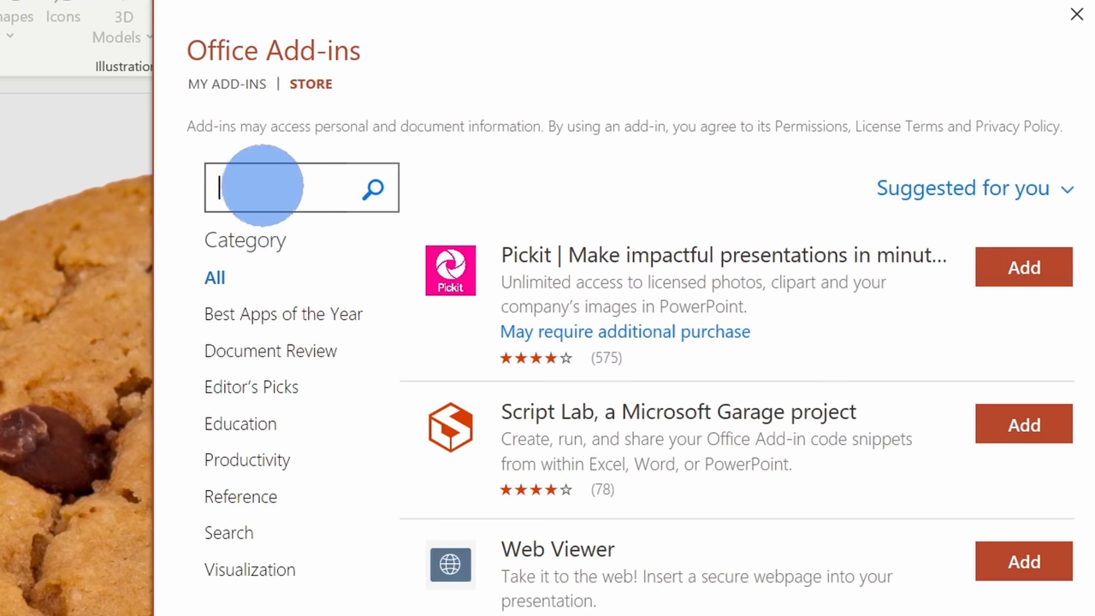
mouse_move(1023, 266)
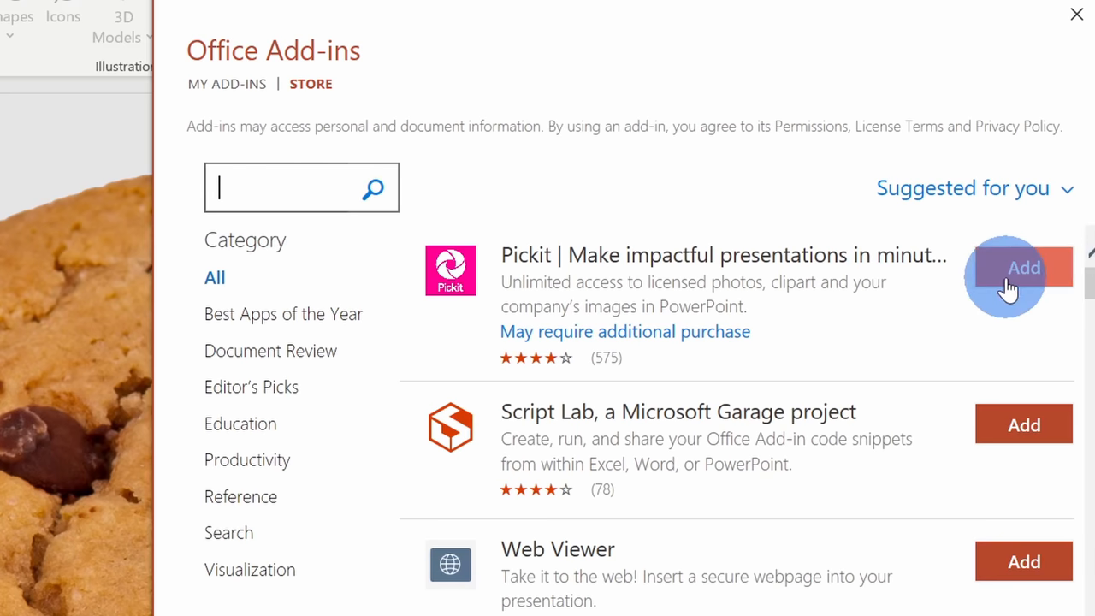
scroll(down, 3)
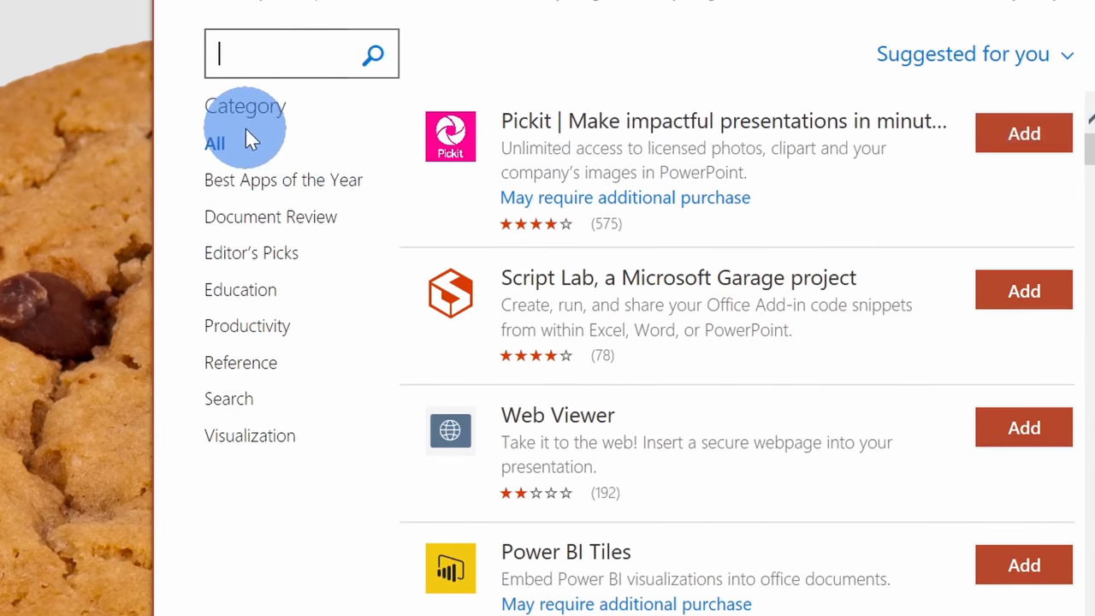
mouse_move(236, 462)
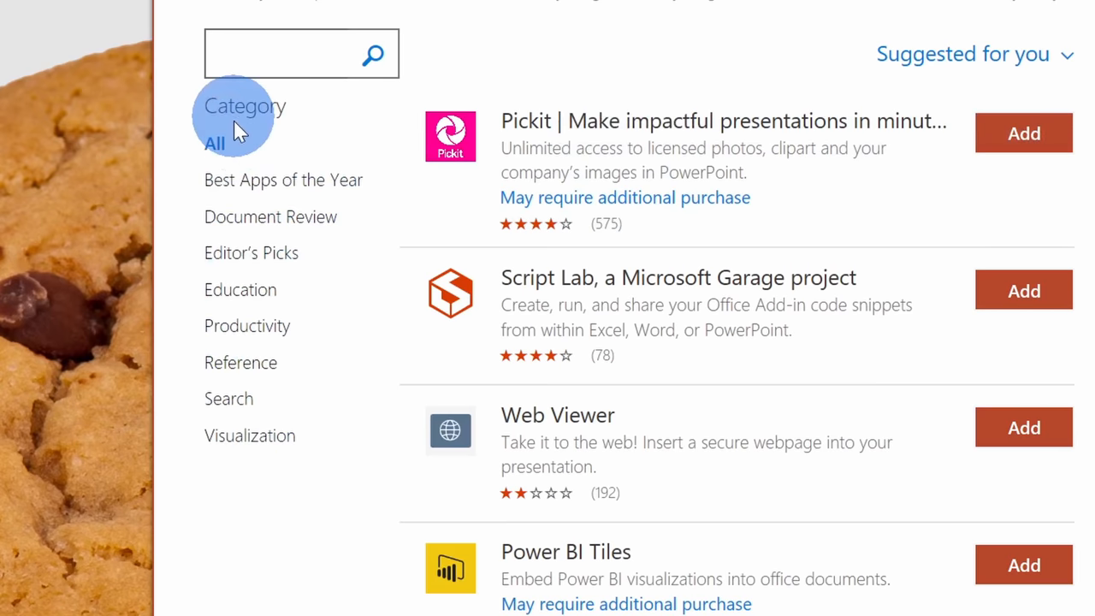
scroll(down, 3)
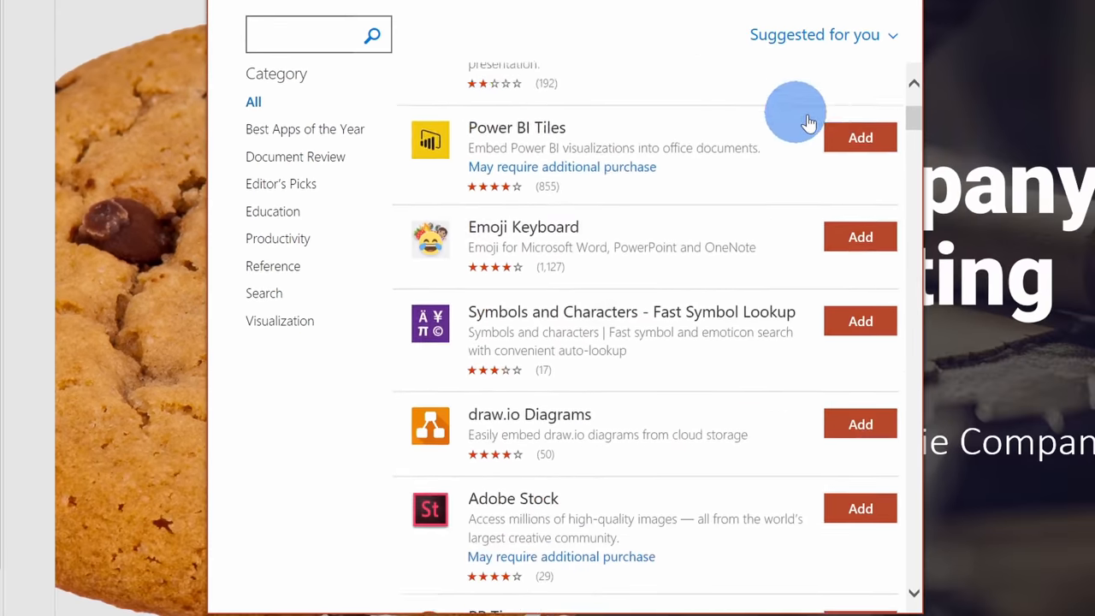
scroll(down, 3)
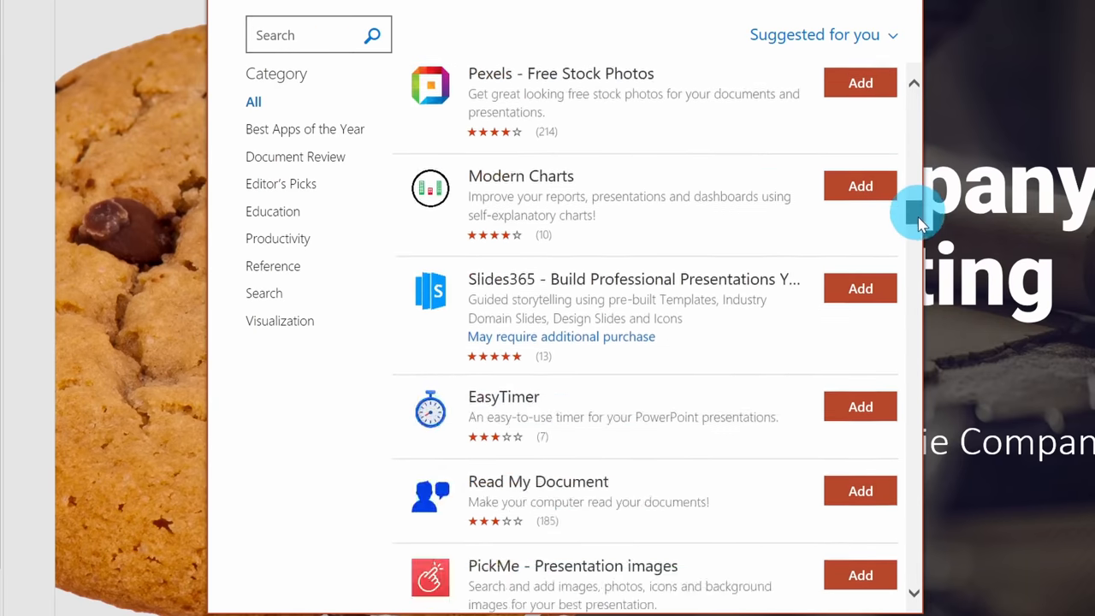
scroll(down, 3)
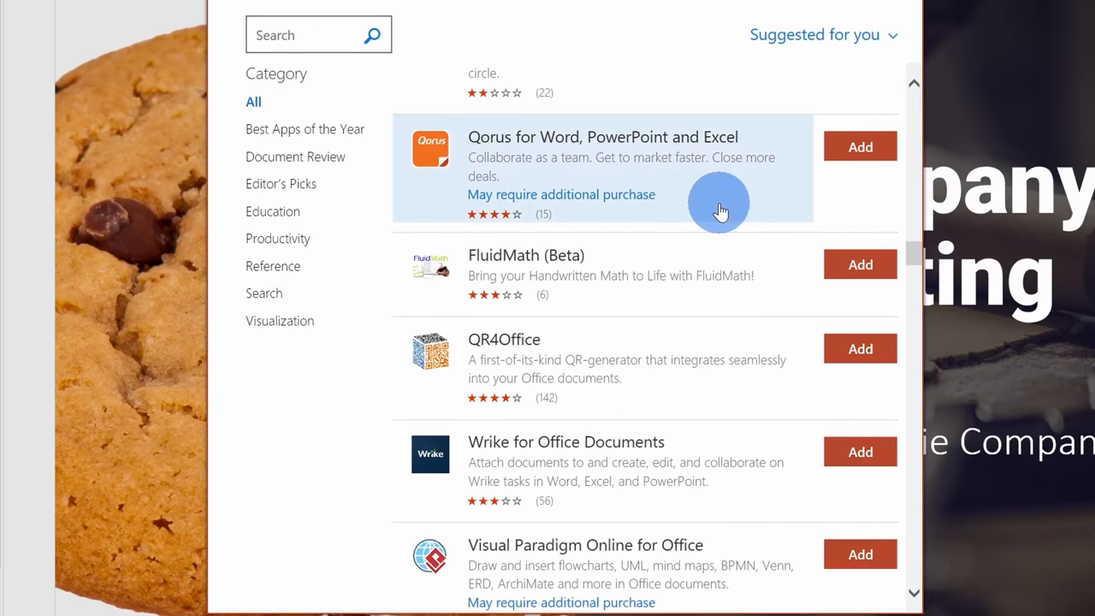
scroll(down, 3)
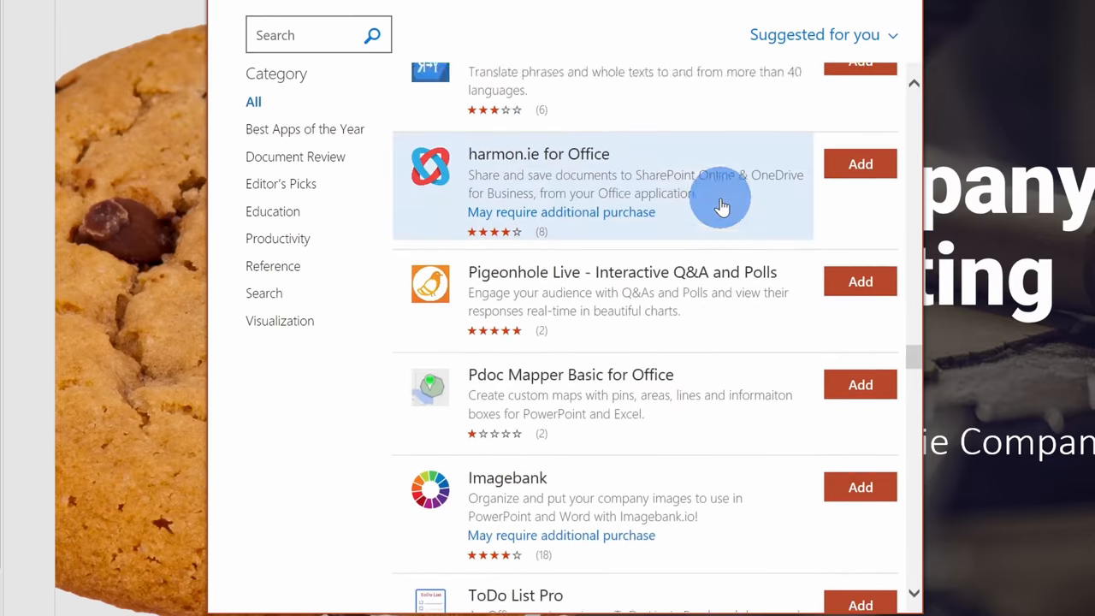
scroll(down, 3)
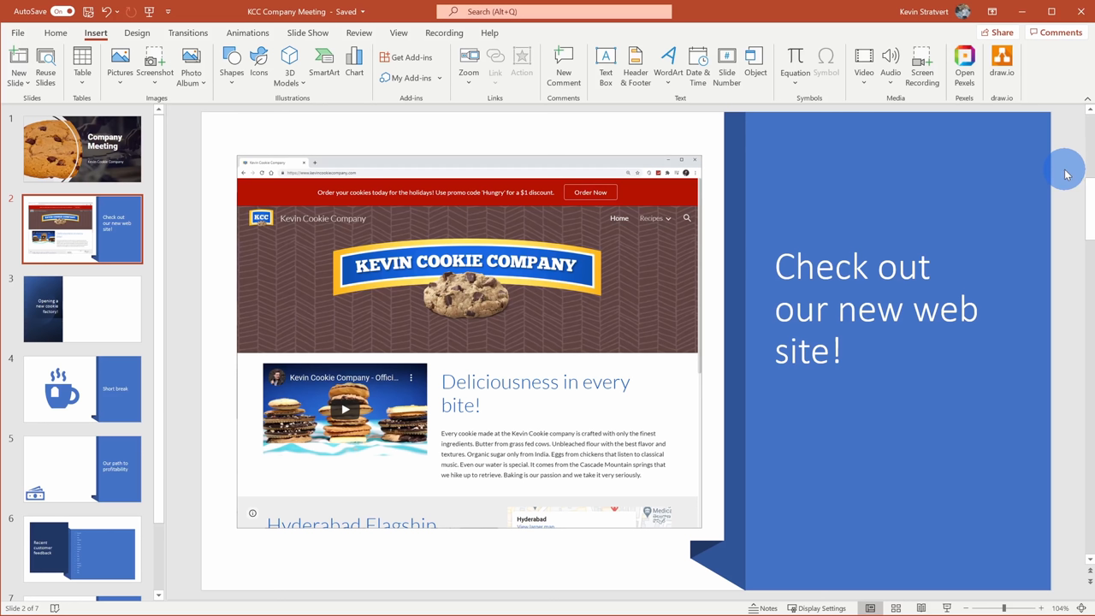
mouse_move(865, 223)
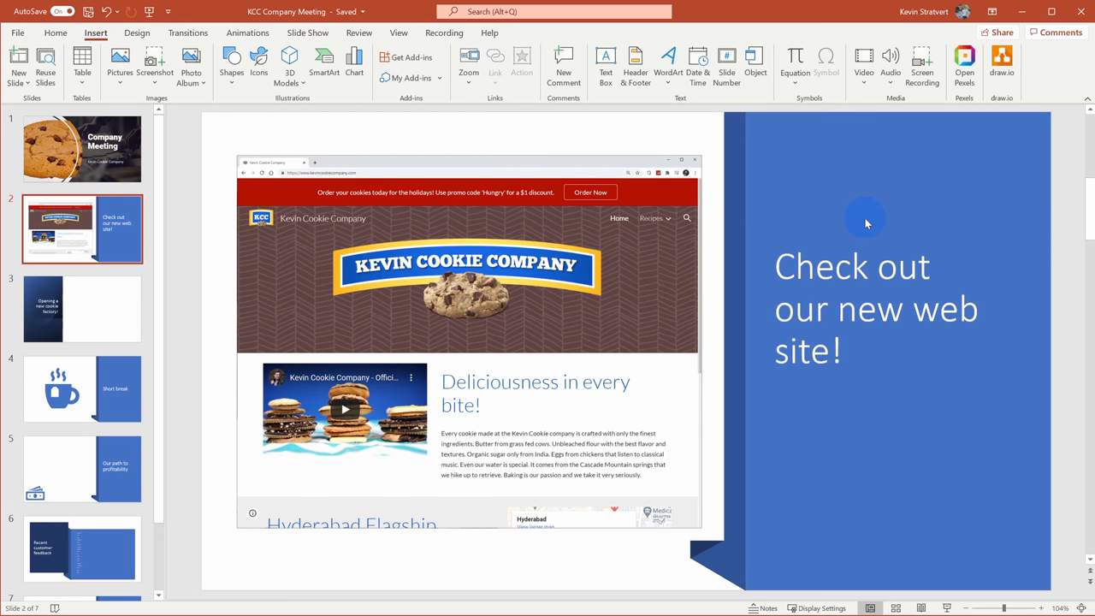
mouse_move(380, 195)
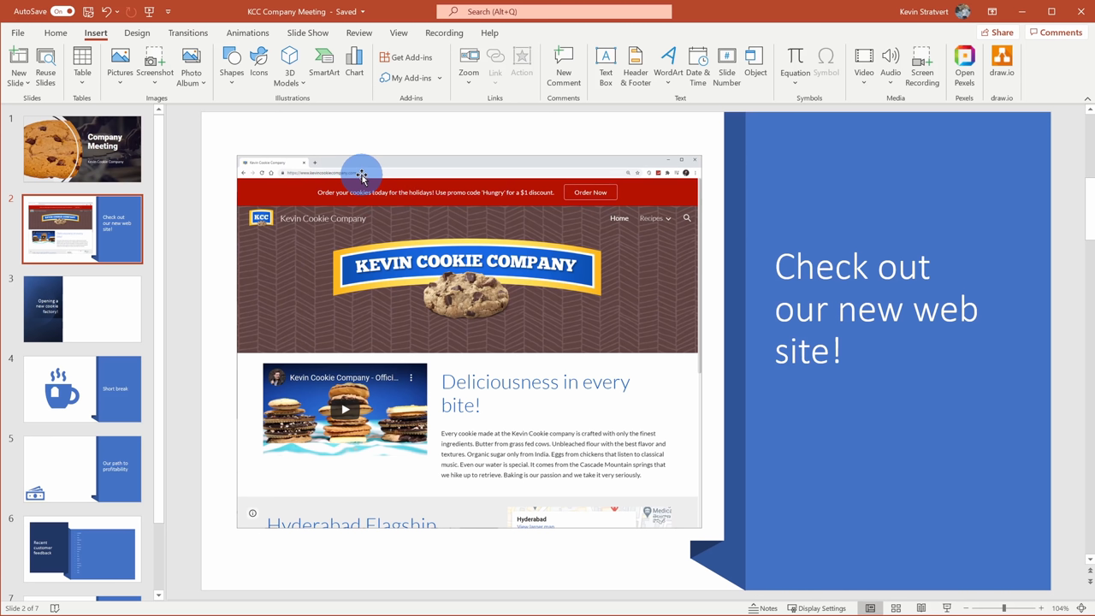
mouse_move(380, 164)
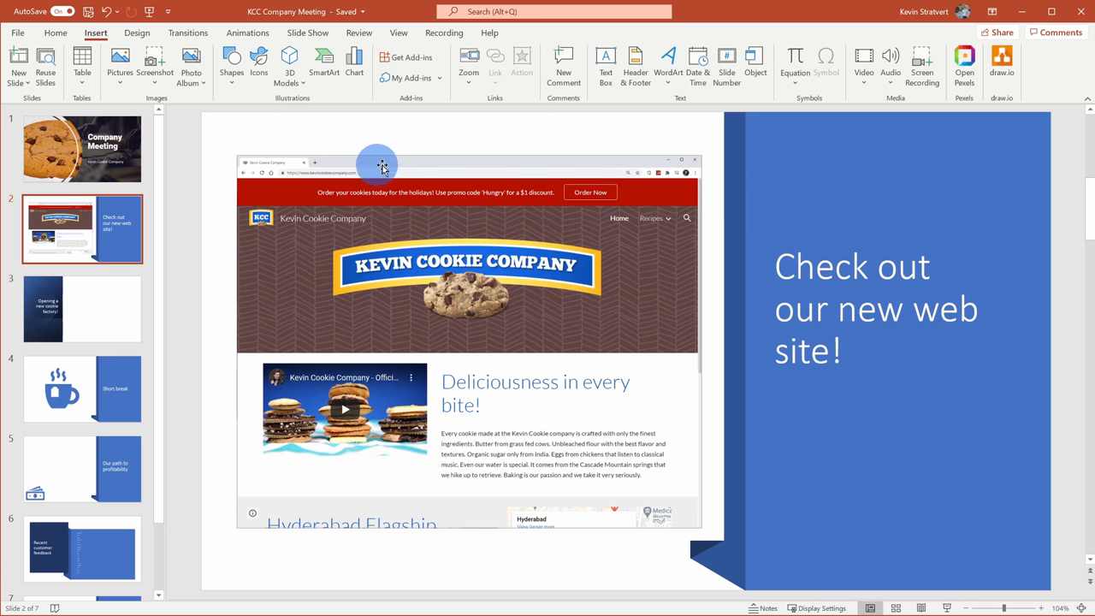
mouse_move(266, 496)
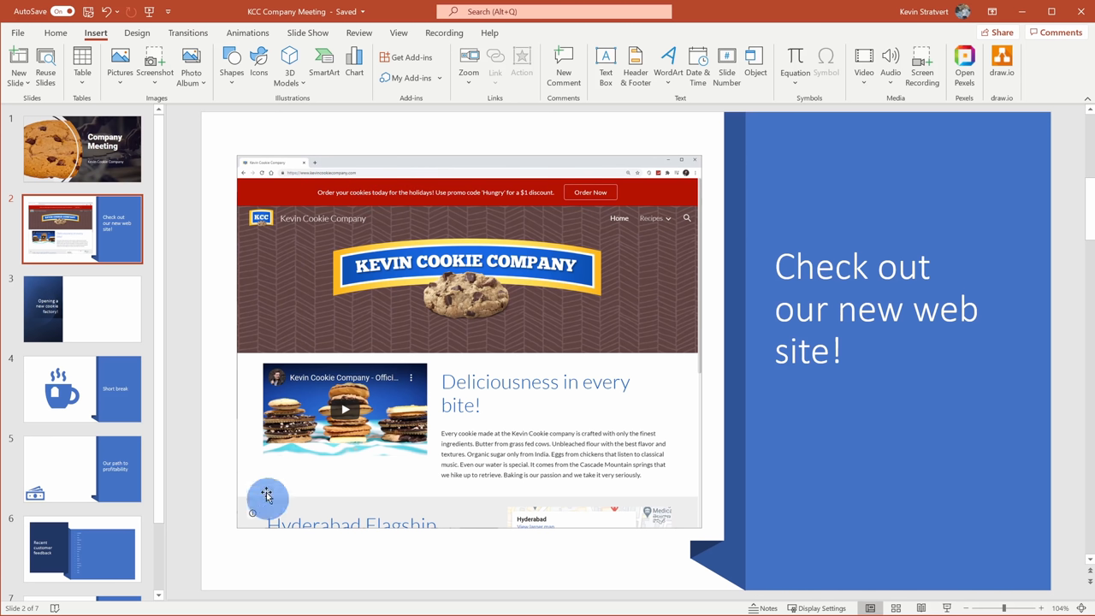
mouse_move(645, 267)
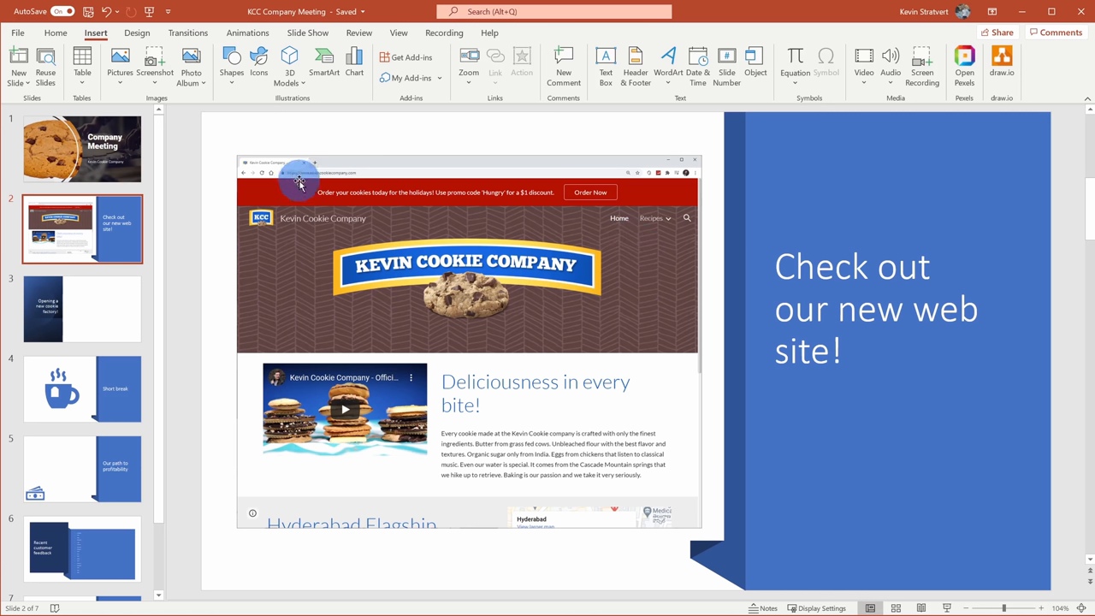
mouse_move(374, 180)
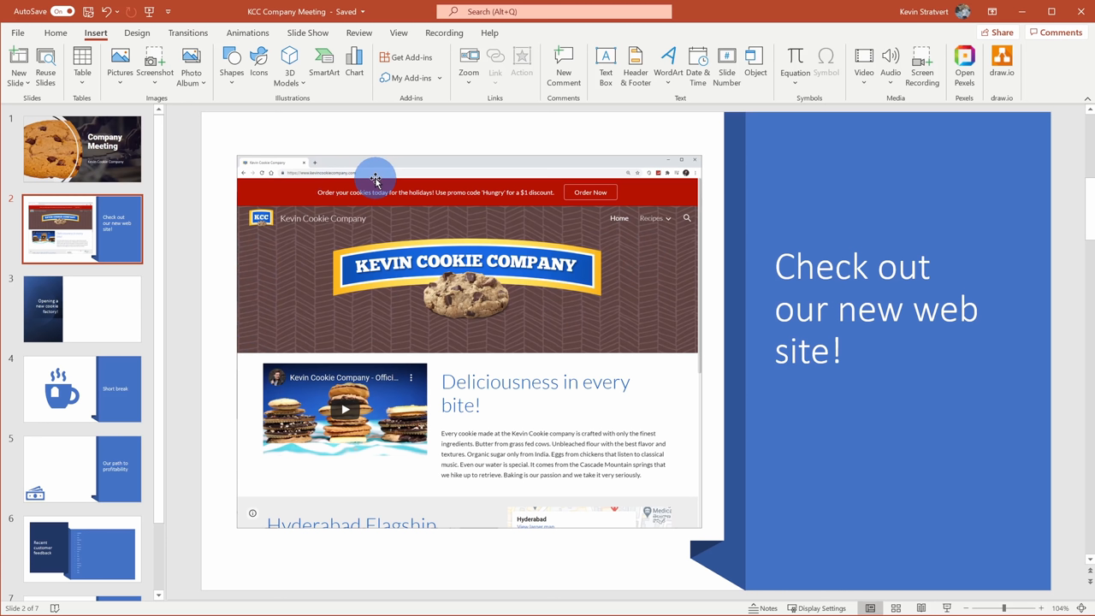
mouse_move(442, 181)
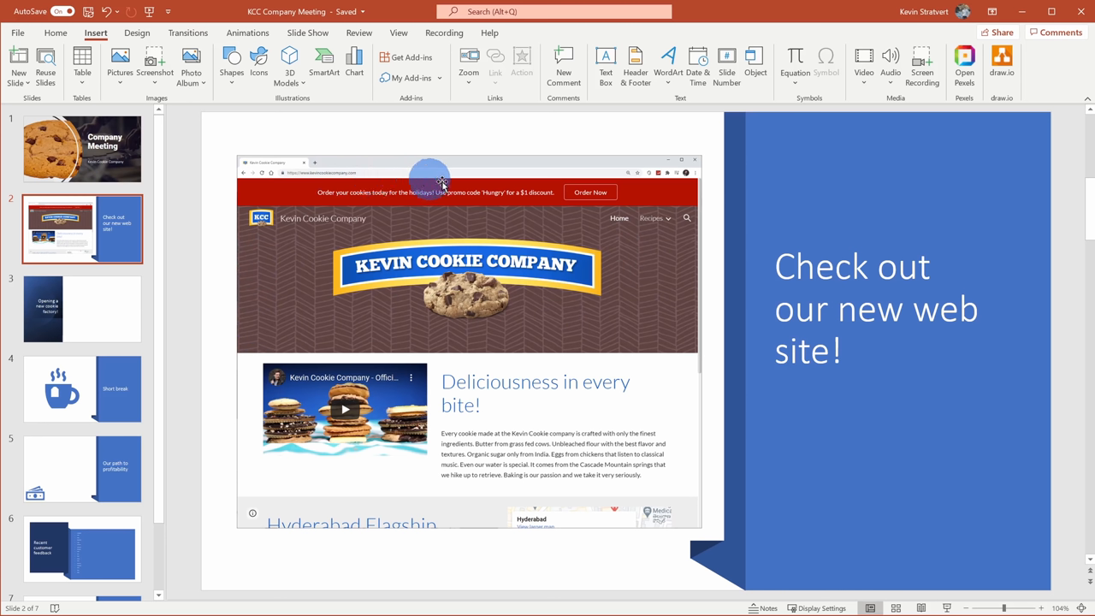
mouse_move(914, 536)
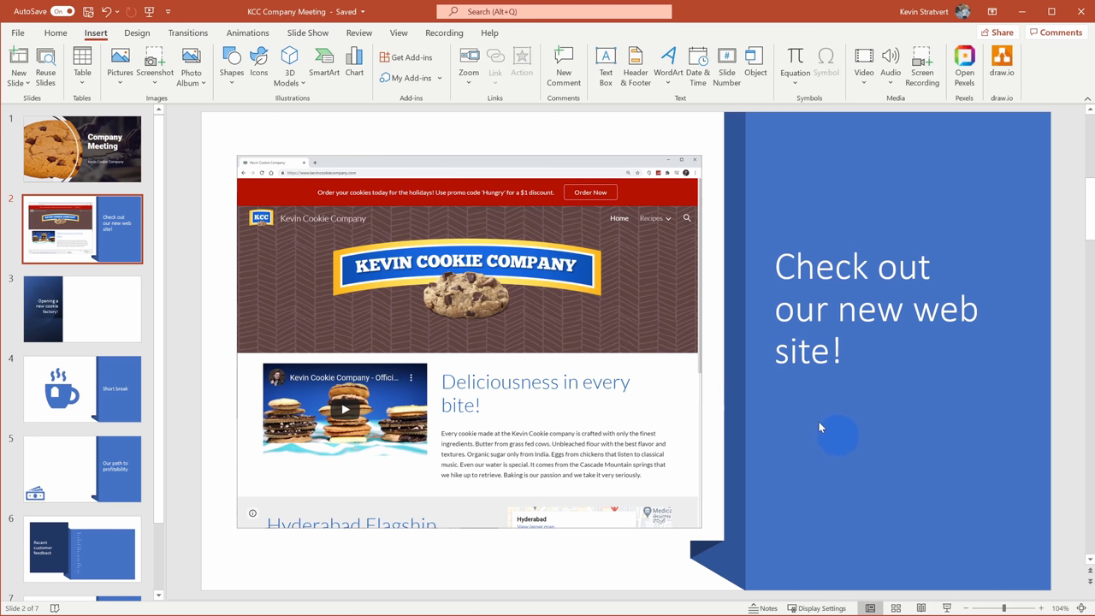
mouse_move(429, 134)
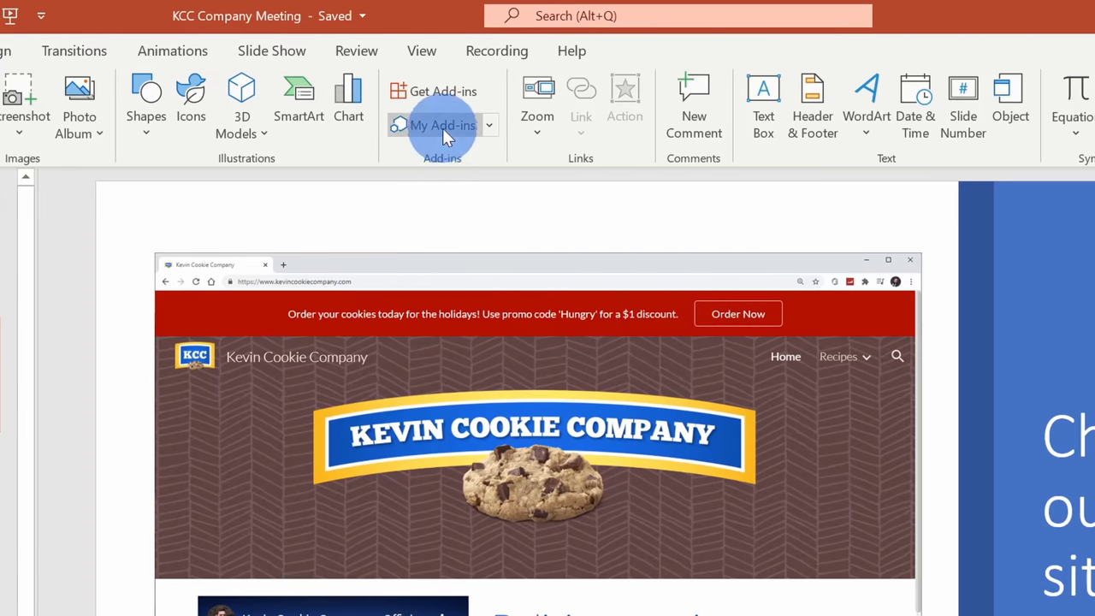
- Add the QR4Office add-in from My Add-ins so its task pane appears beside slide 2
click(442, 125)
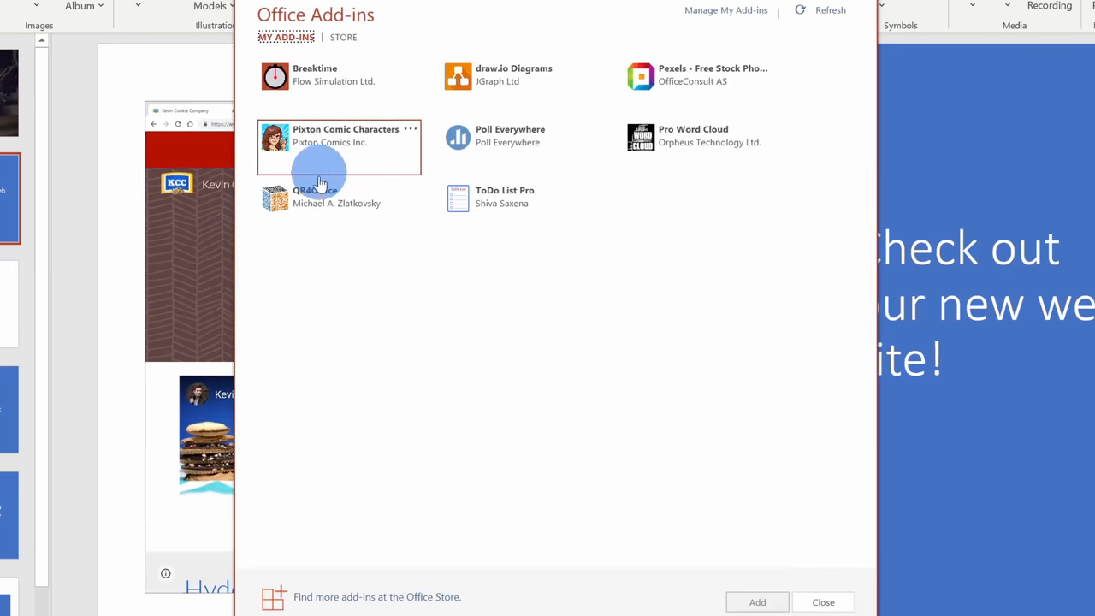
click(338, 205)
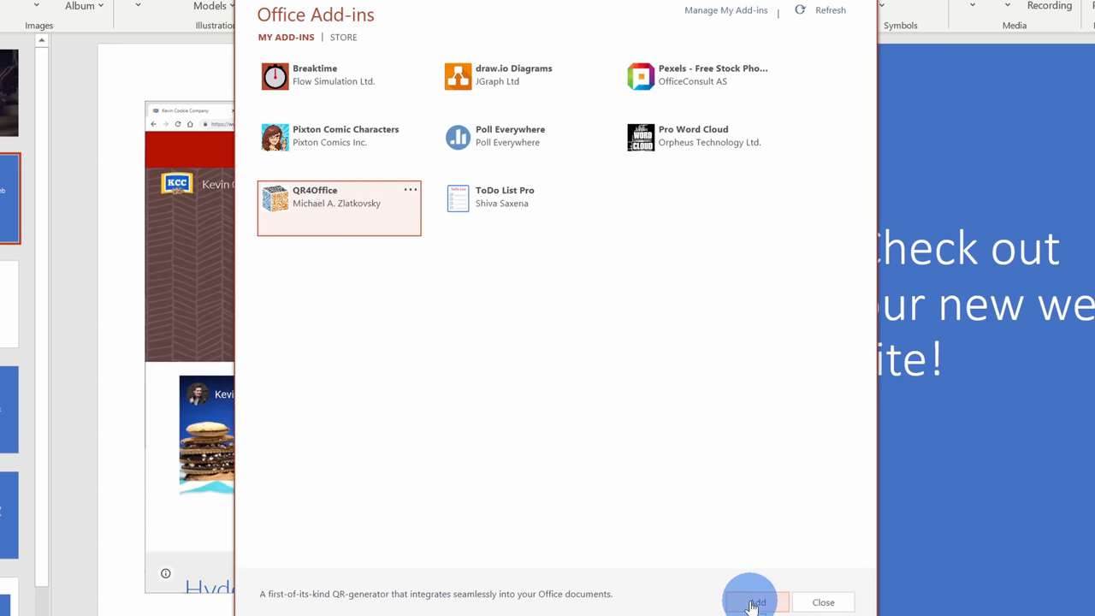
click(755, 602)
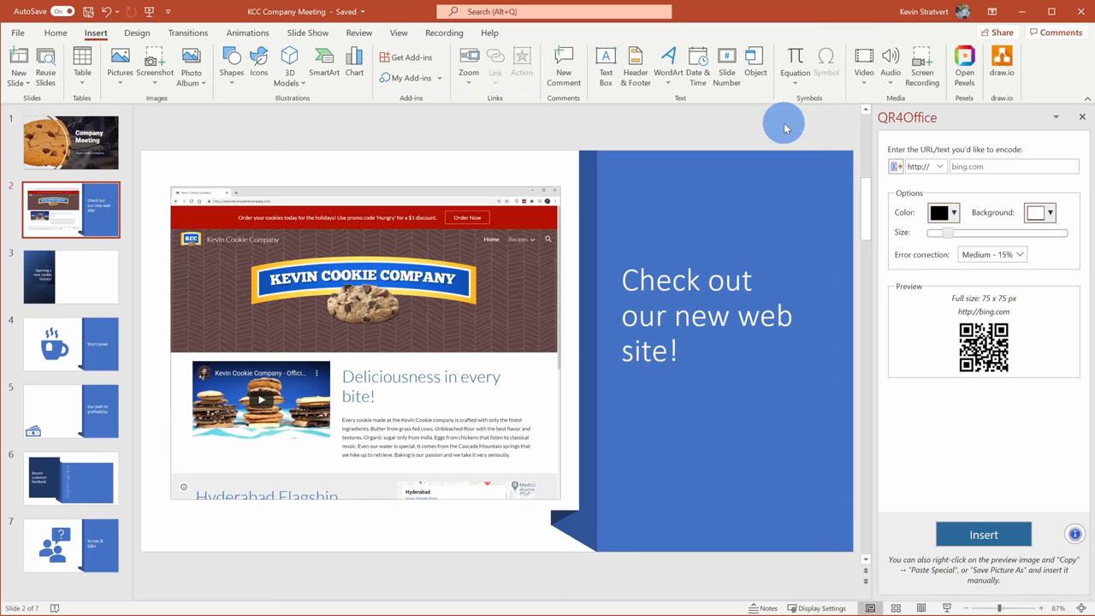
mouse_move(847, 127)
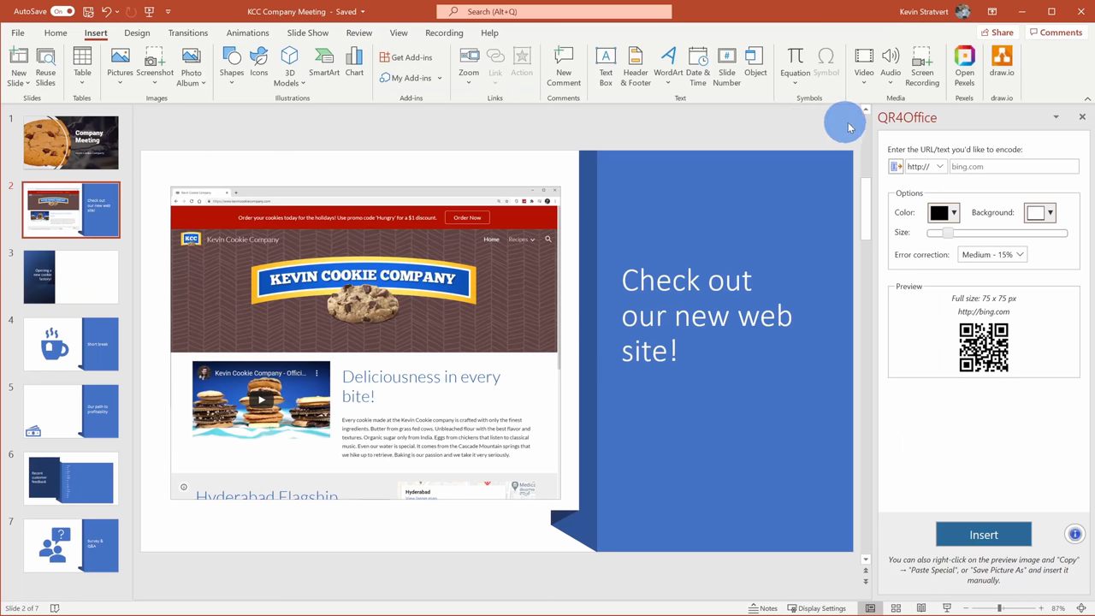
mouse_move(871, 116)
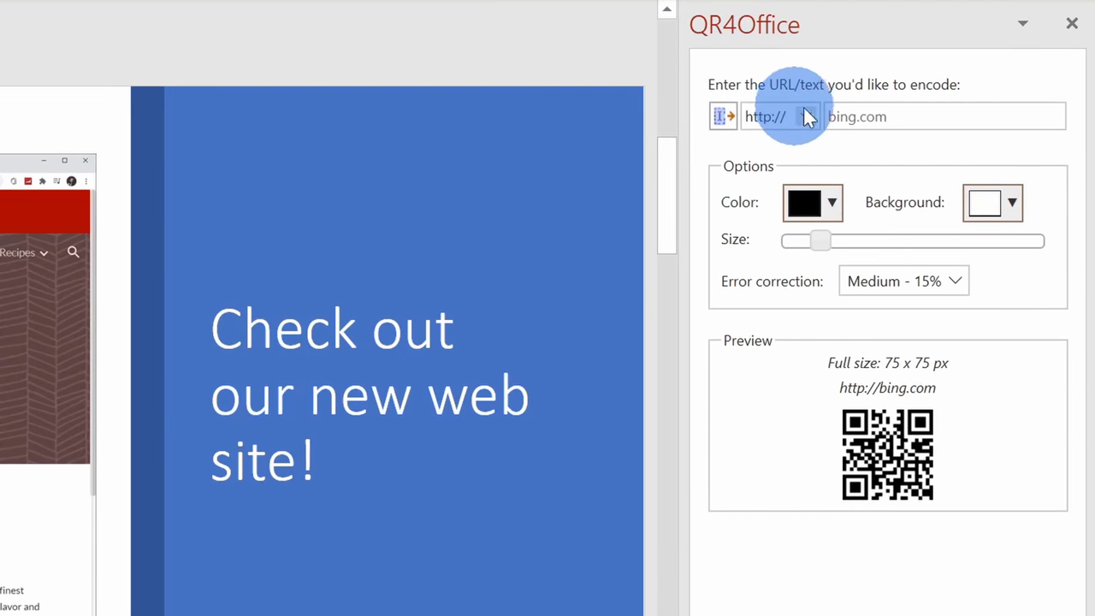
text(Kevincookiecompany.com)
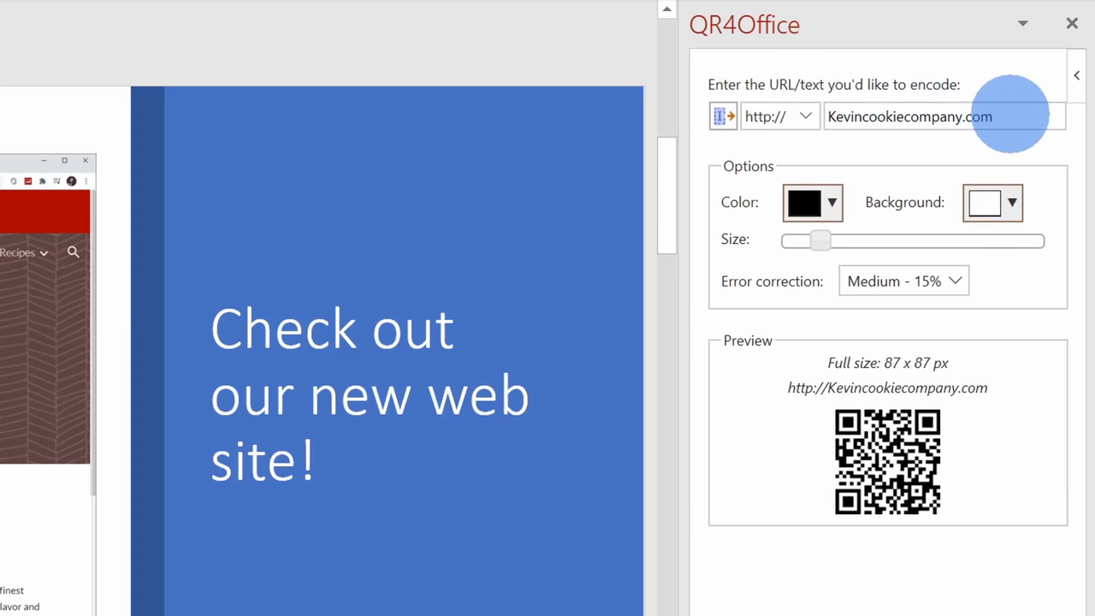
mouse_move(814, 126)
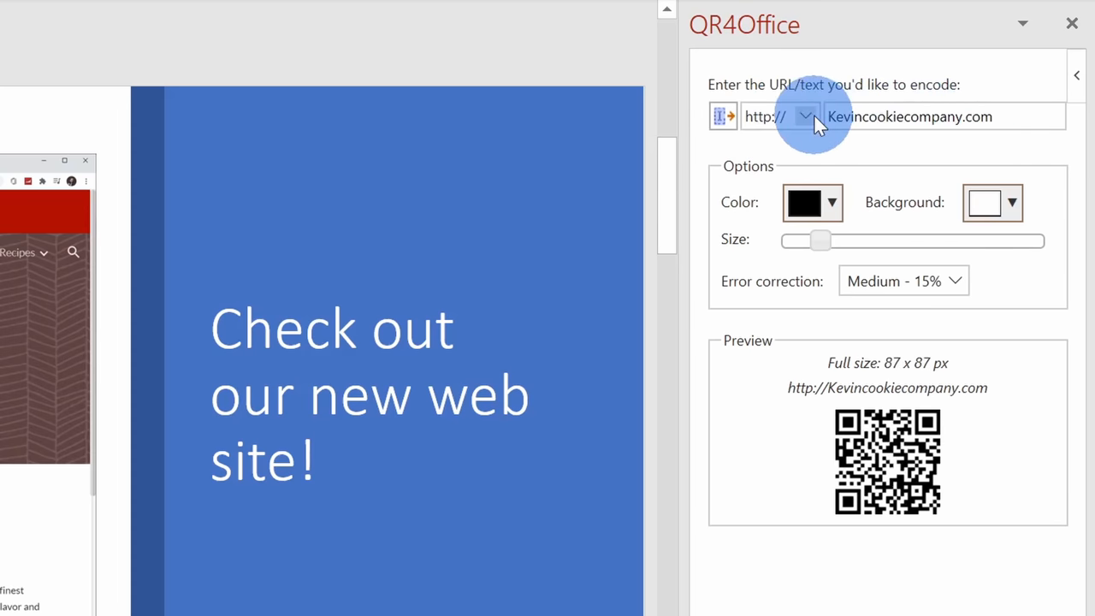
click(806, 117)
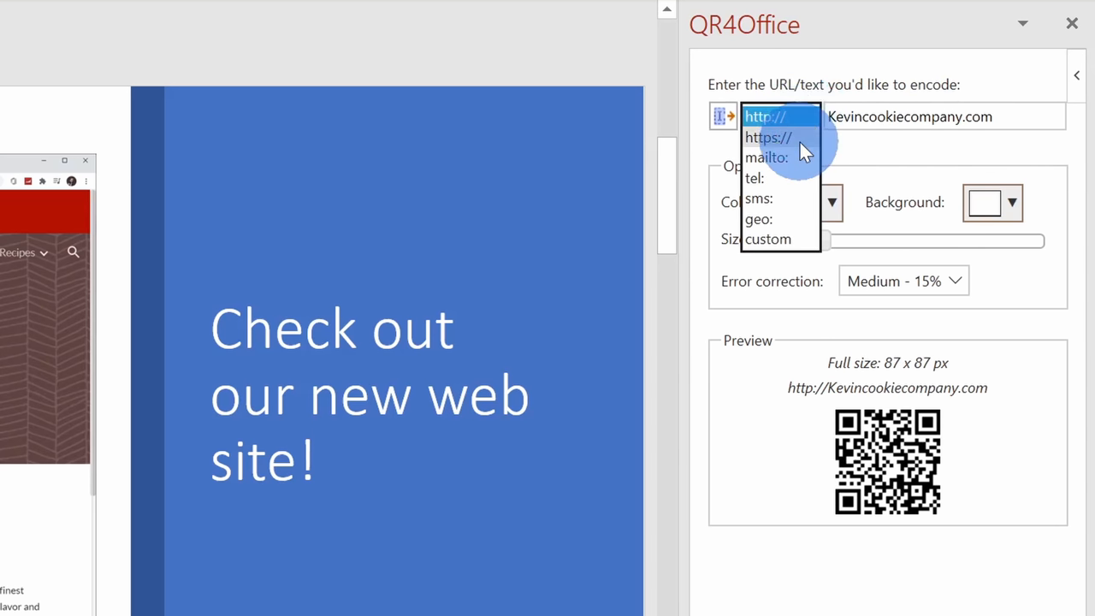
mouse_move(790, 168)
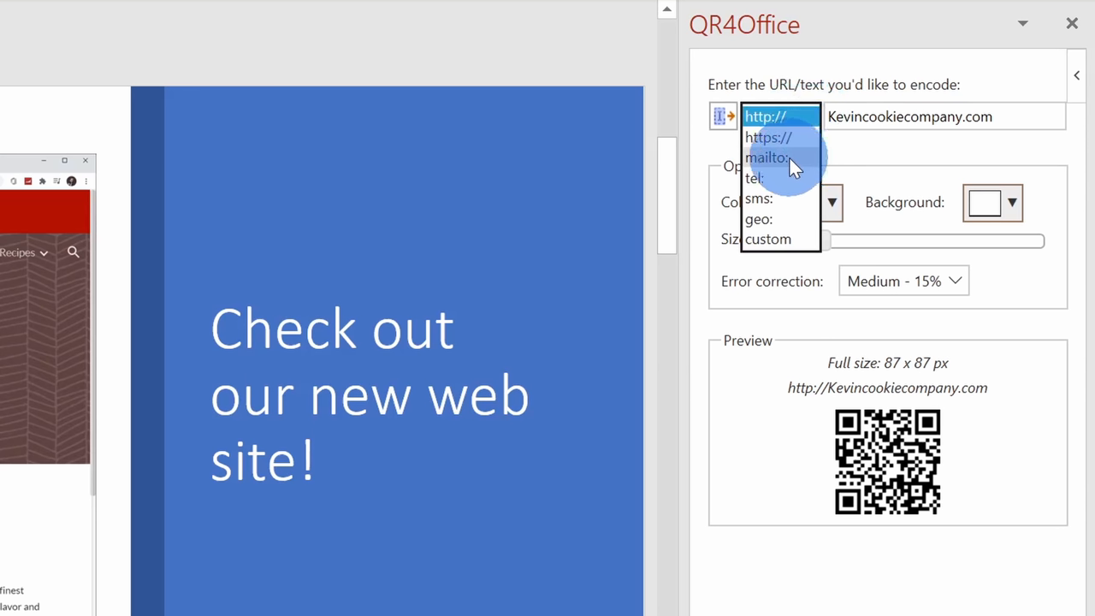
mouse_move(797, 202)
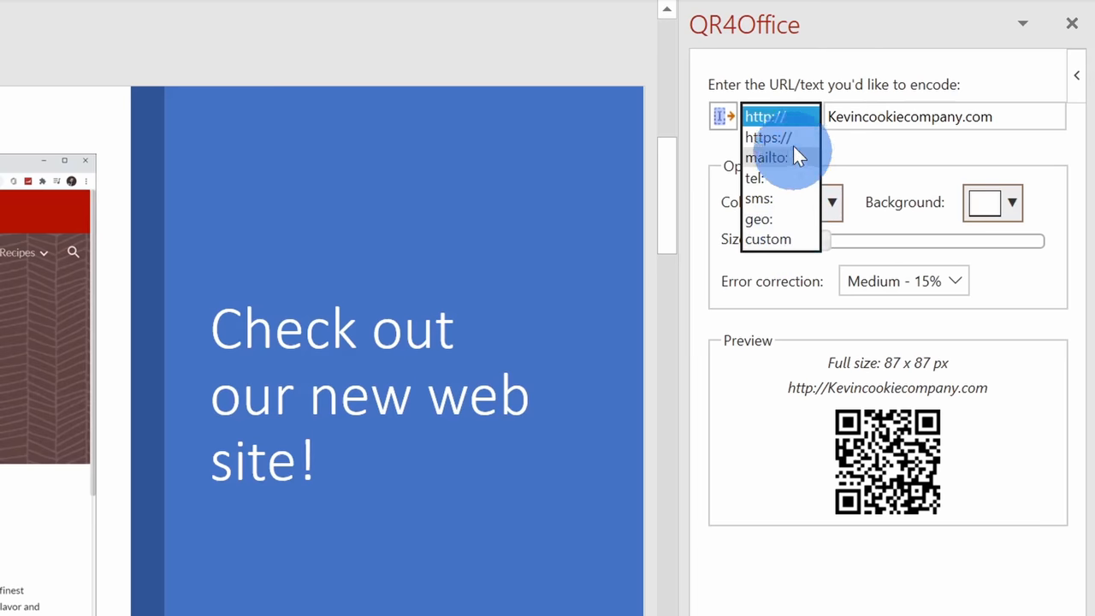
mouse_move(791, 123)
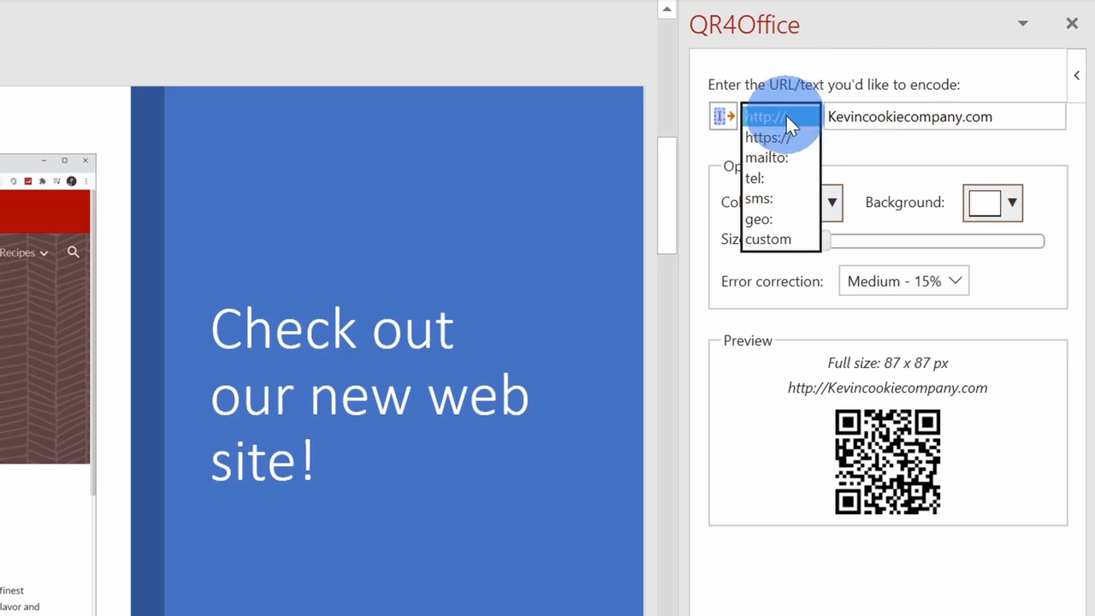
click(761, 116)
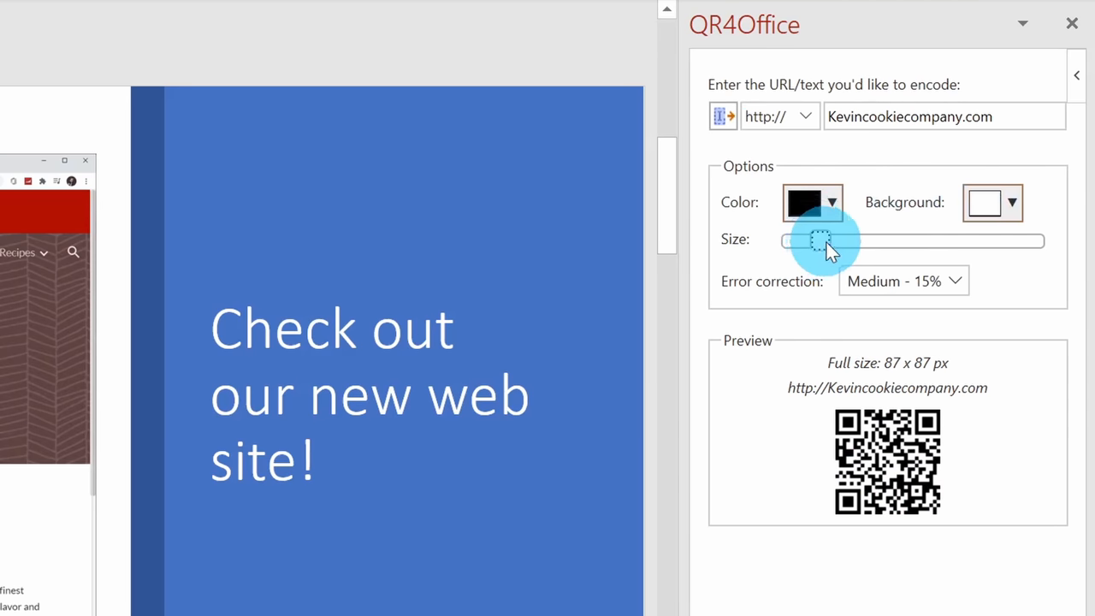
drag(818, 240, 838, 240)
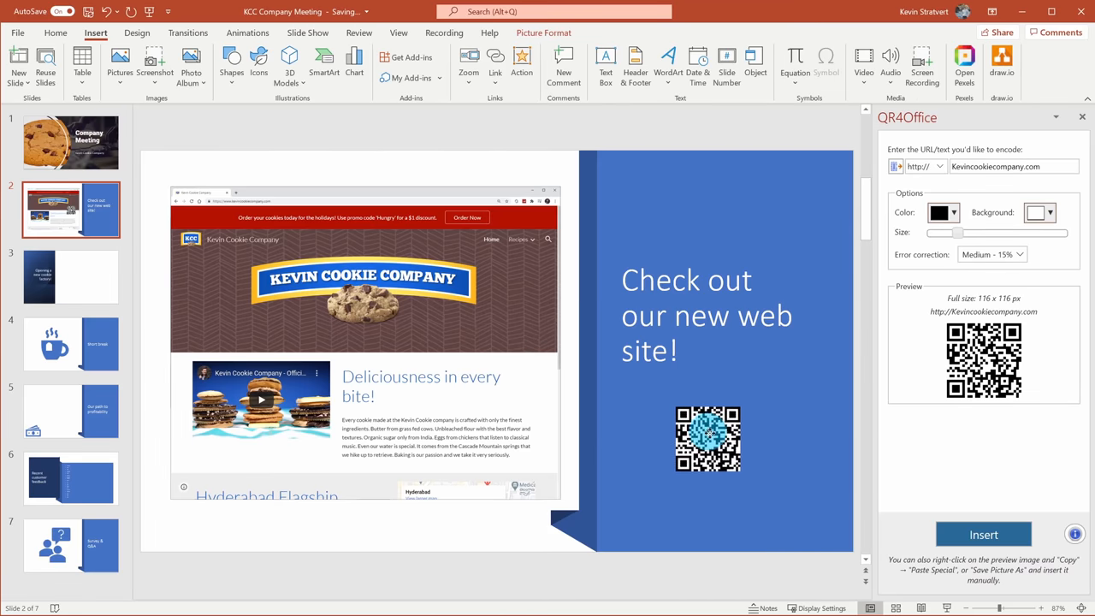
- Insert the QR code onto slide 2 beneath the web site text and bring up its picture options
click(984, 534)
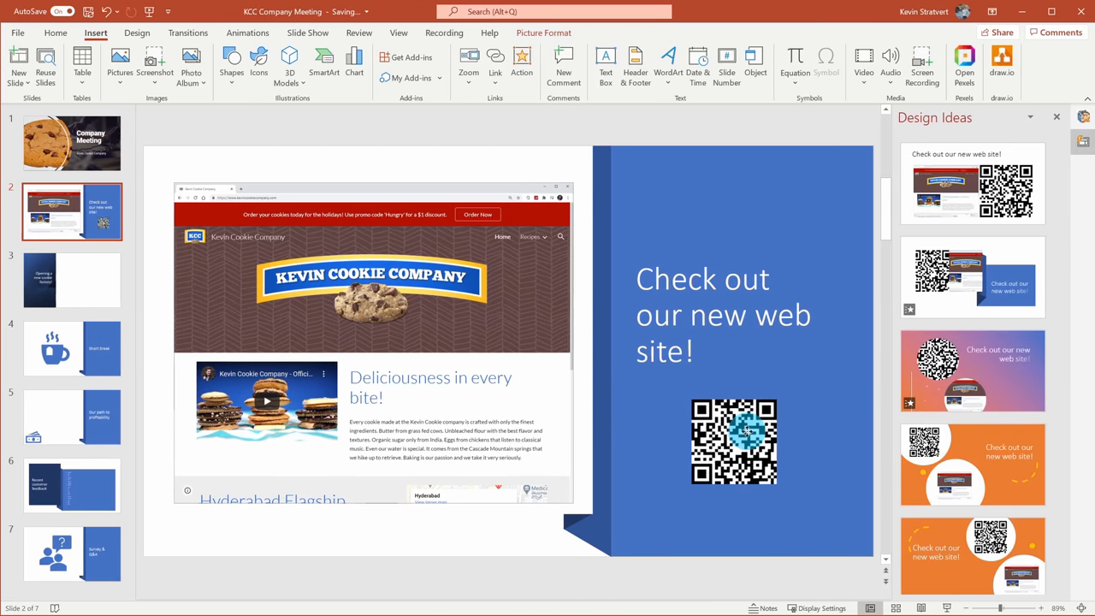
click(735, 452)
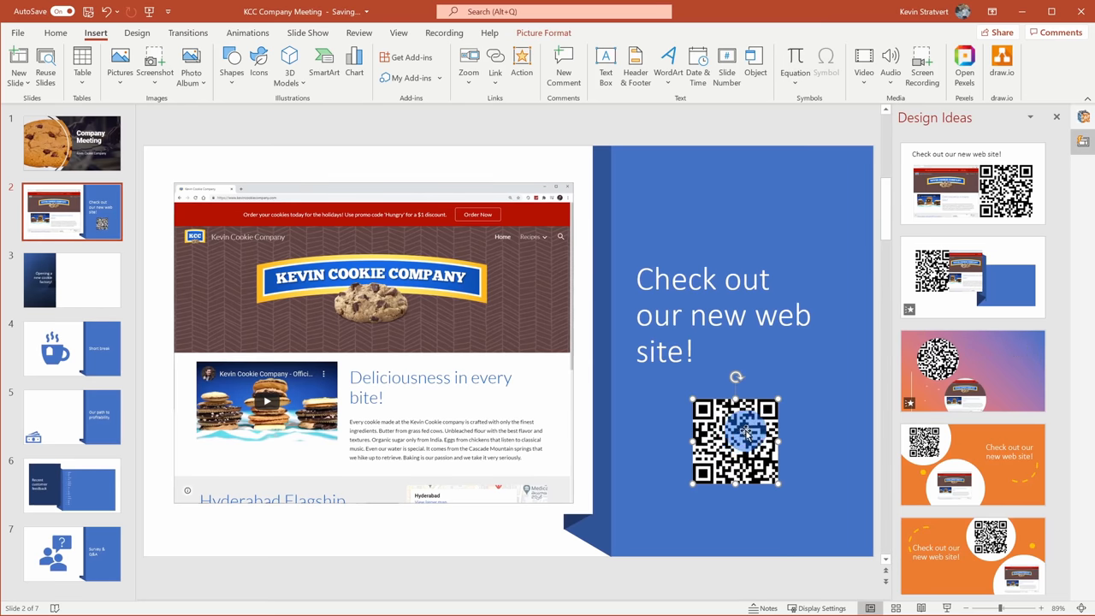
right_click(736, 441)
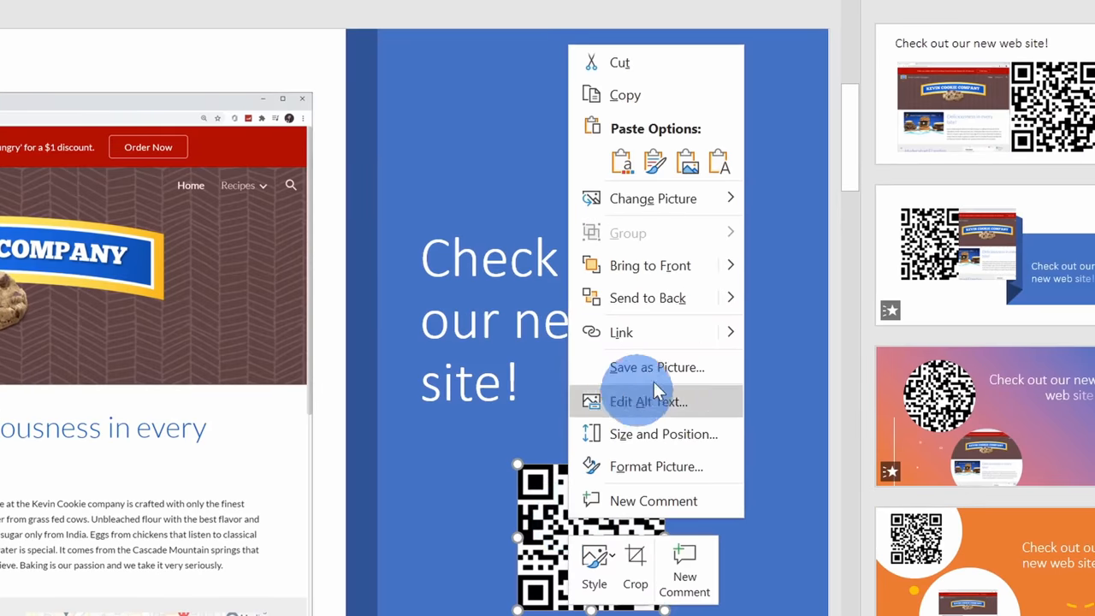
mouse_move(667, 366)
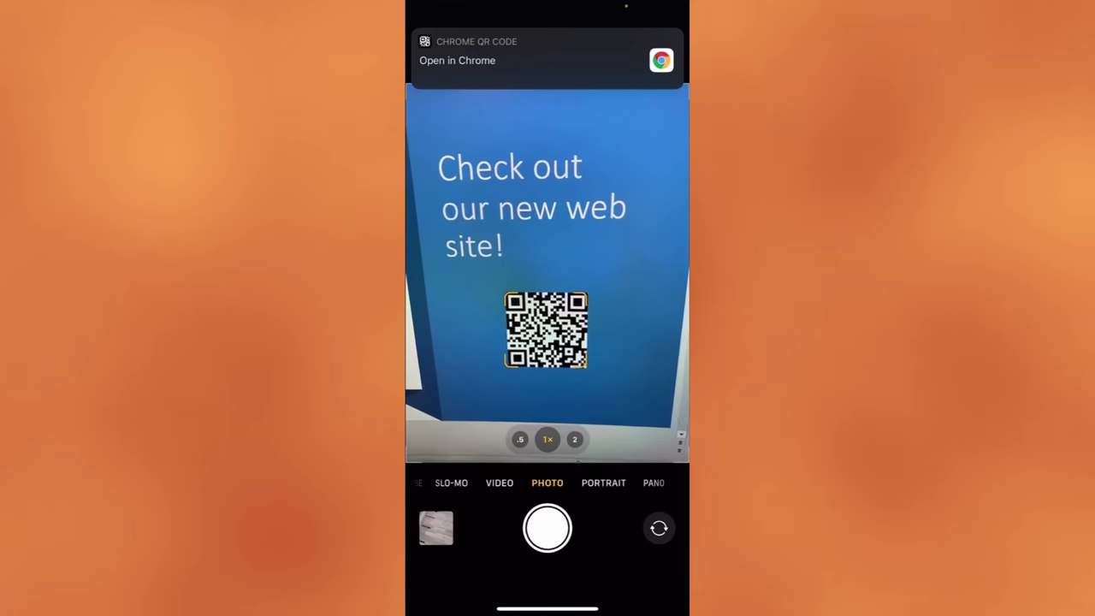
- Scan the slide's QR code with the phone camera and follow the Open in Chrome banner
click(547, 53)
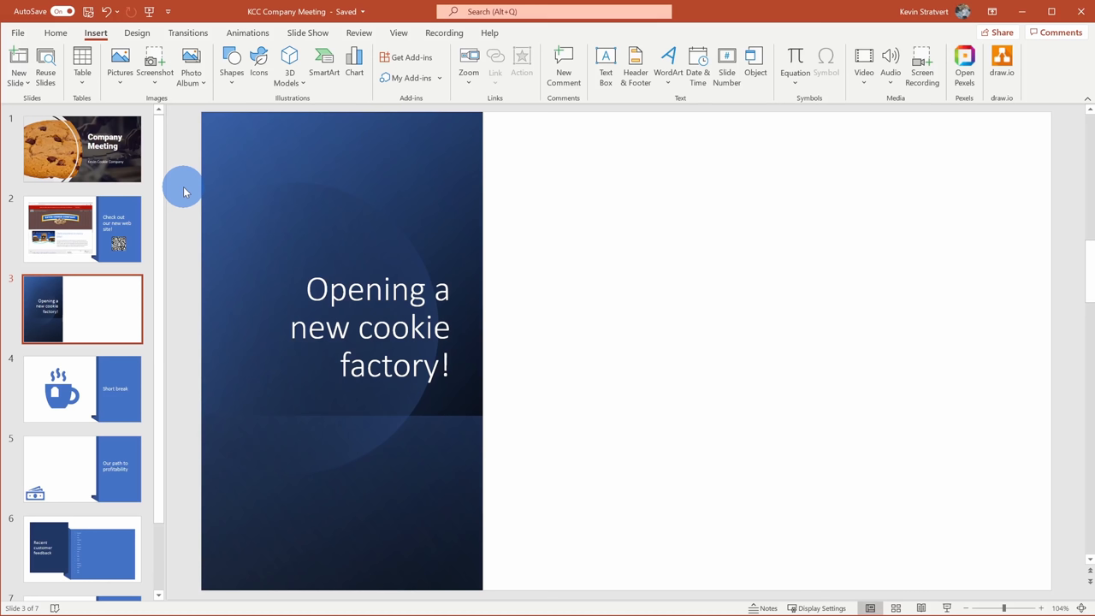
mouse_move(345, 233)
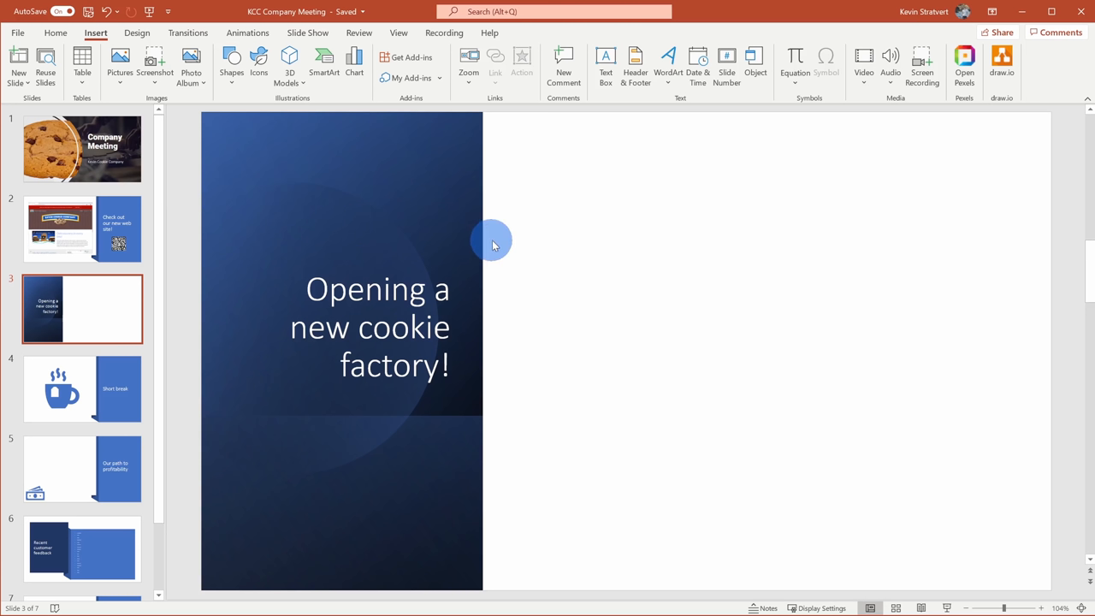
mouse_move(510, 239)
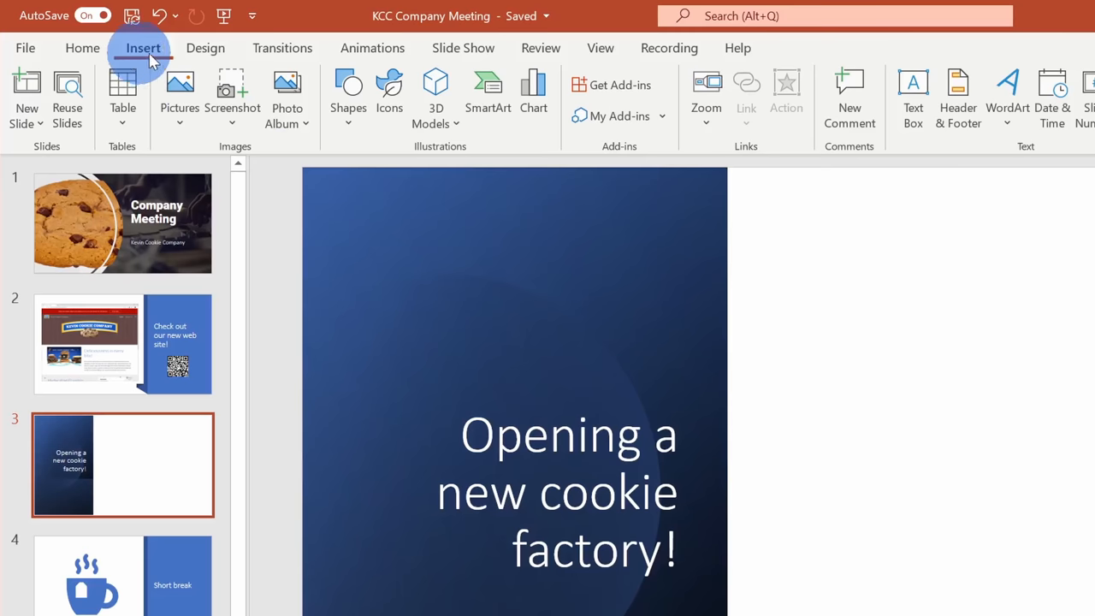
click(178, 94)
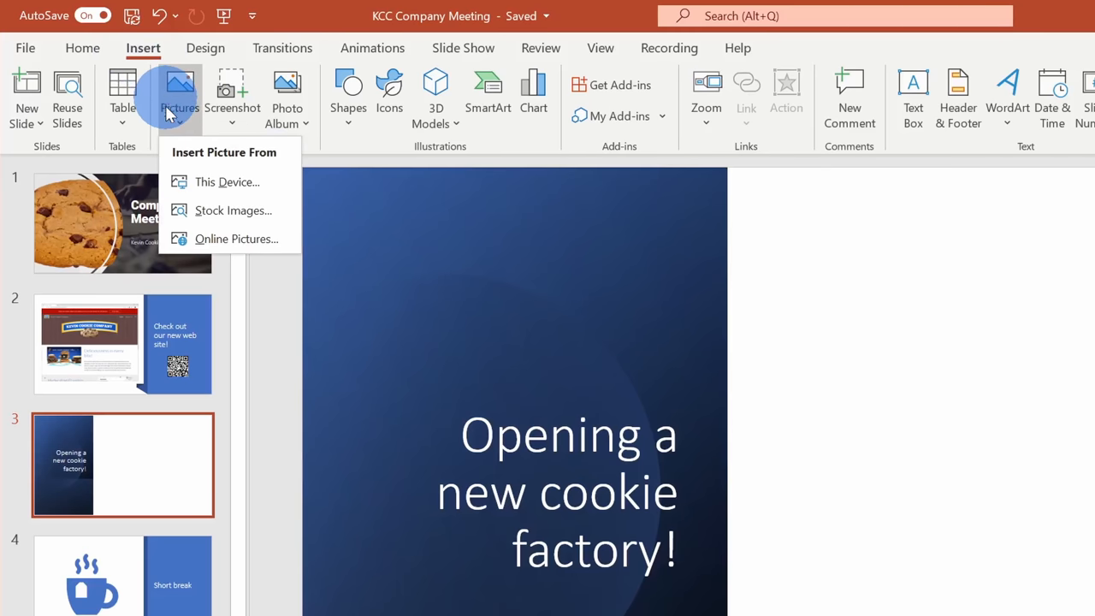
mouse_move(232, 211)
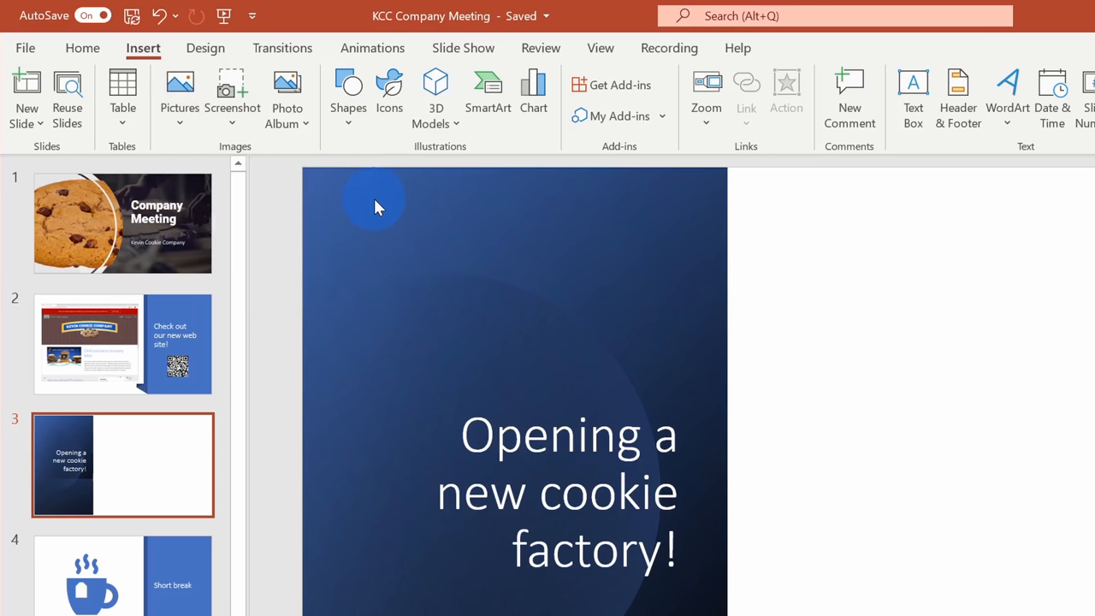
mouse_move(398, 316)
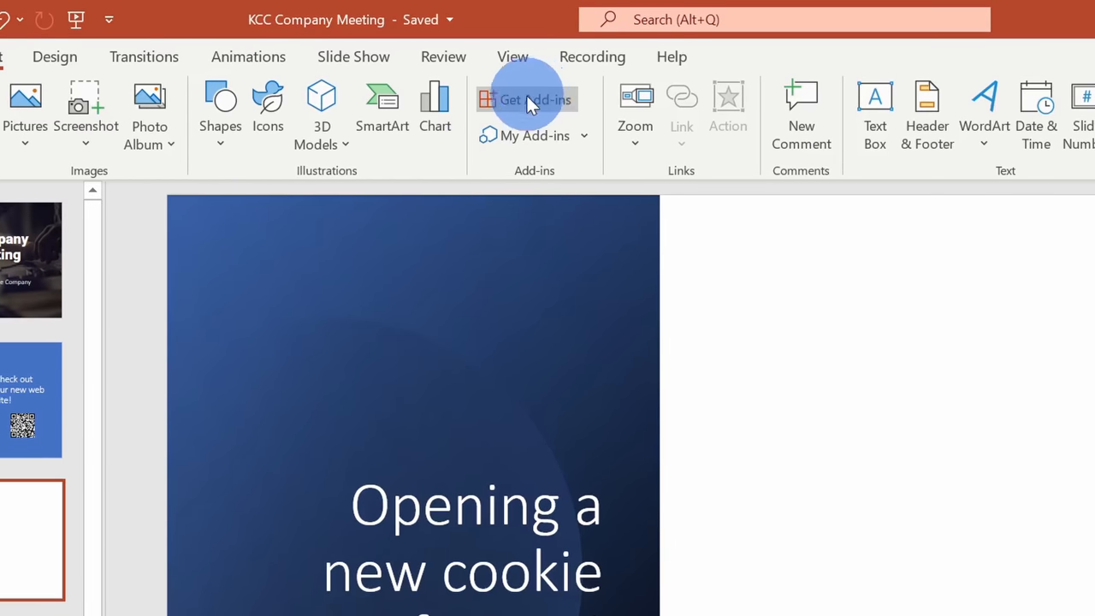
mouse_move(529, 145)
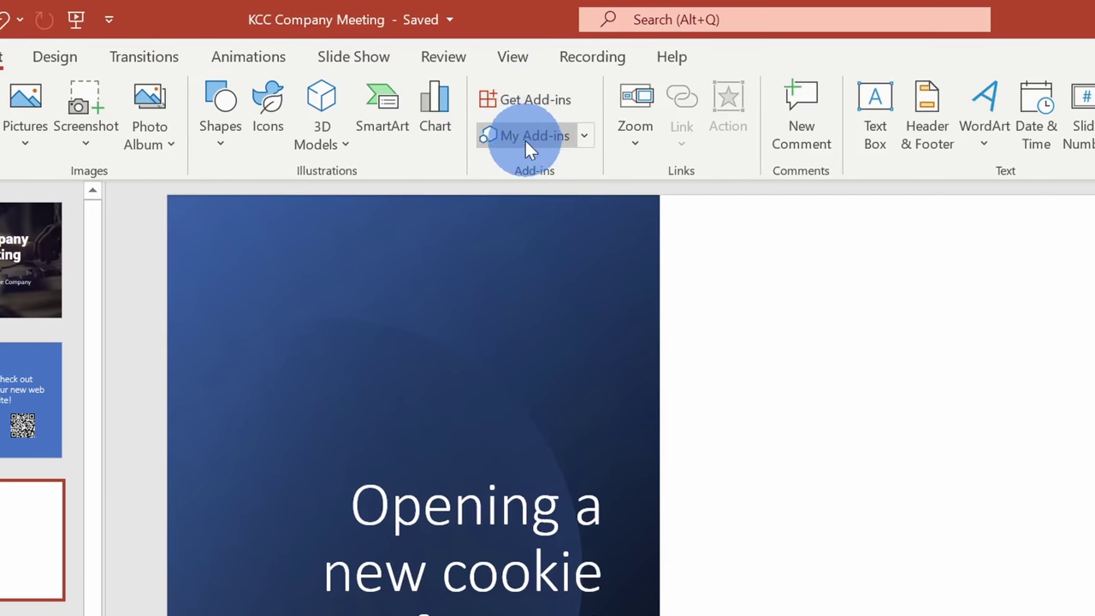
- Load Pexels - Free Stock Photos from My Add-ins and ready its photo search box beside slide 3
click(527, 135)
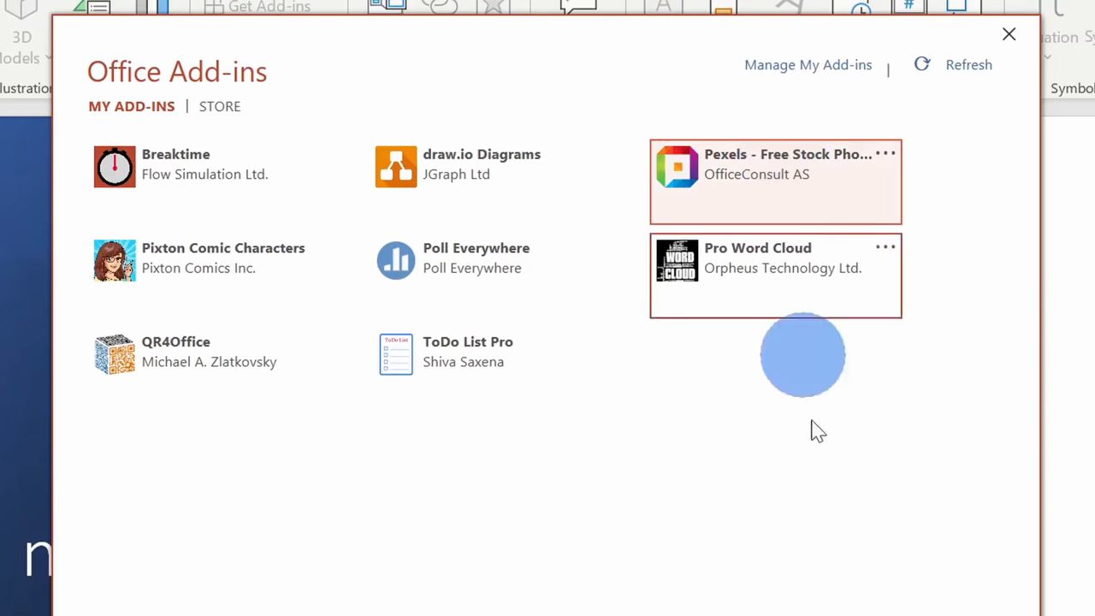
click(1007, 34)
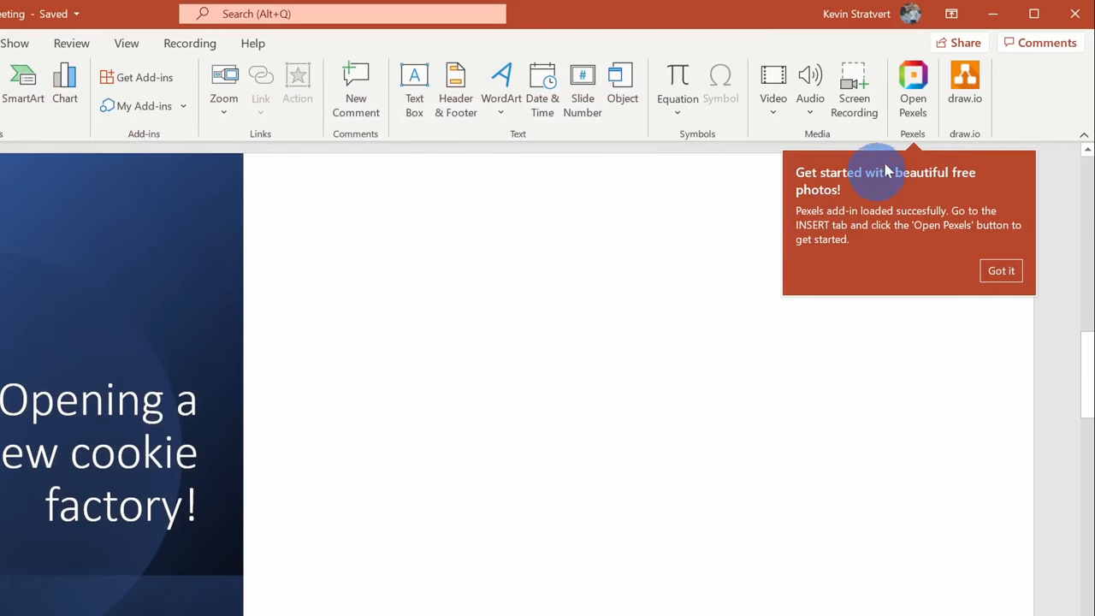
mouse_move(914, 95)
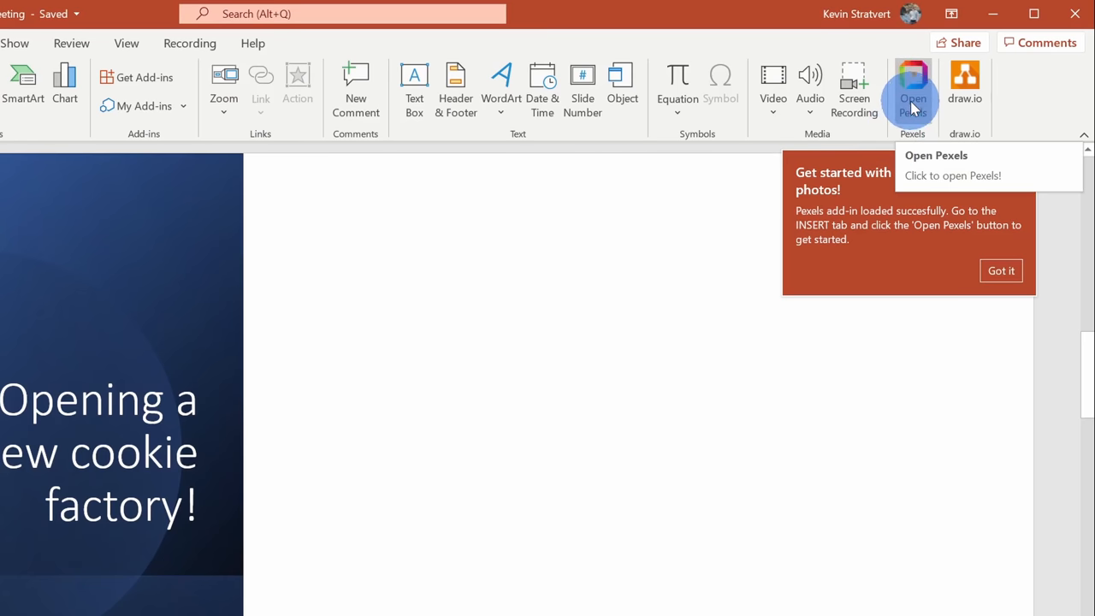
click(910, 86)
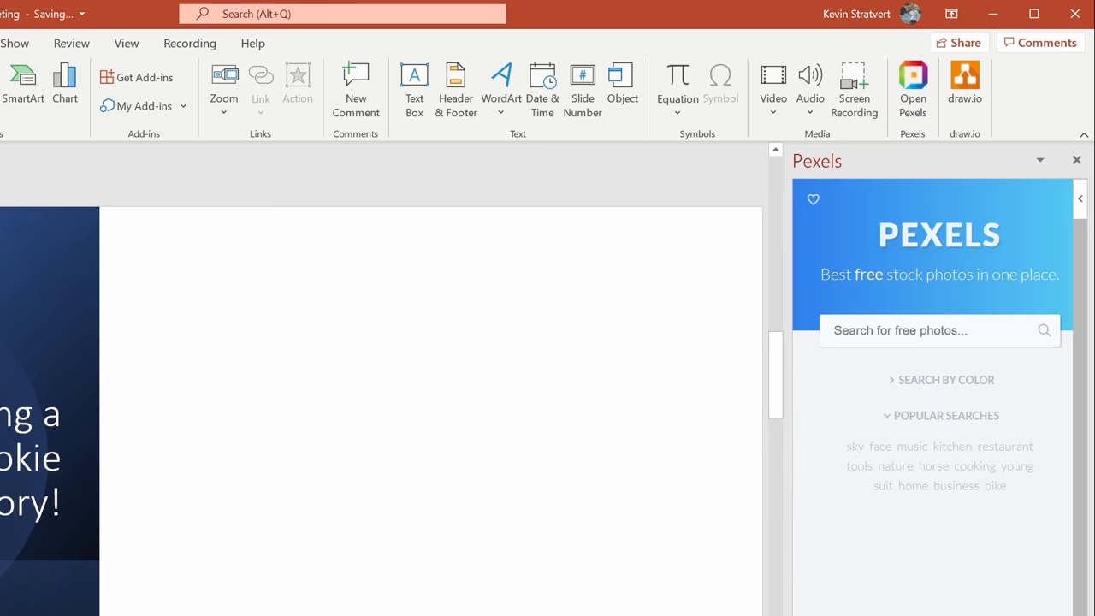
scroll(down, 3)
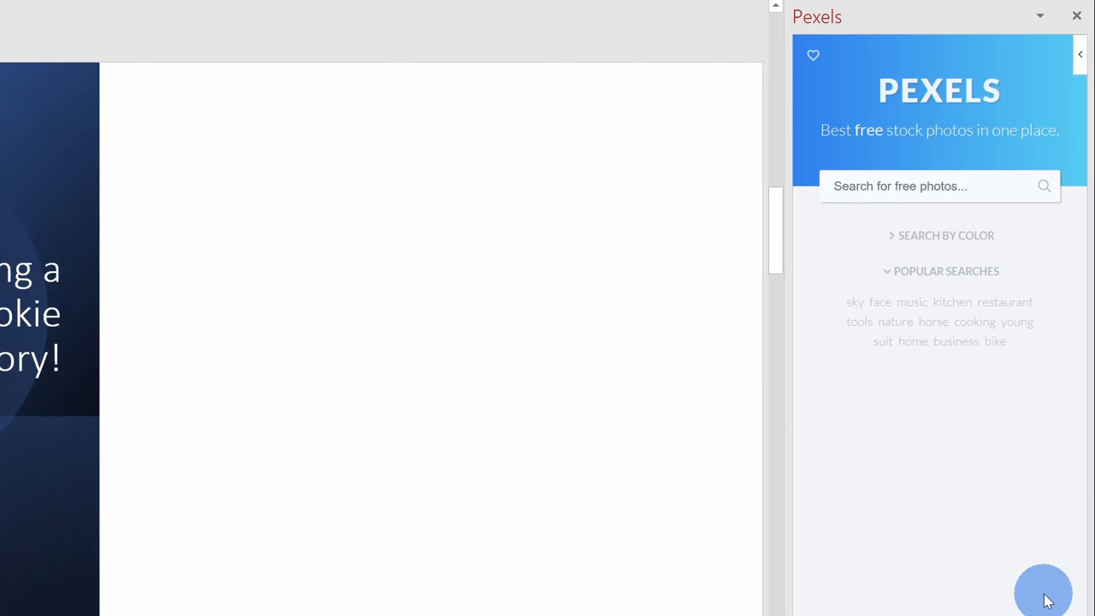
click(921, 185)
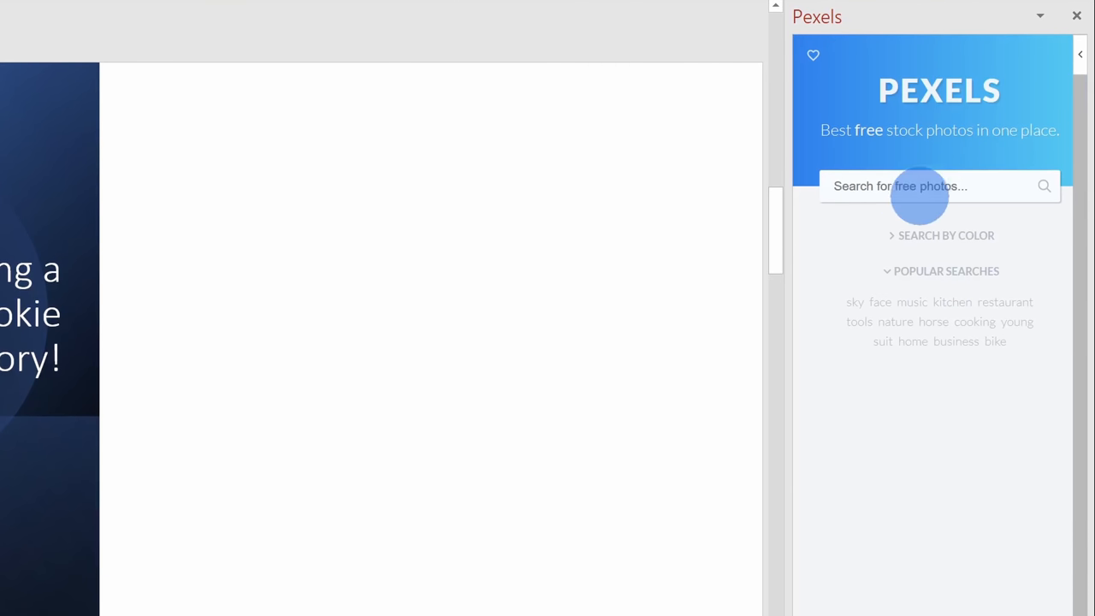
mouse_move(948, 174)
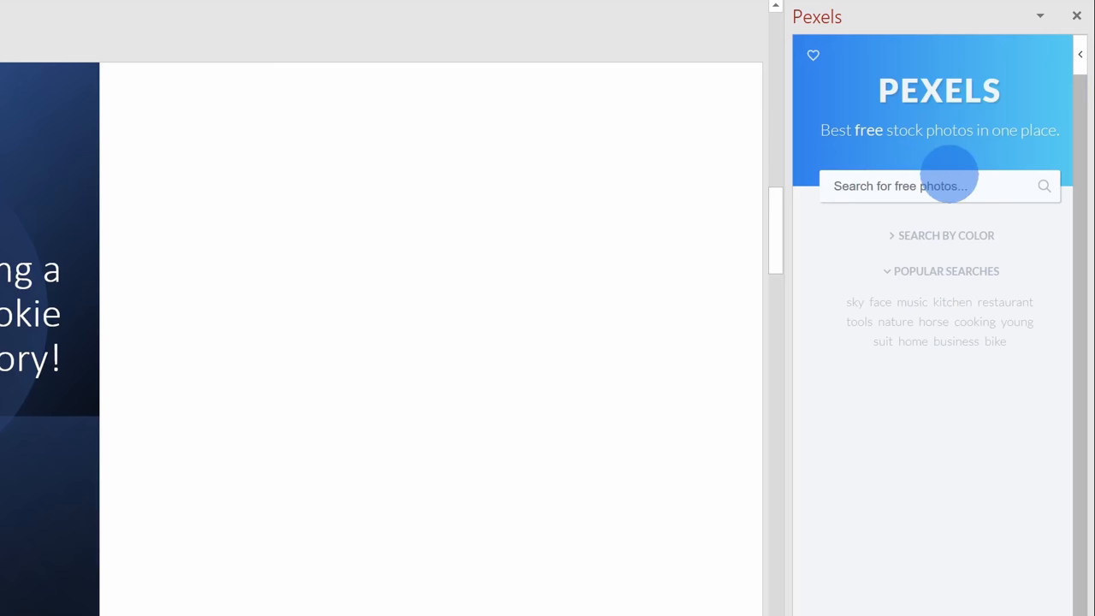
mouse_move(938, 171)
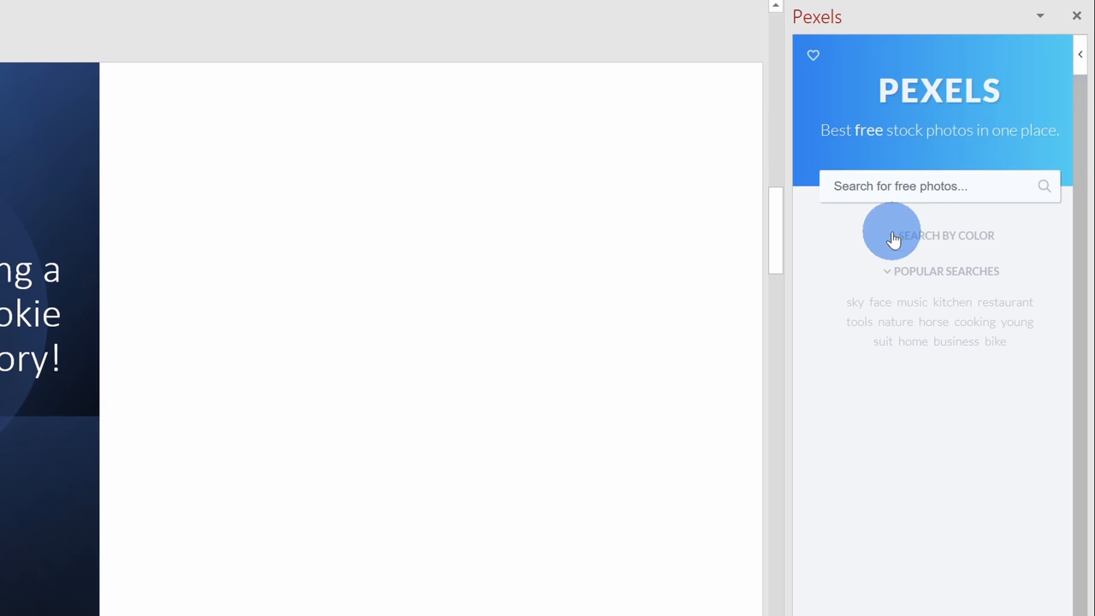
- Search Pexels for 'factory' and insert the smoking-chimney photo onto slide 3
click(945, 236)
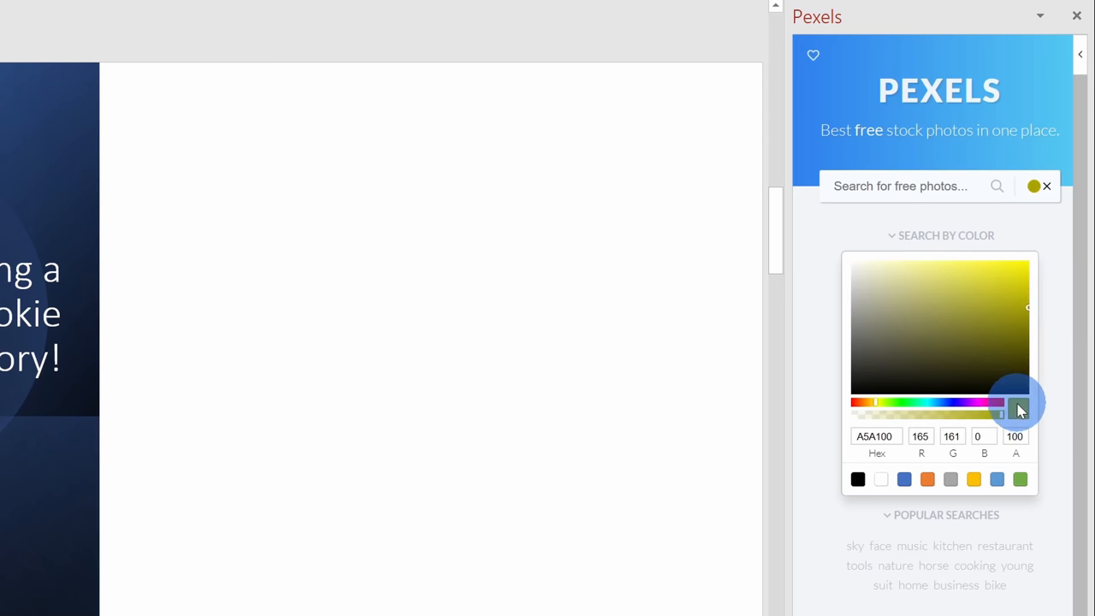
text(factory)
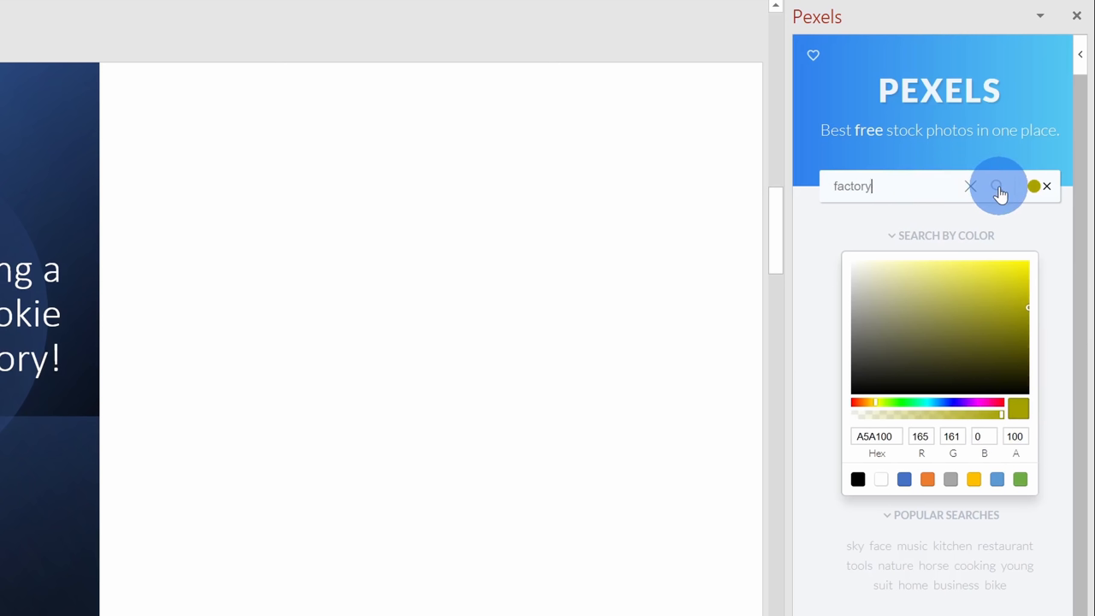
click(1001, 187)
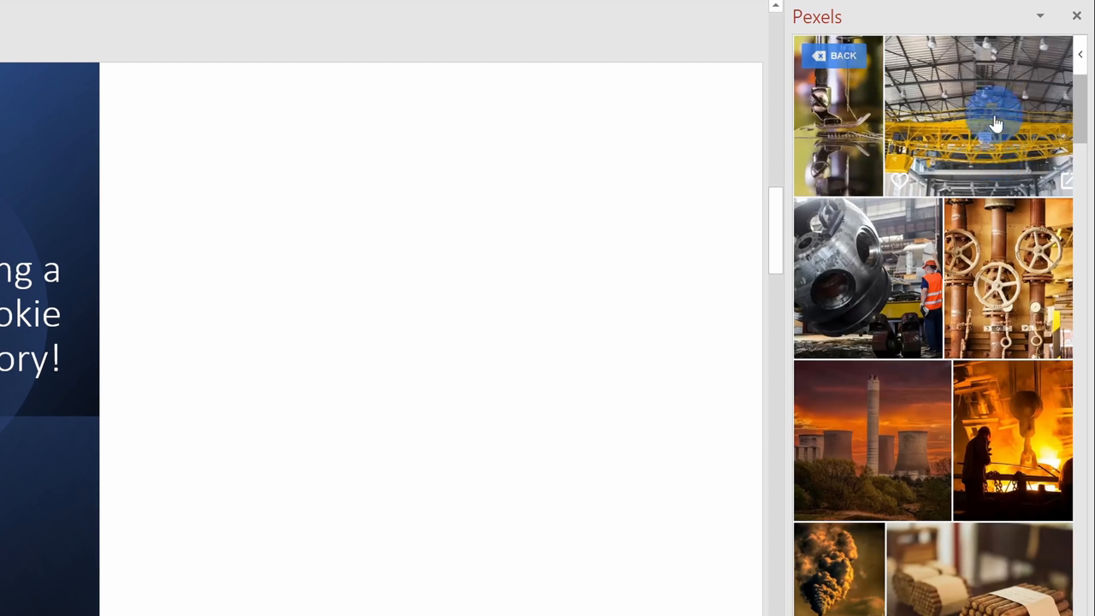
scroll(down, 3)
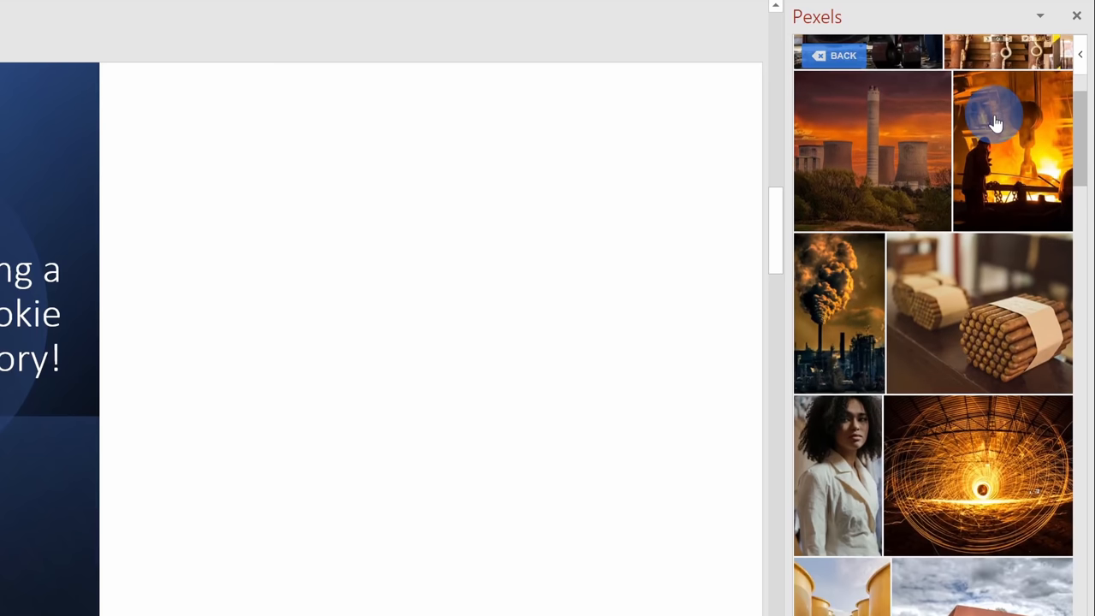
scroll(down, 3)
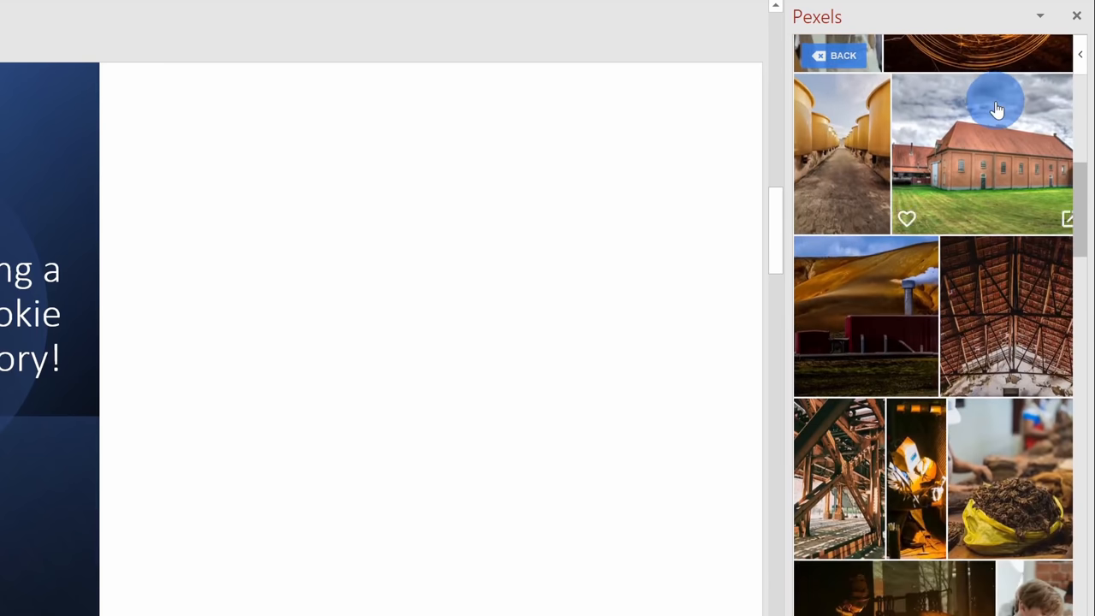
scroll(down, 3)
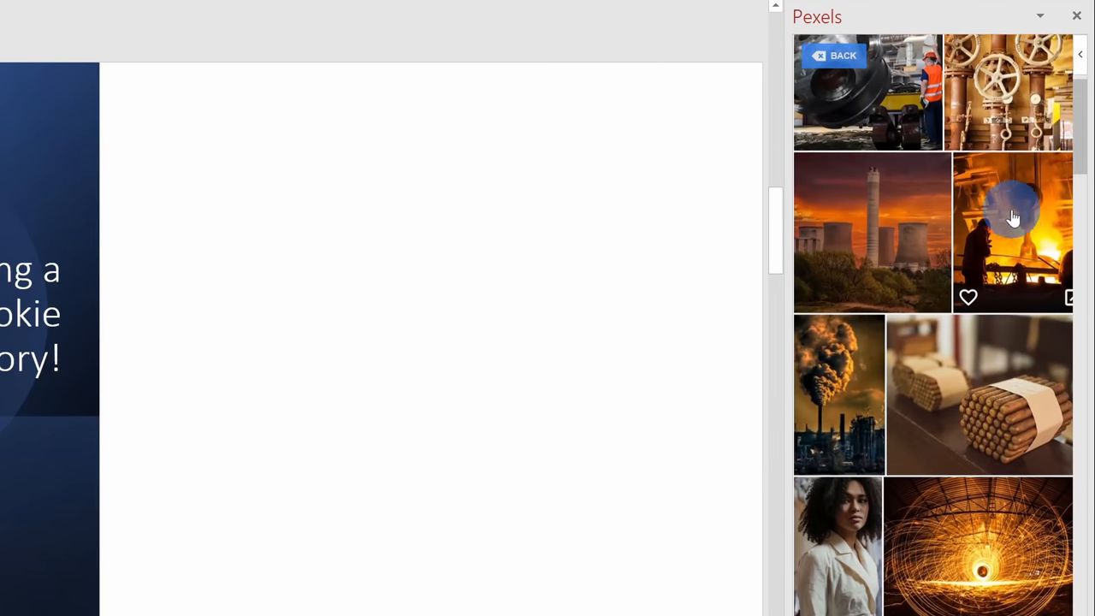
scroll(down, 3)
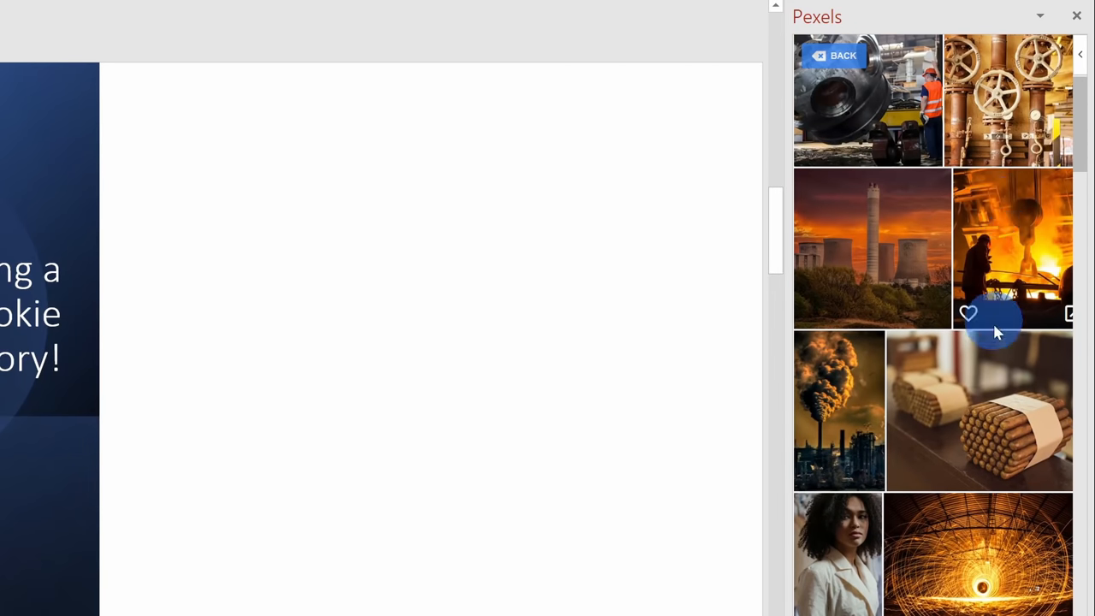
click(839, 410)
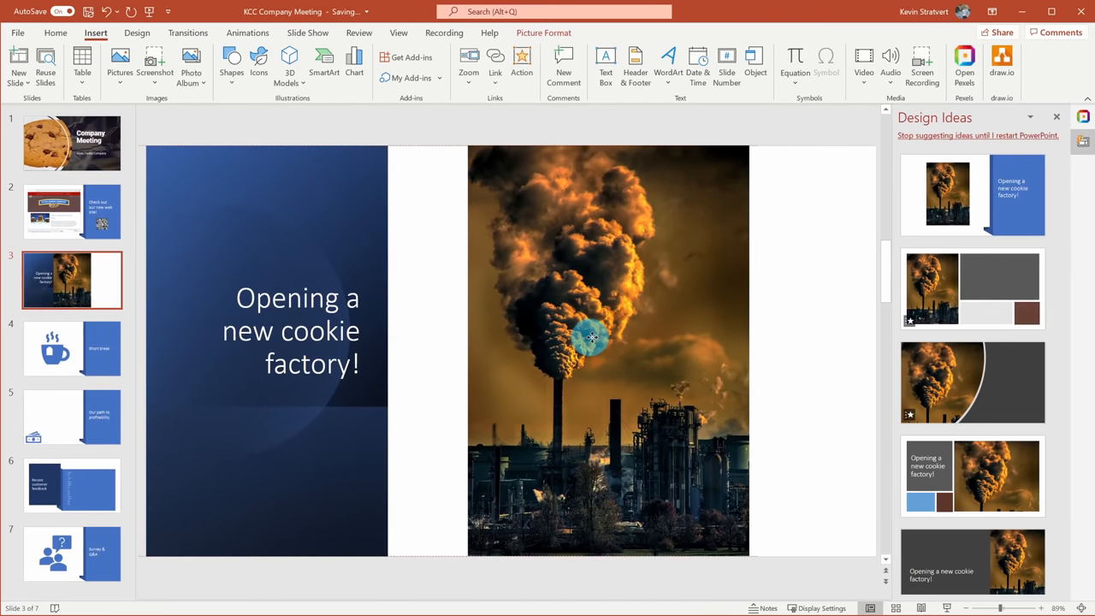
- Settle the smokestack photo on the right half of slide 3 and deselect it
click(588, 338)
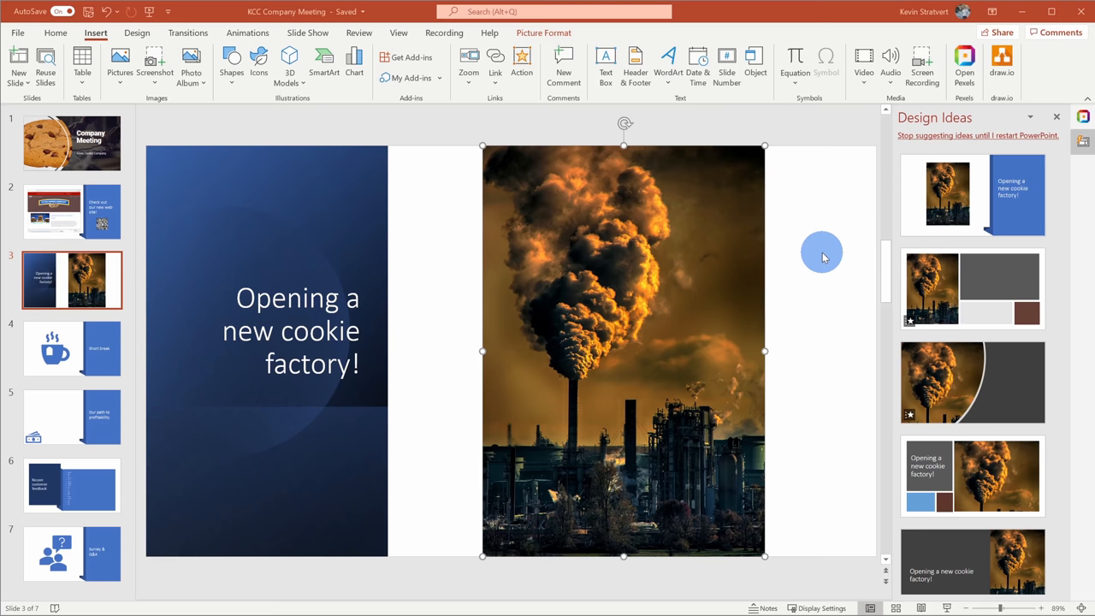
click(72, 349)
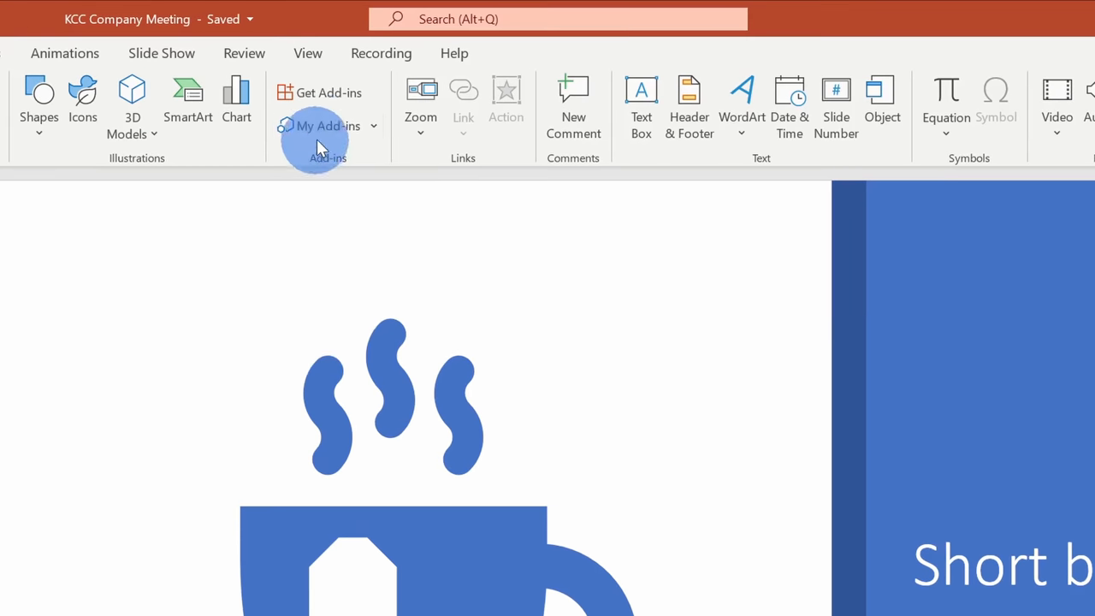
- Insert the Breaktime 10:00 countdown timer on the Short break slide from My Add-ins
click(325, 127)
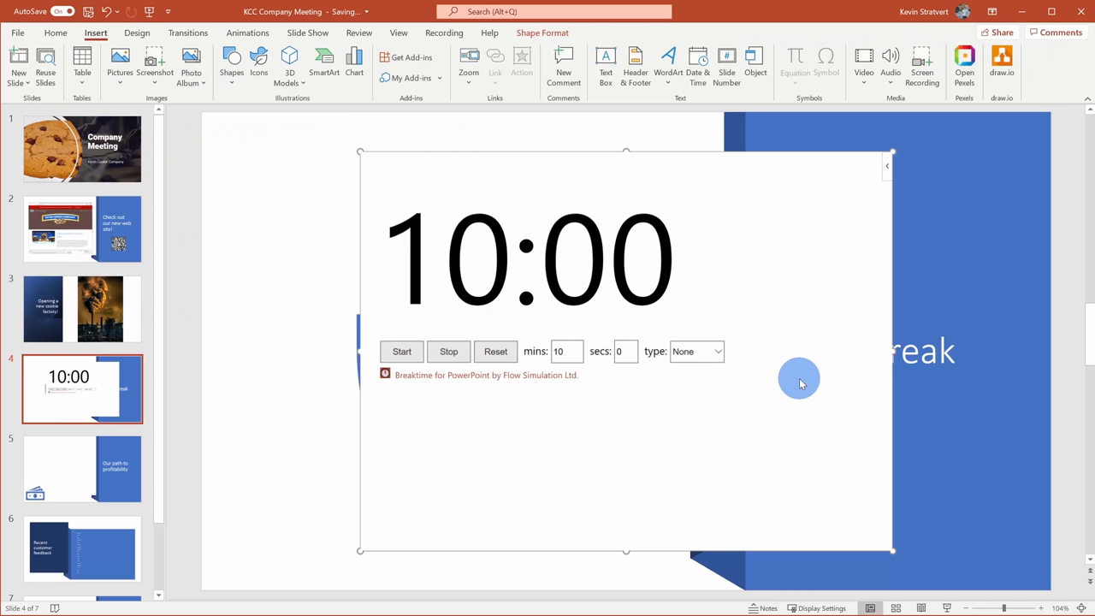
mouse_move(672, 154)
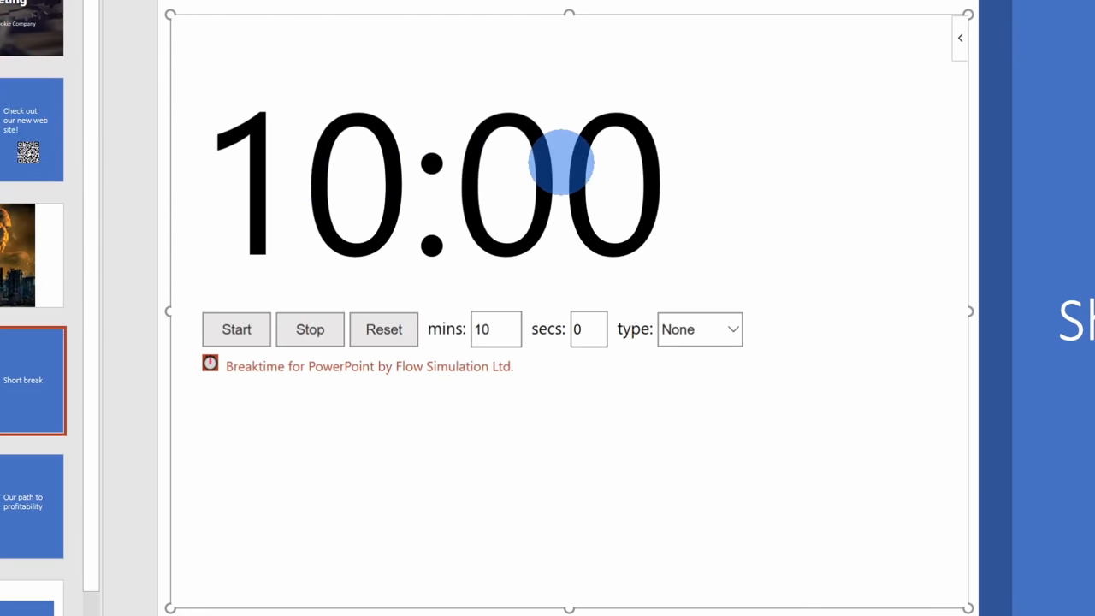
- Set the Breaktime timer to 5 minutes with the Drinks theme and start it
text(5)
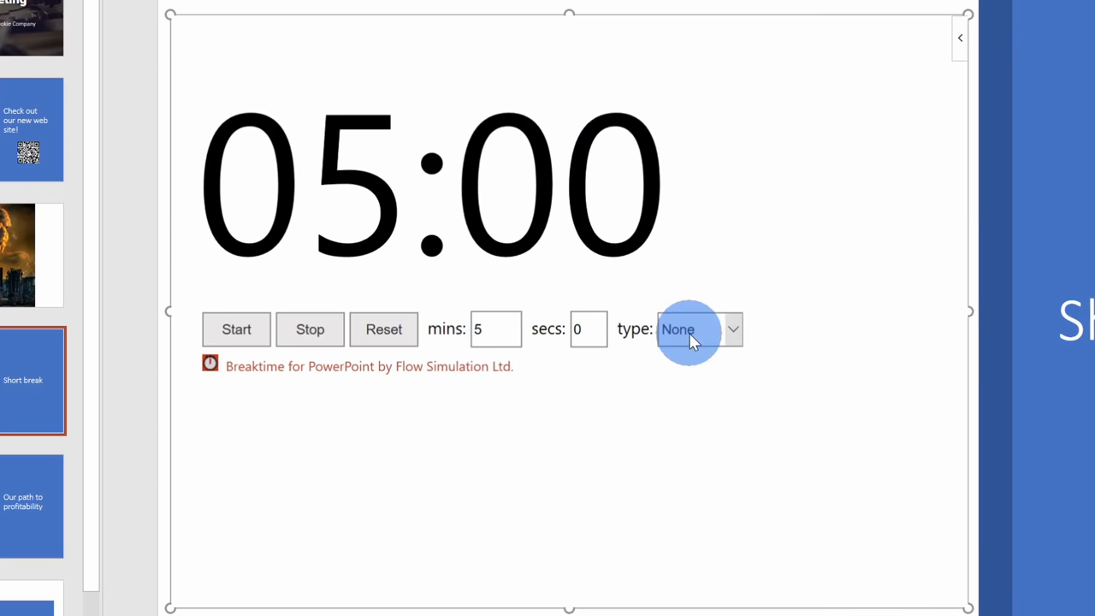
click(732, 328)
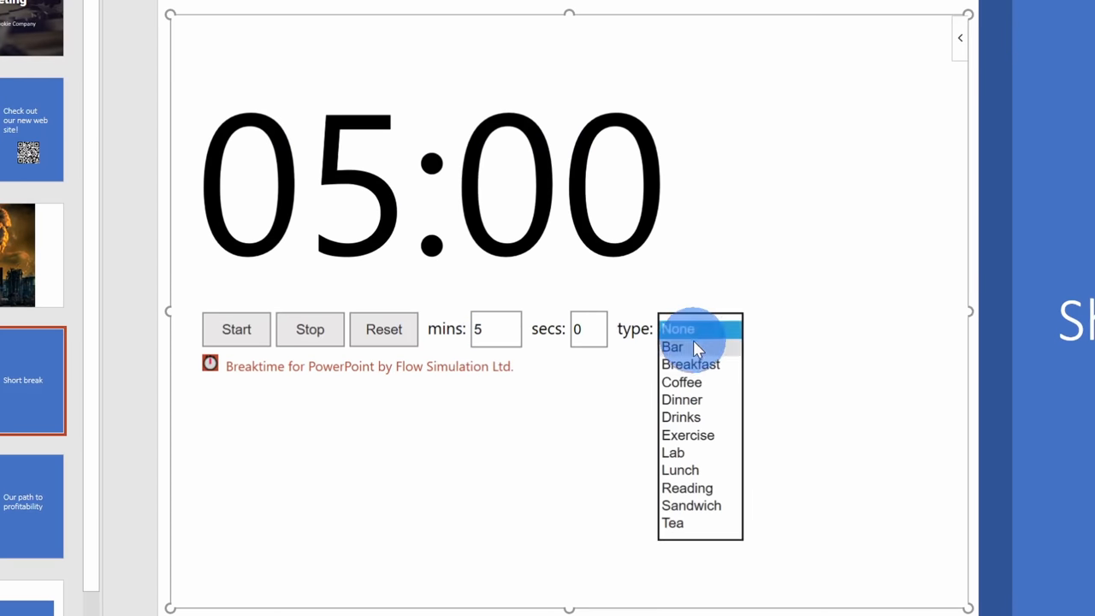
mouse_move(704, 420)
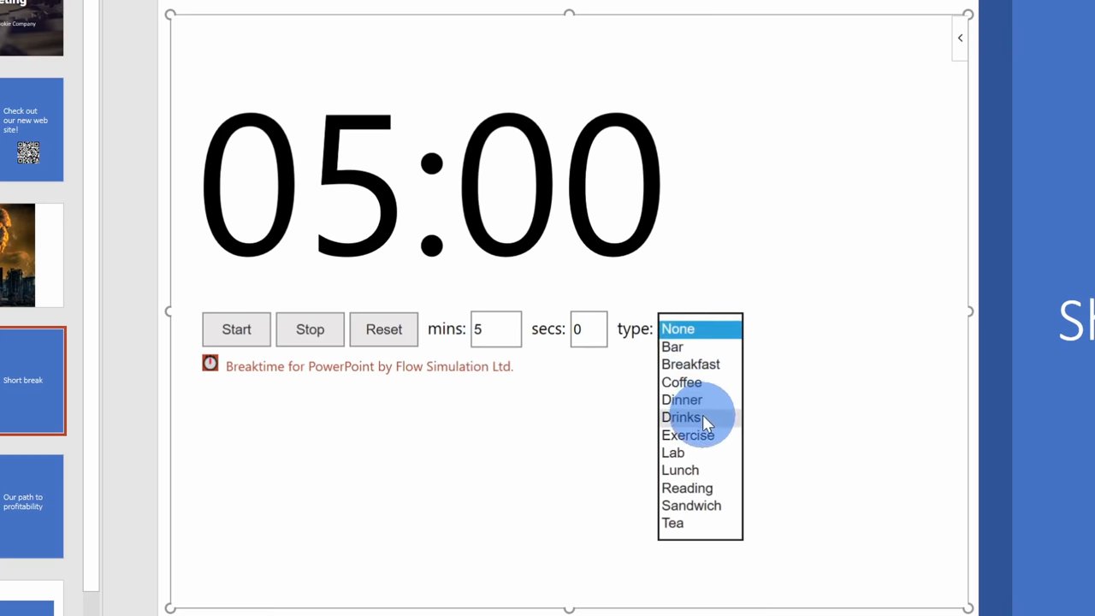
click(681, 417)
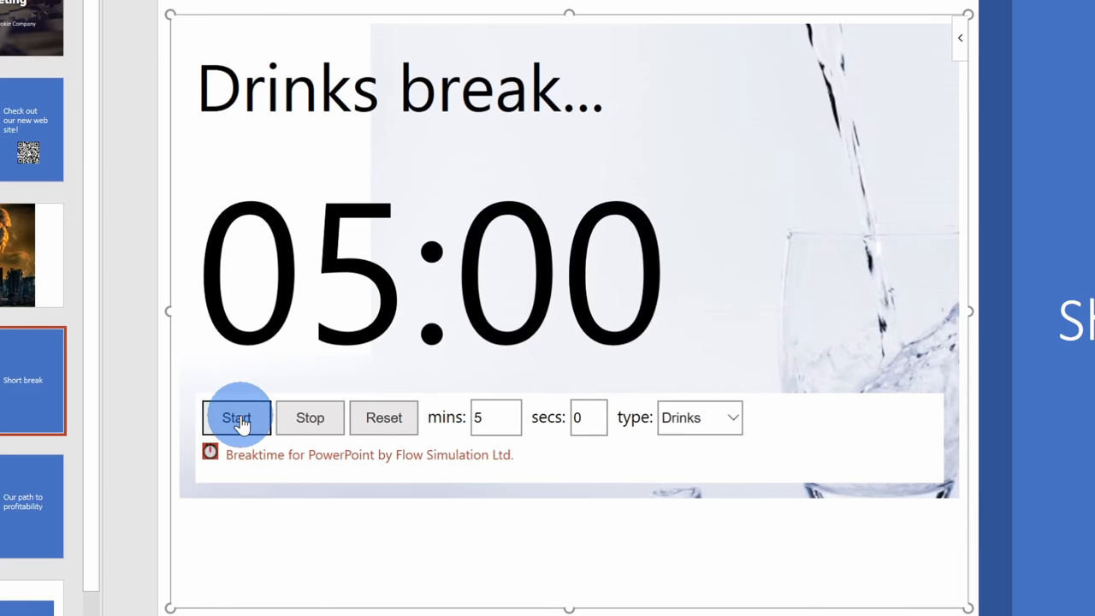
click(236, 417)
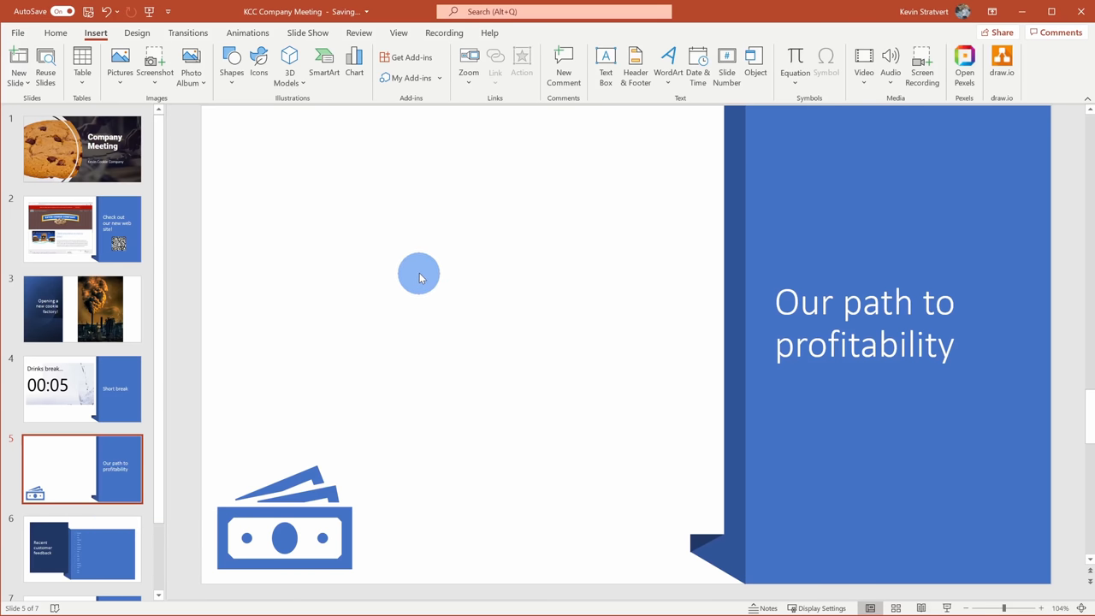
- Draw a rectangle shape from the Shapes gallery on slide 5
click(230, 65)
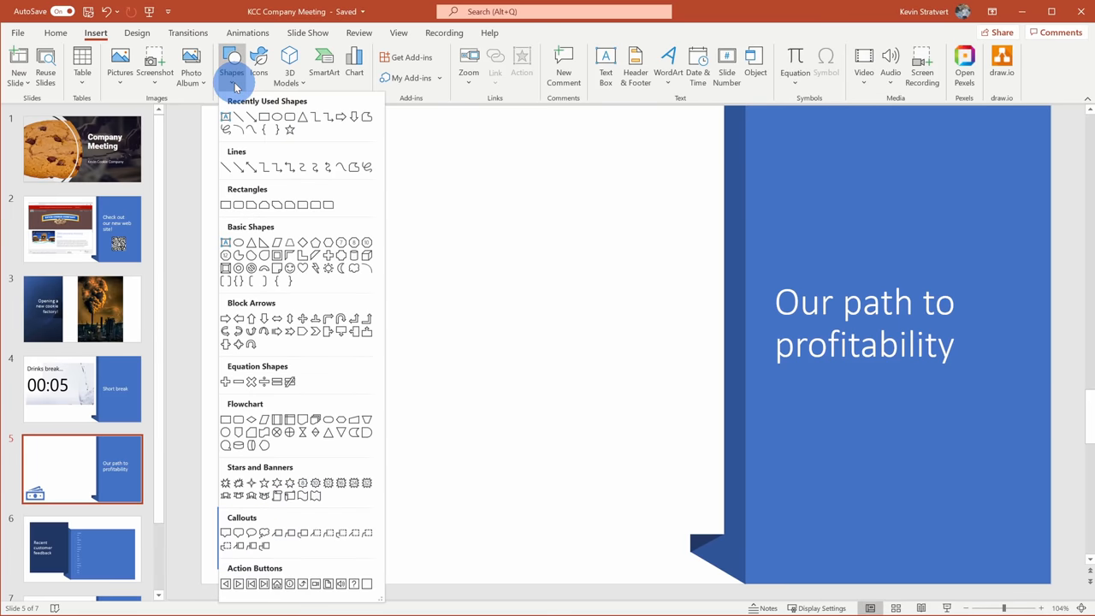
click(226, 206)
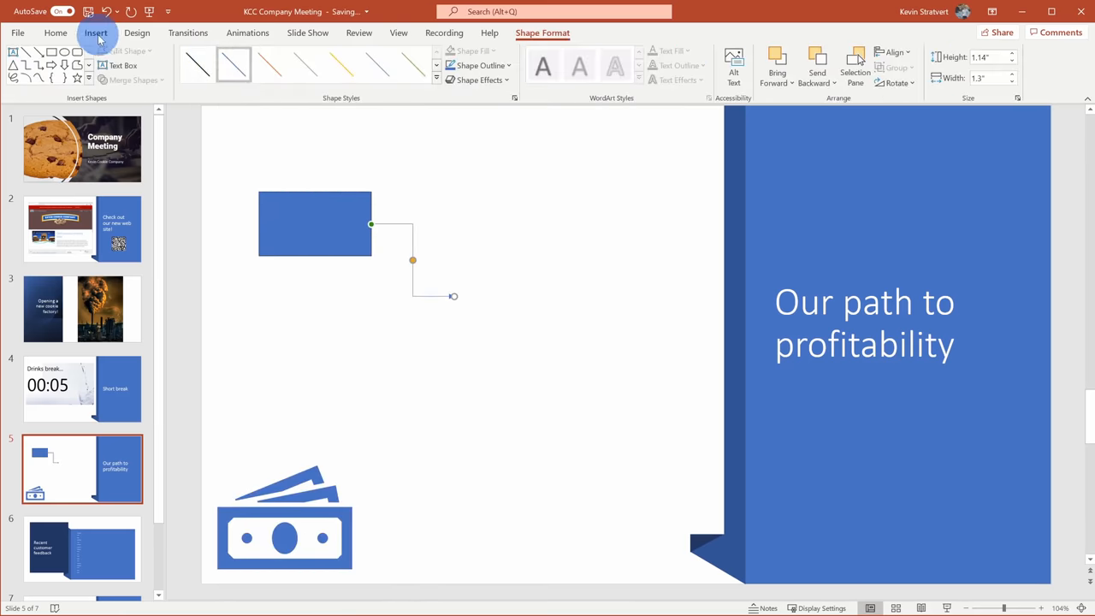
click(96, 32)
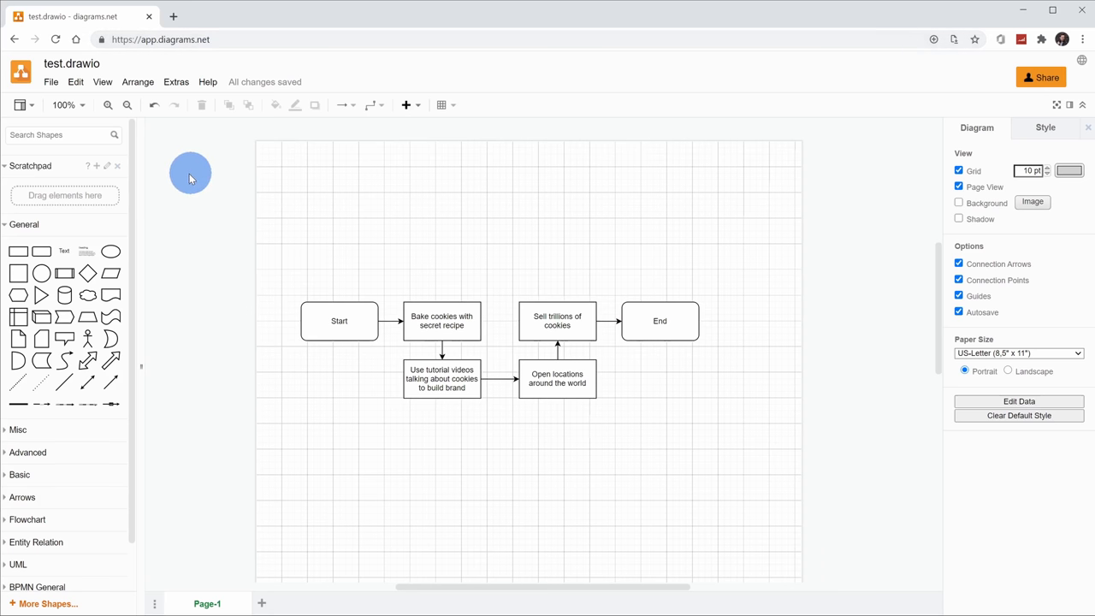
mouse_move(89, 334)
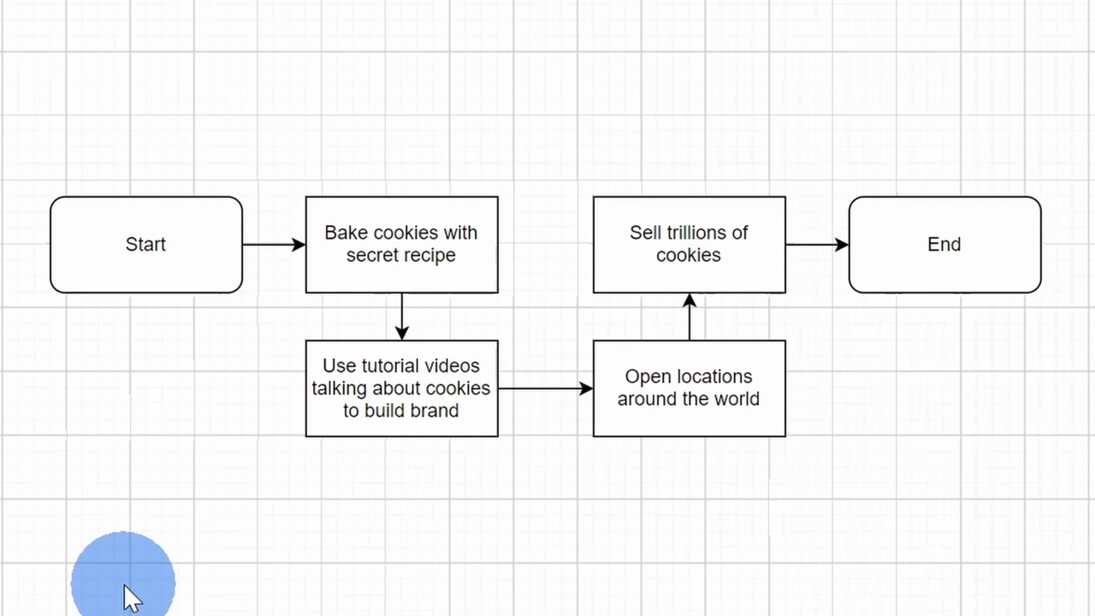
mouse_move(144, 486)
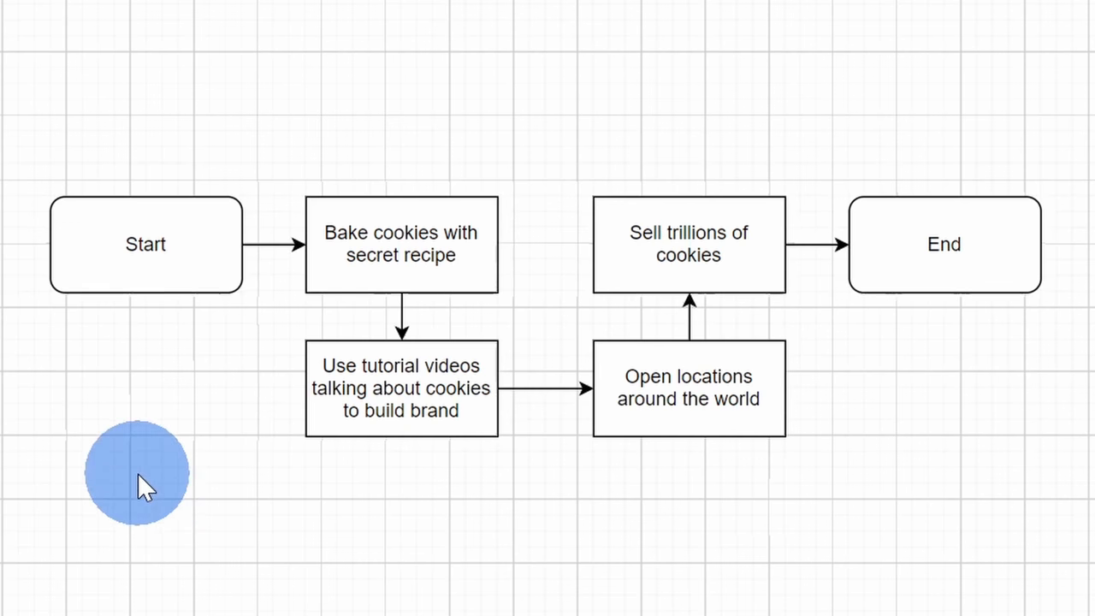
mouse_move(26, 167)
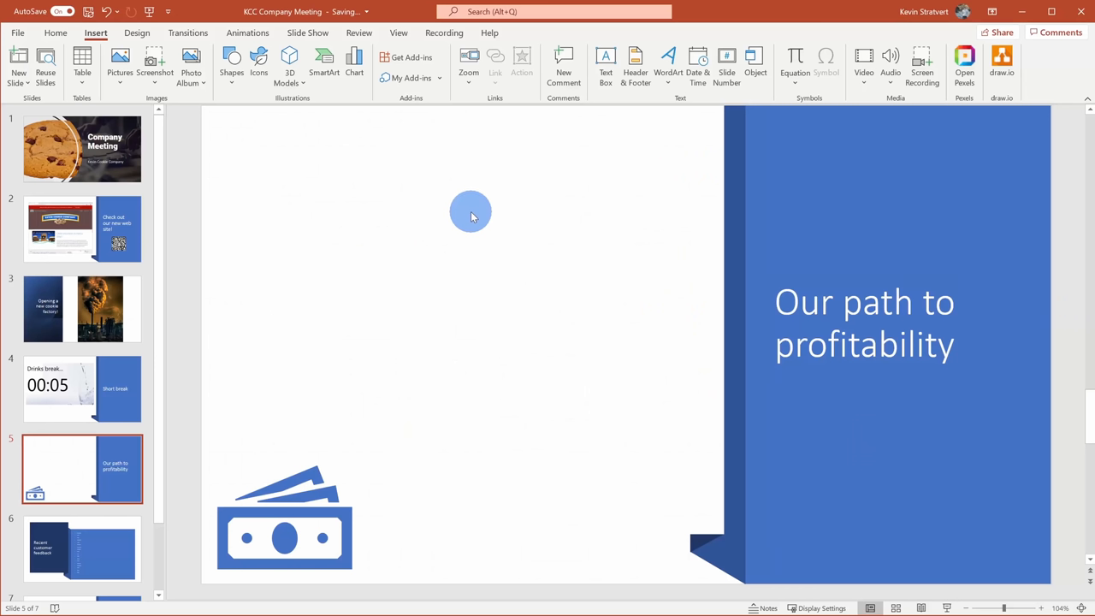
mouse_move(484, 219)
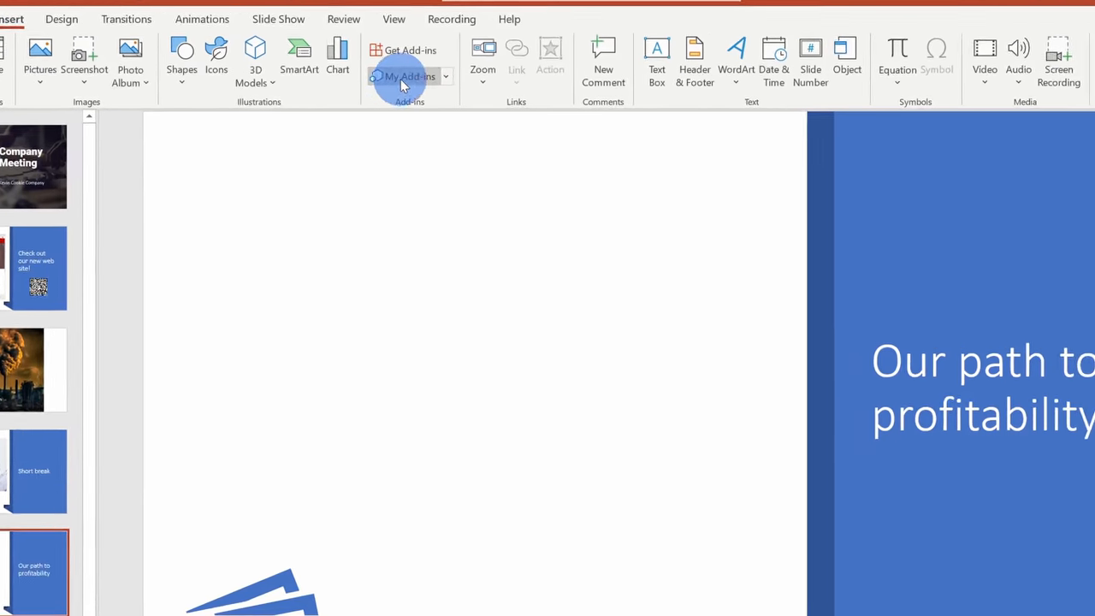
- Load draw.io Diagrams from the installed Office Add-ins list
click(403, 76)
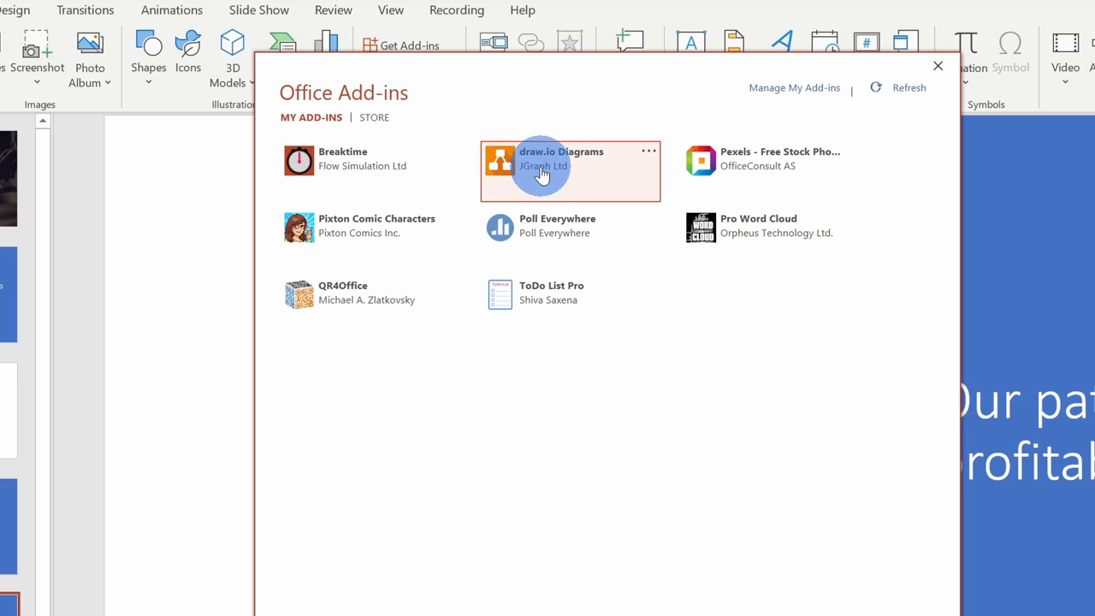
mouse_move(544, 441)
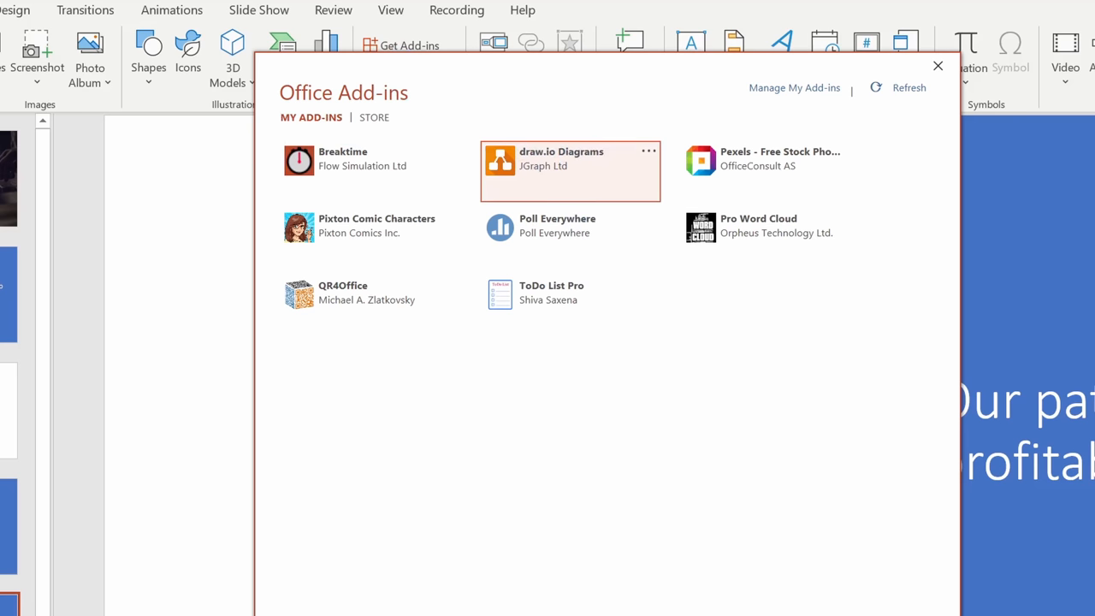
click(570, 171)
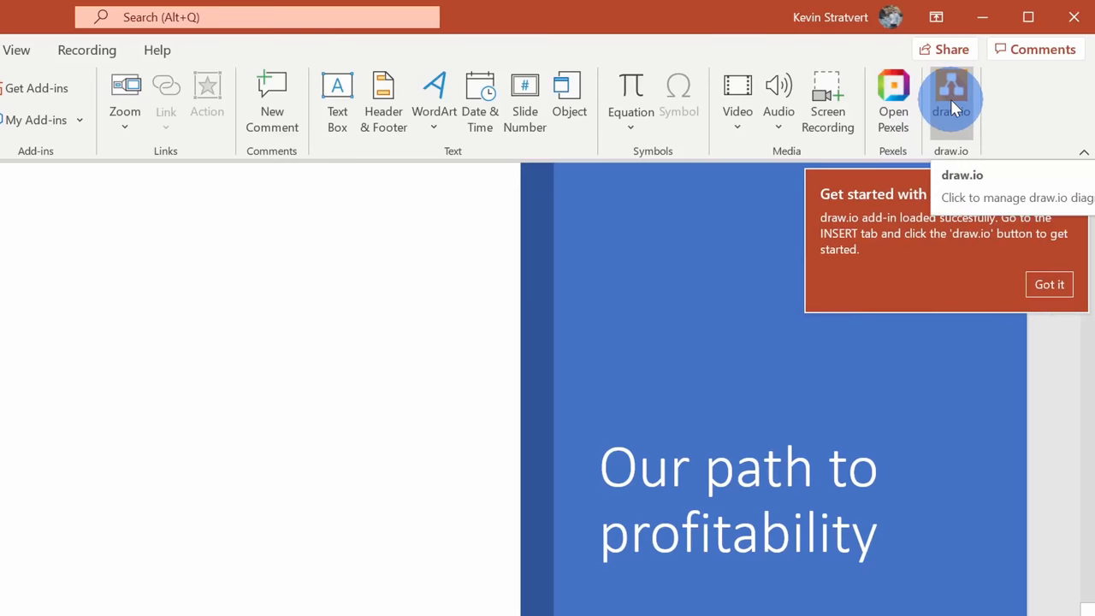
- Insert the test.drawio cookie-business flowchart from the draw.io pane and select it
click(951, 94)
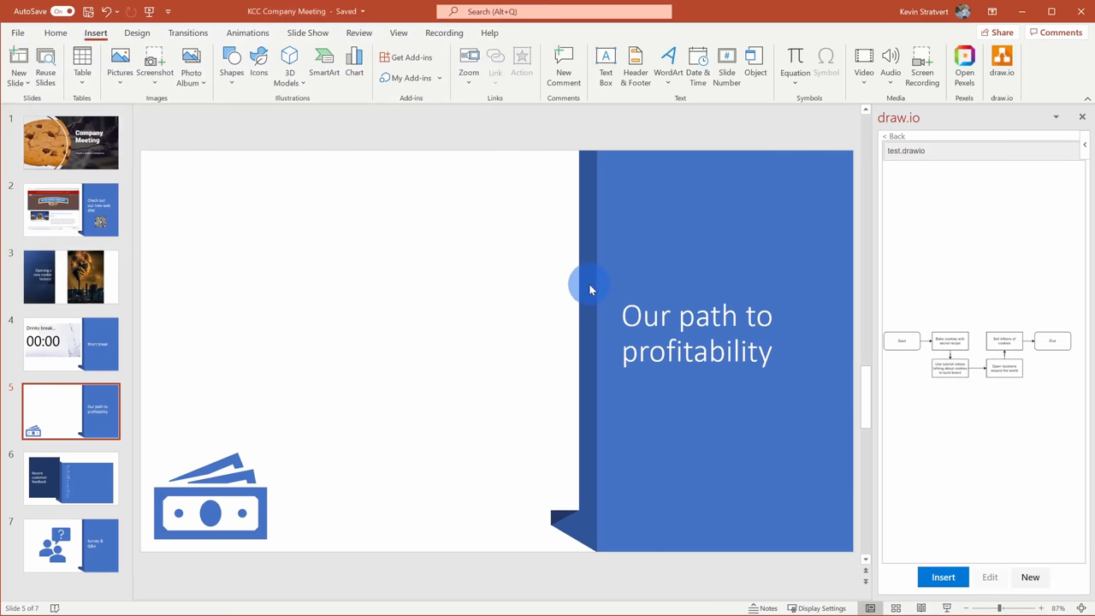
mouse_move(1074, 393)
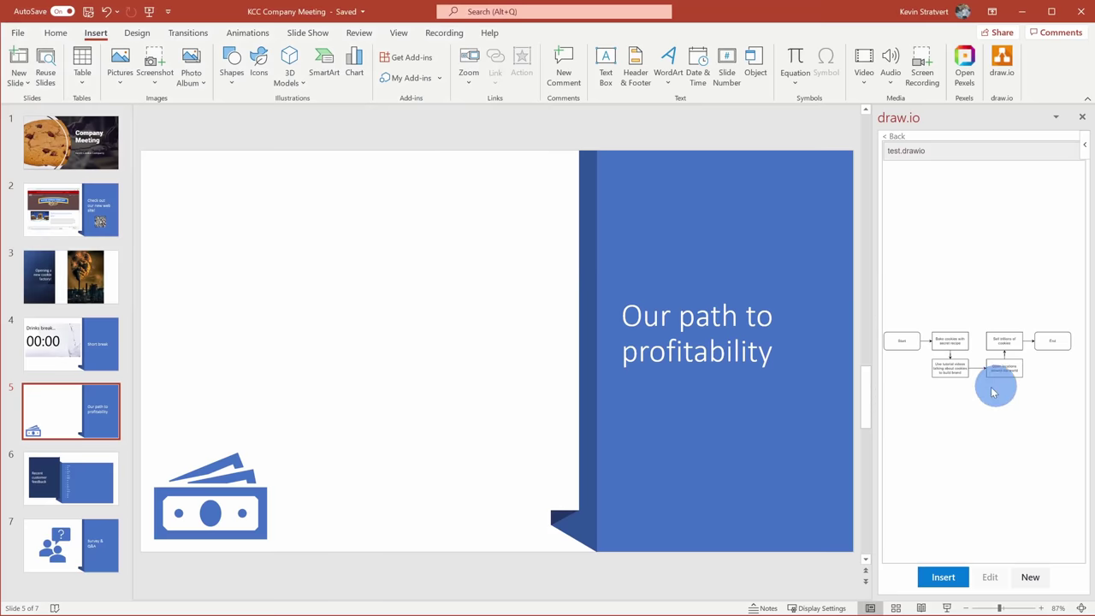
click(938, 576)
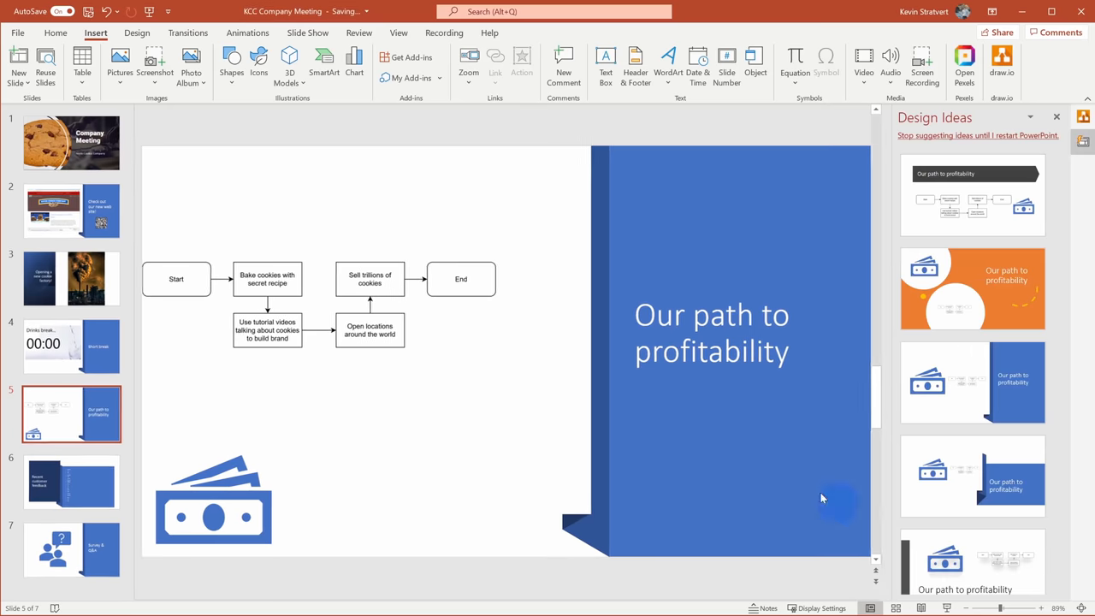
click(499, 349)
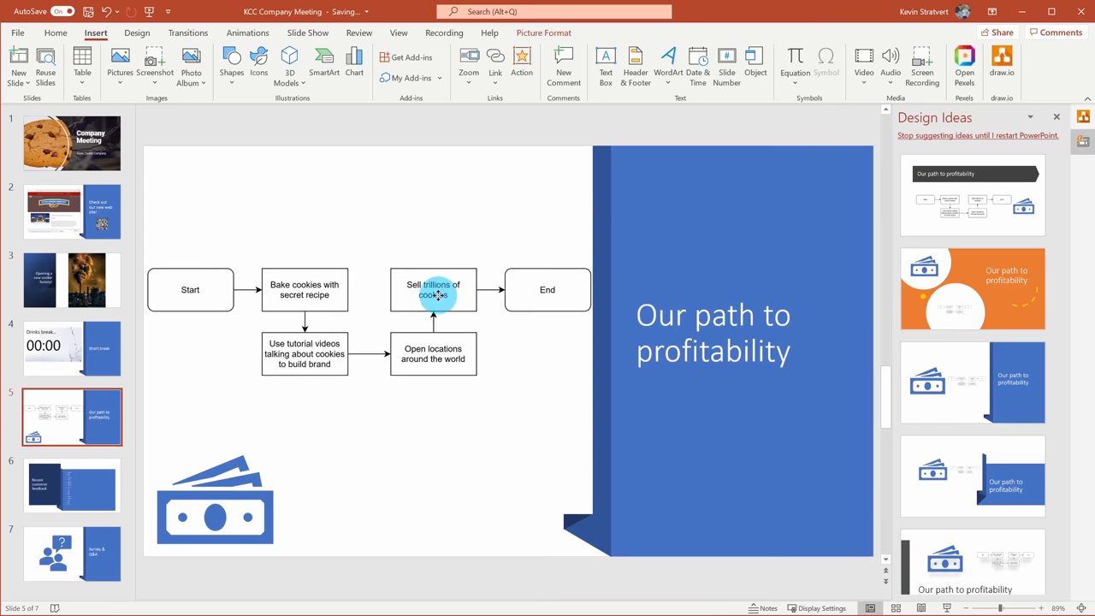
click(434, 291)
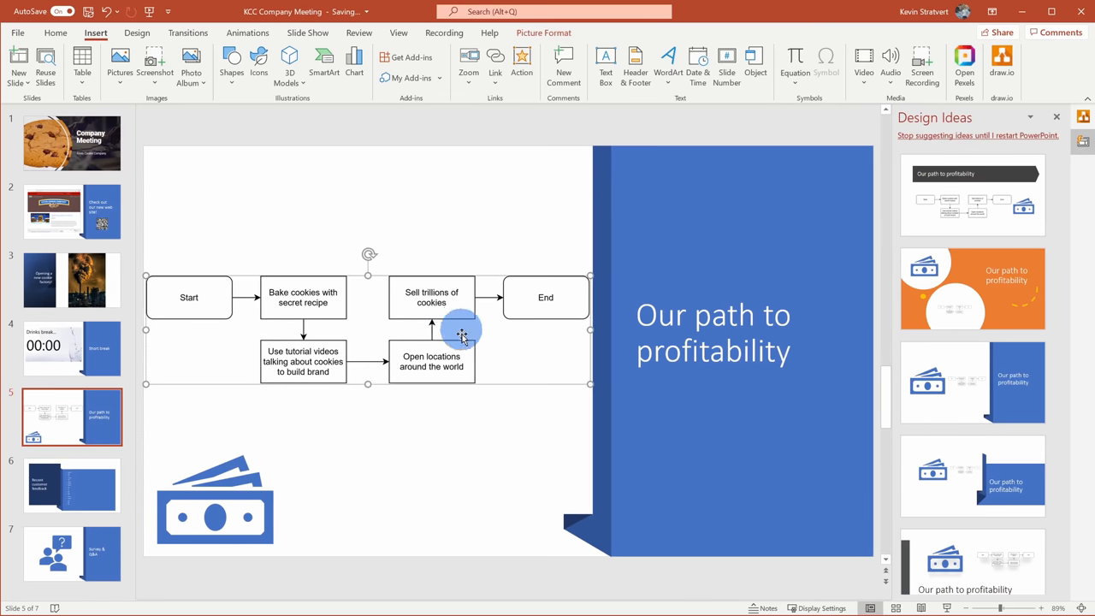
mouse_move(490, 397)
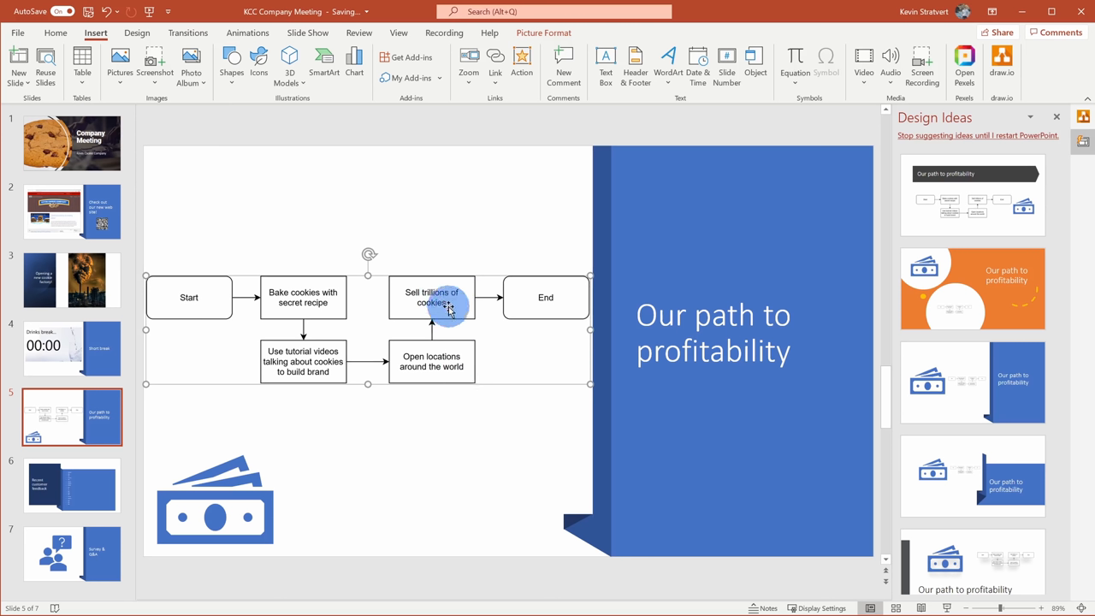
mouse_move(455, 308)
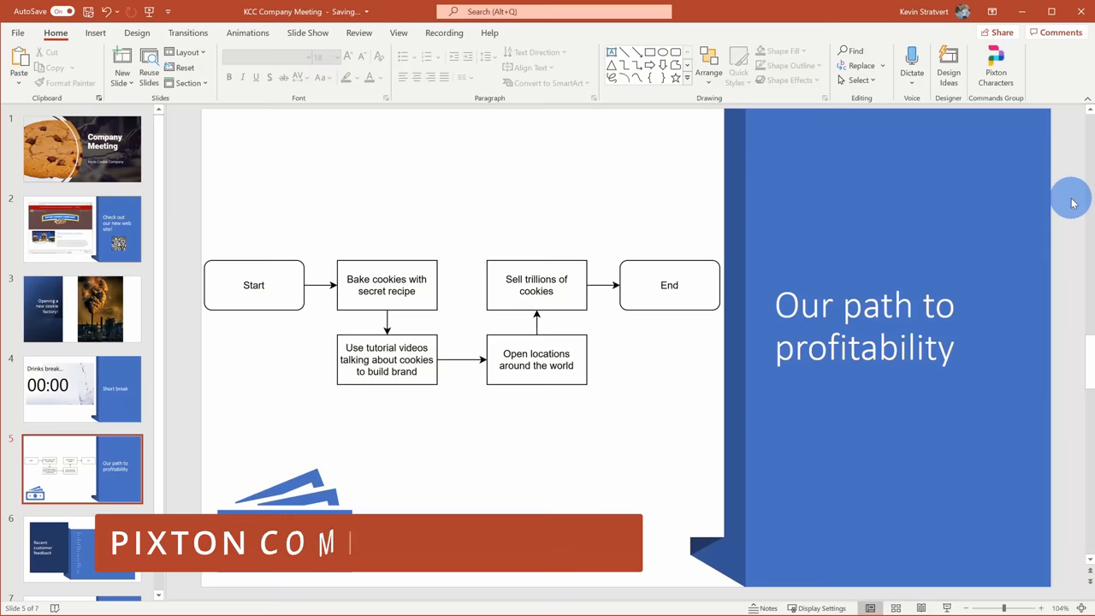
- Show the Pixton Comic Characters task pane from the Home ribbon
text(COMIC CHARACTERS)
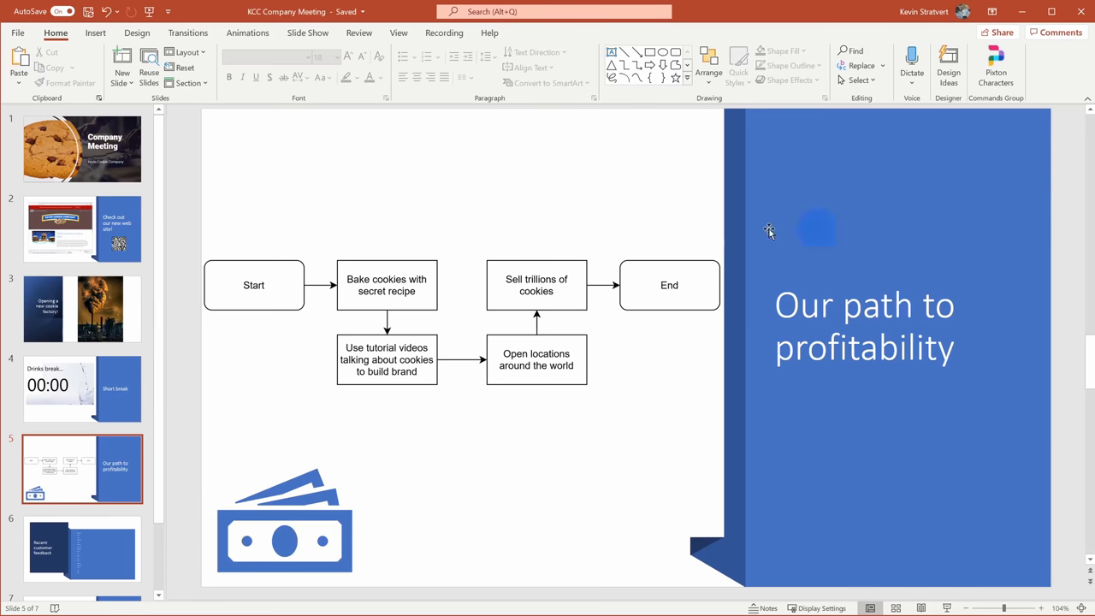
click(93, 32)
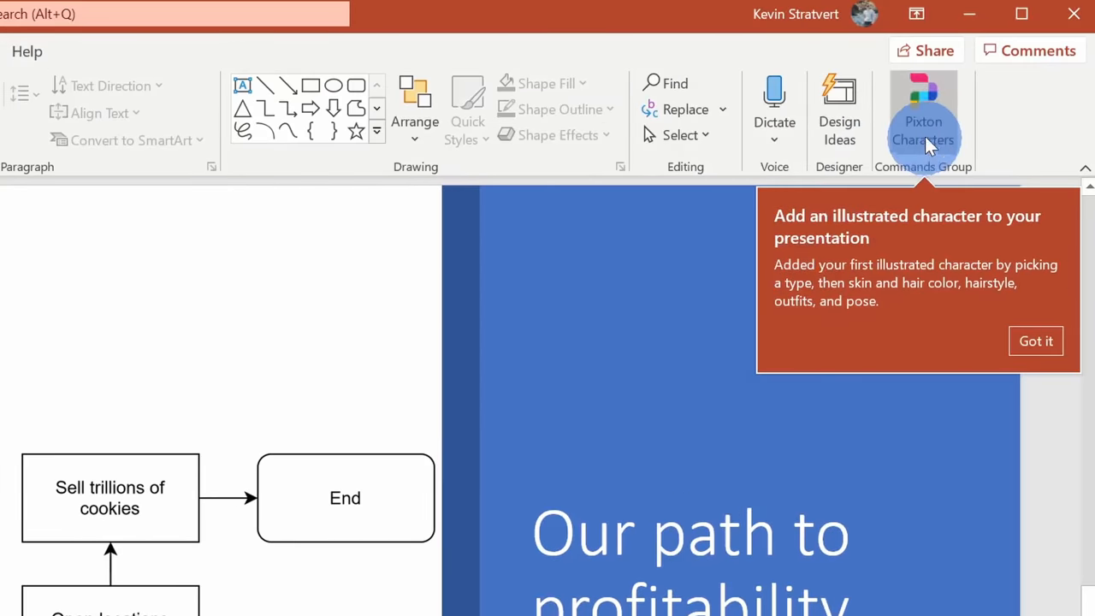
mouse_move(879, 101)
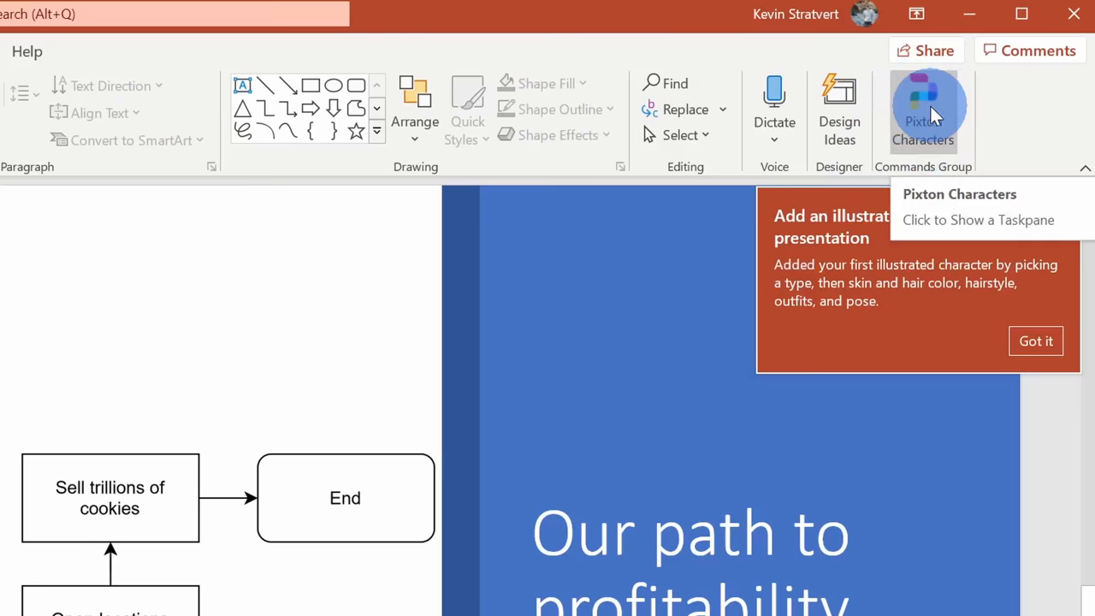
click(924, 106)
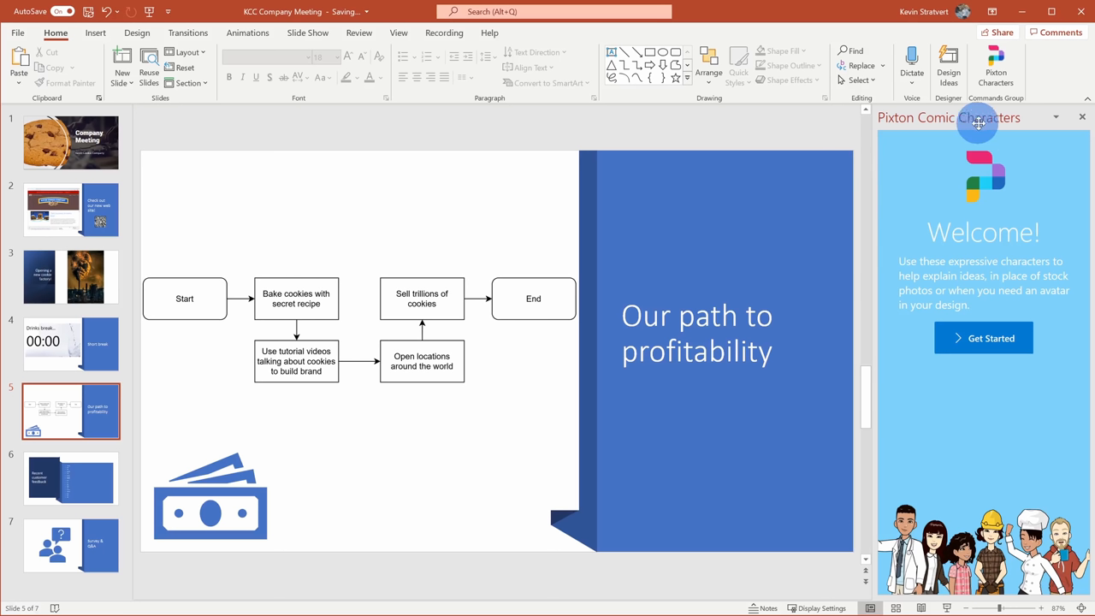
mouse_move(746, 211)
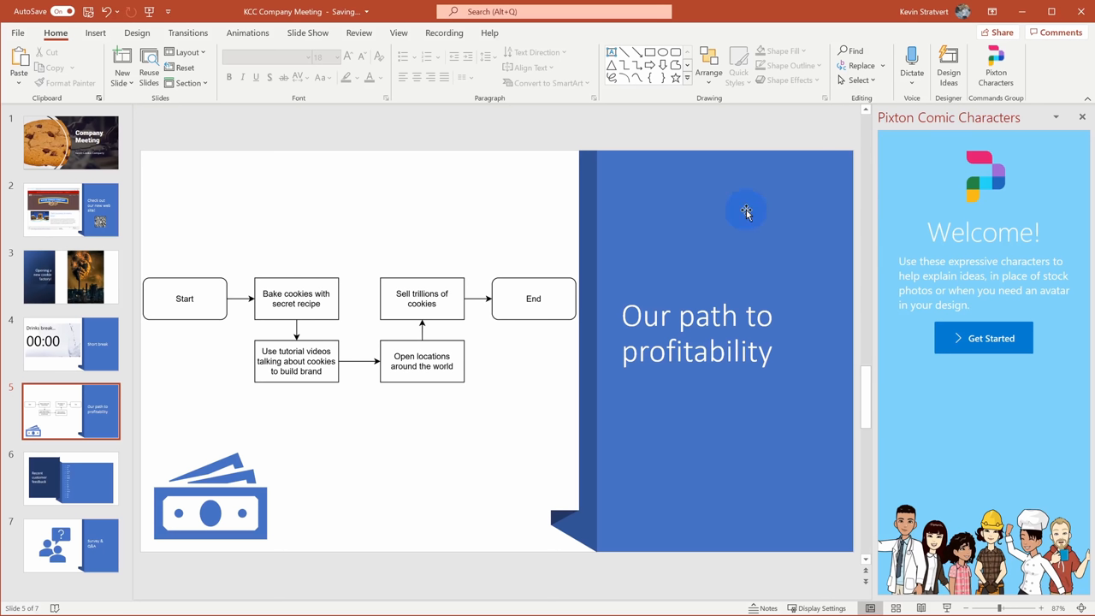
mouse_move(225, 215)
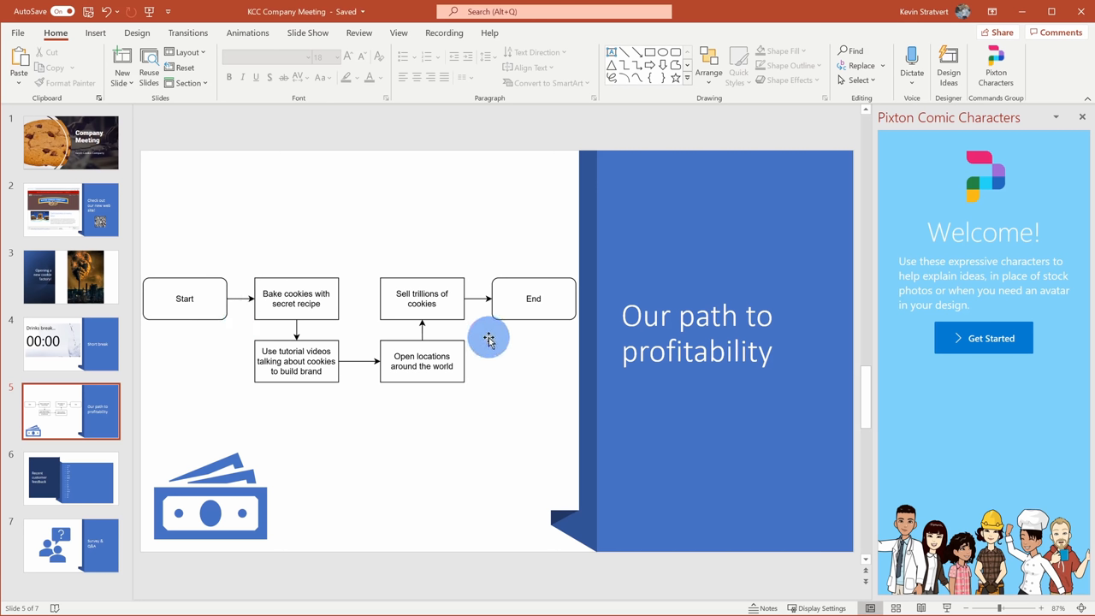
mouse_move(510, 333)
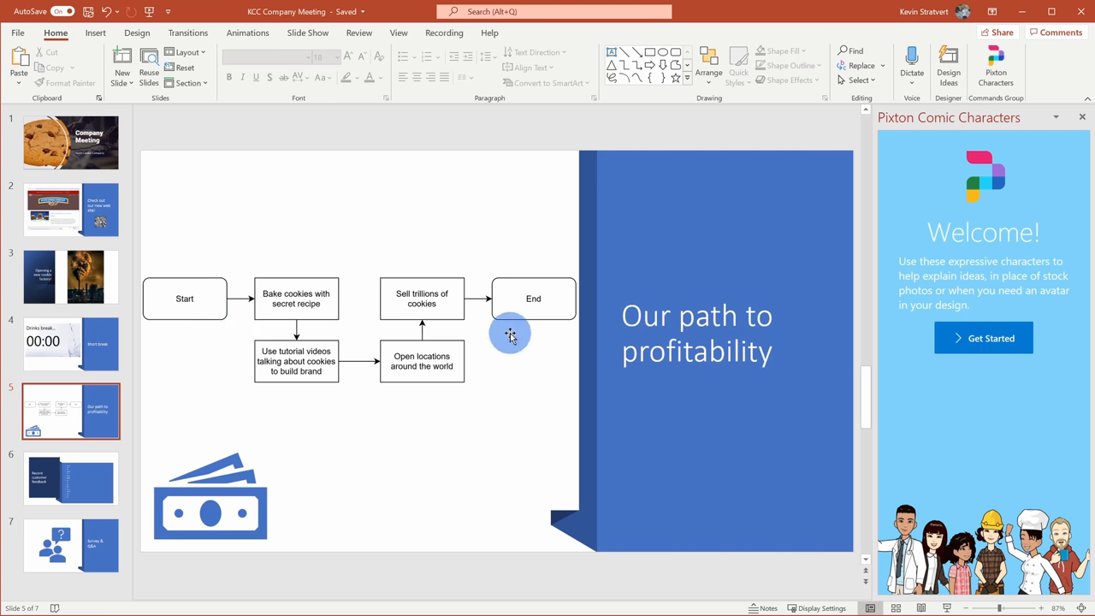
mouse_move(510, 334)
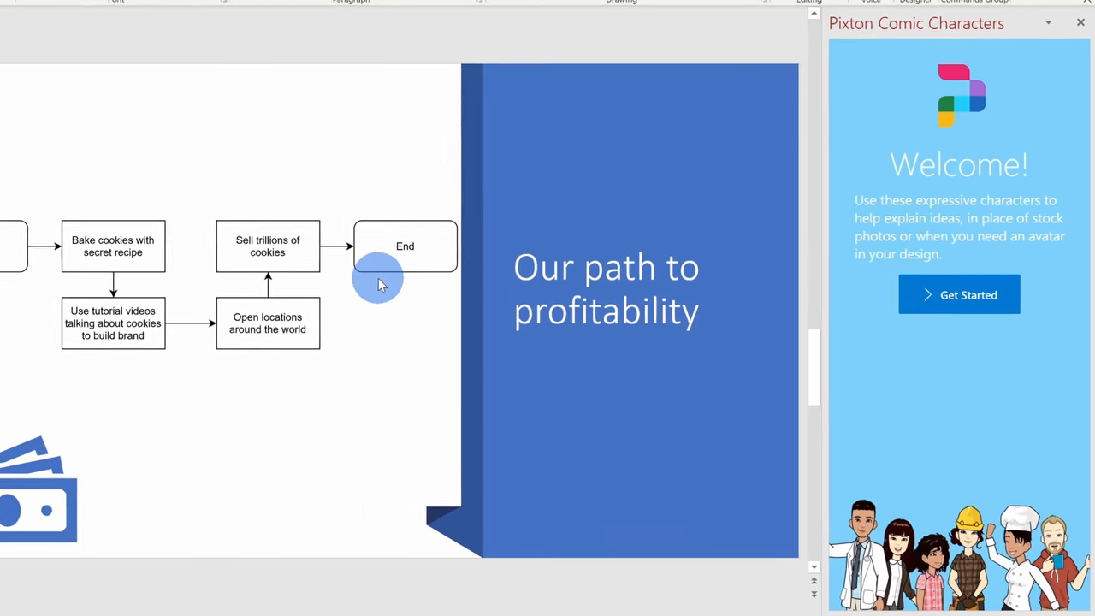
- Build a young male Pixton character with chef outfit and a pose, inserting it on slide 5
click(958, 294)
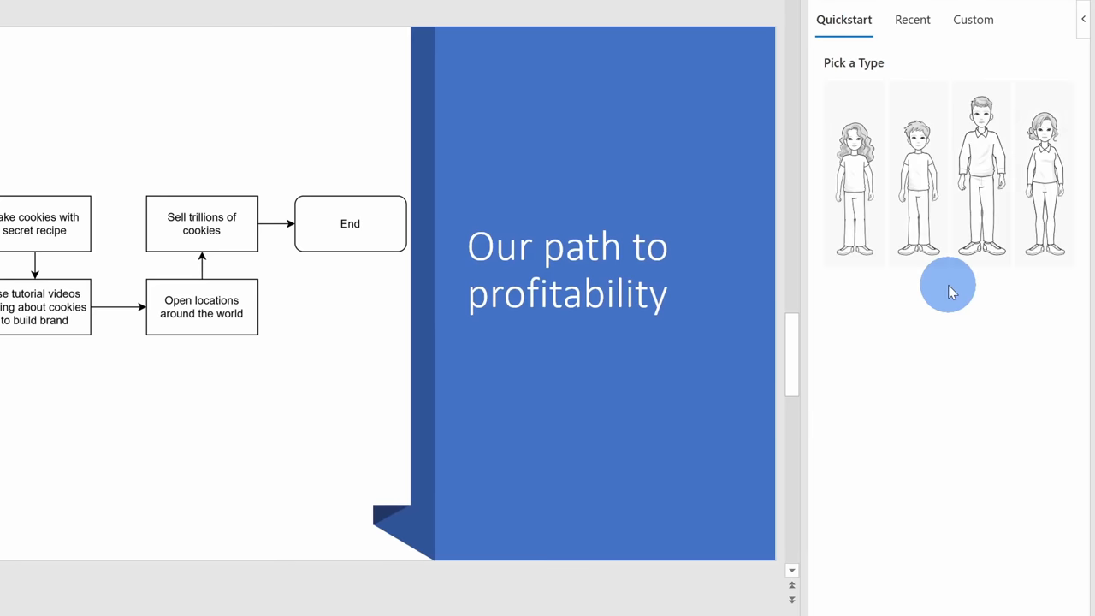
mouse_move(909, 299)
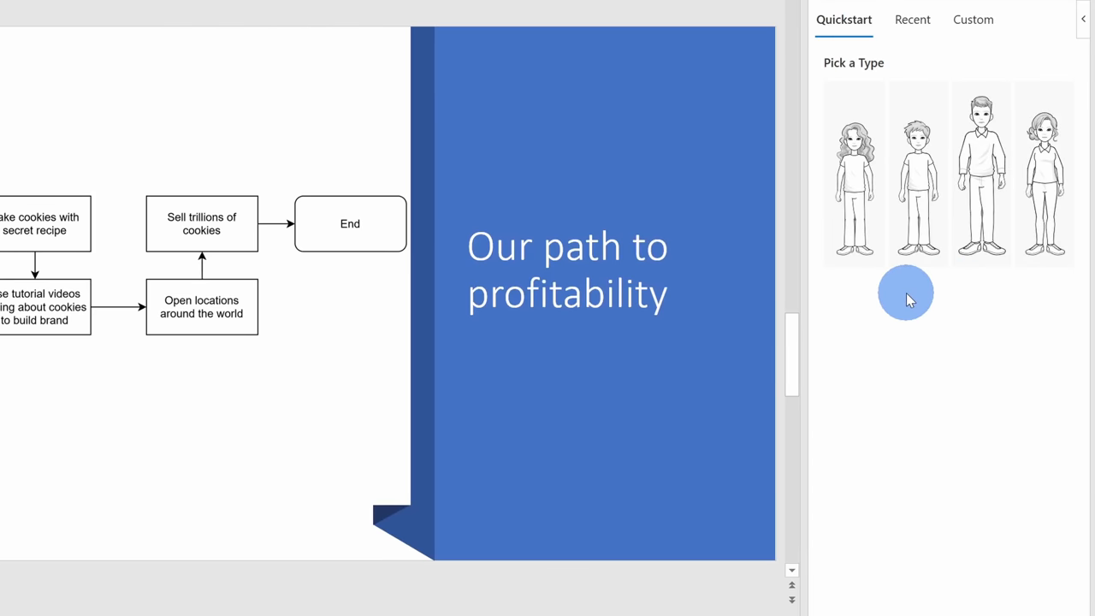
mouse_move(929, 171)
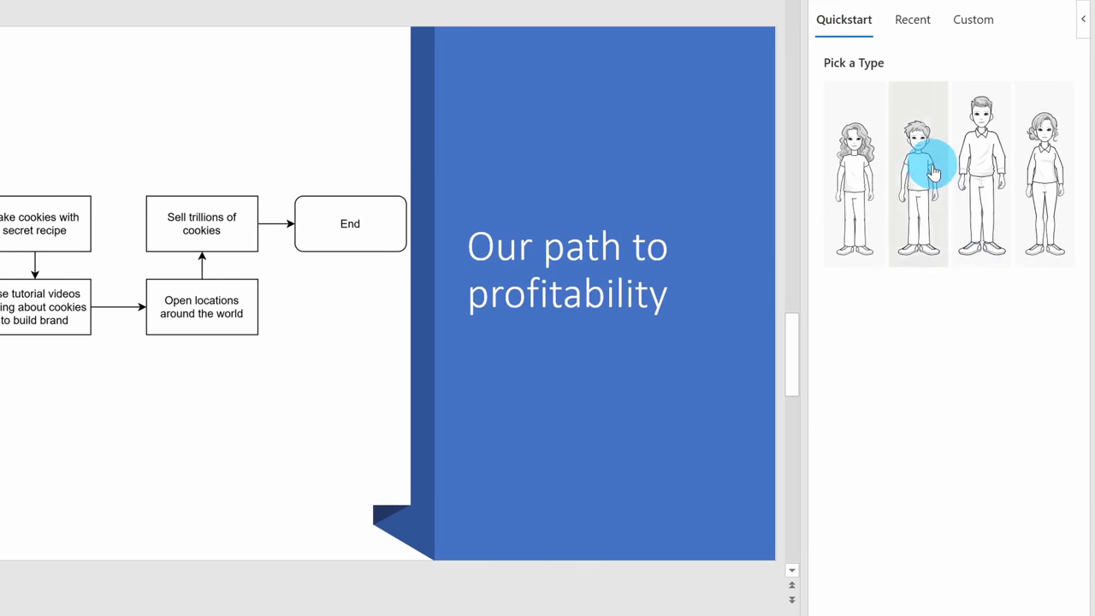
click(917, 171)
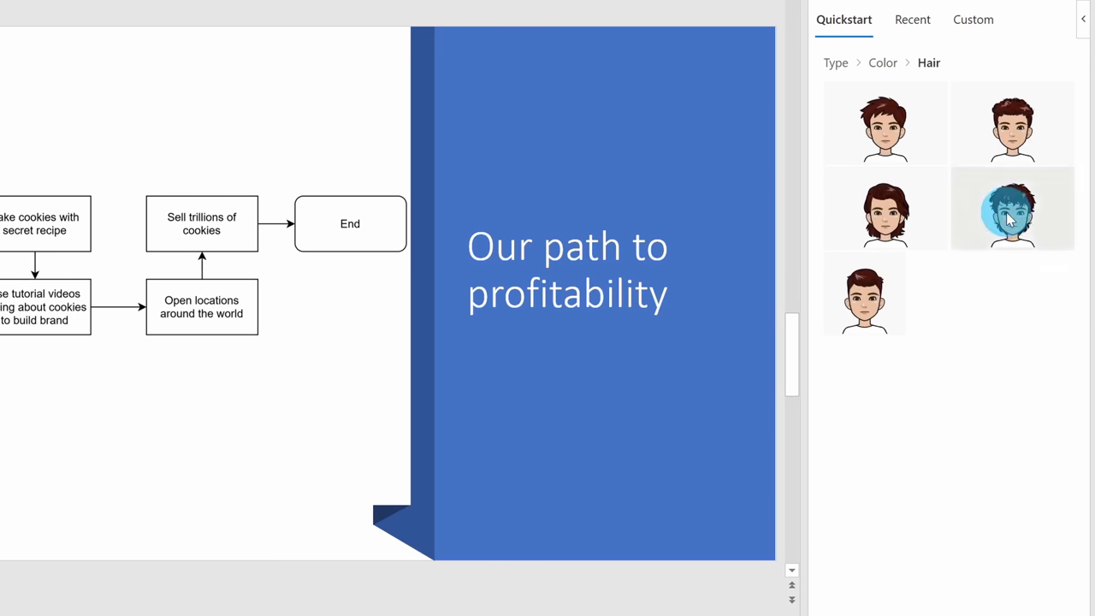
click(1009, 217)
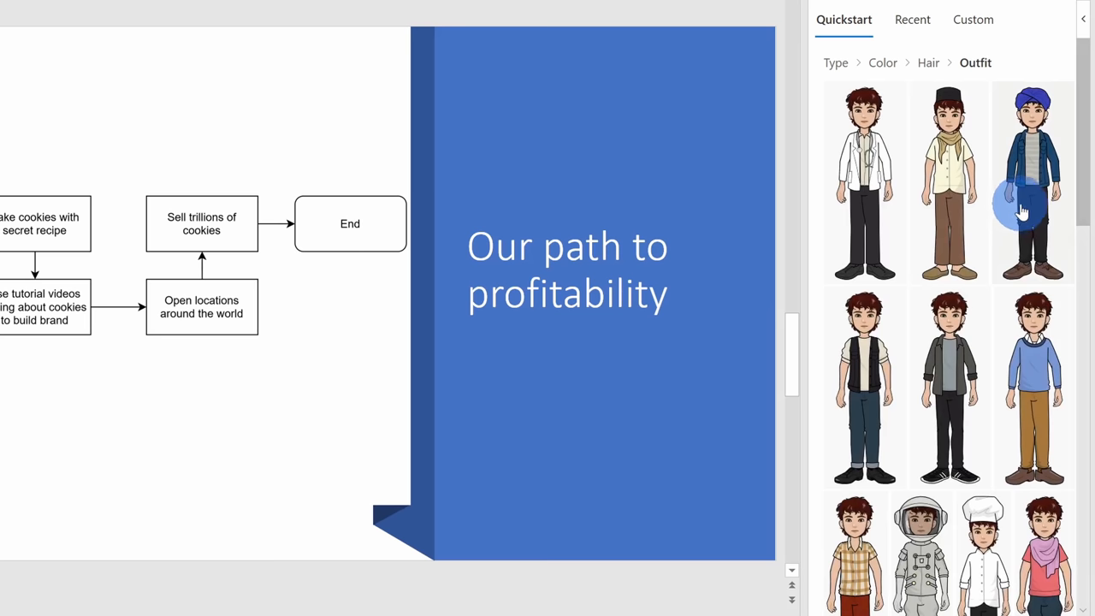
click(1030, 179)
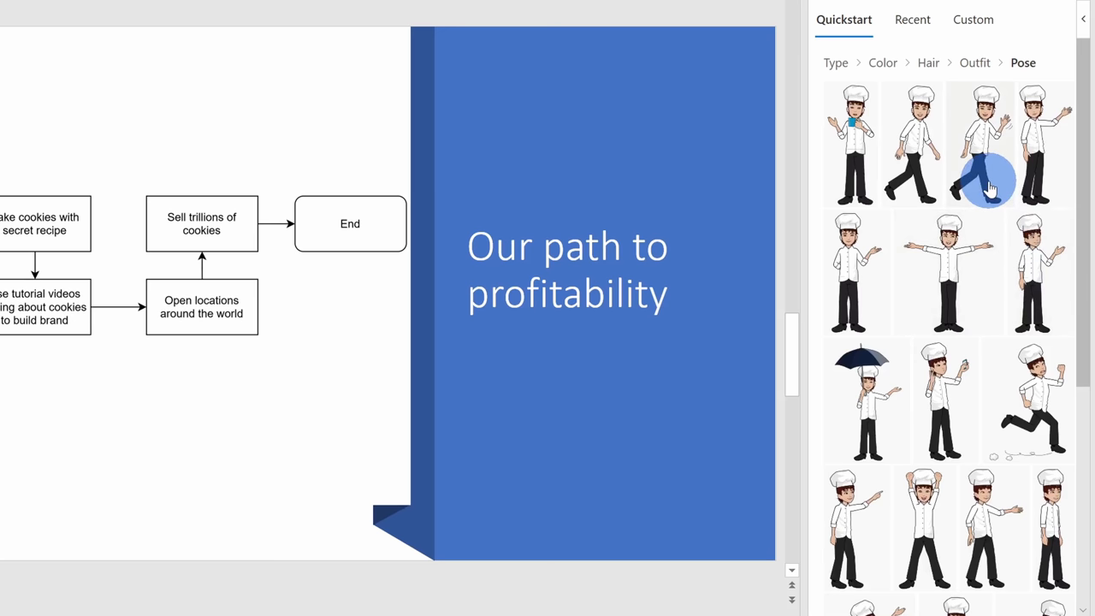
mouse_move(927, 529)
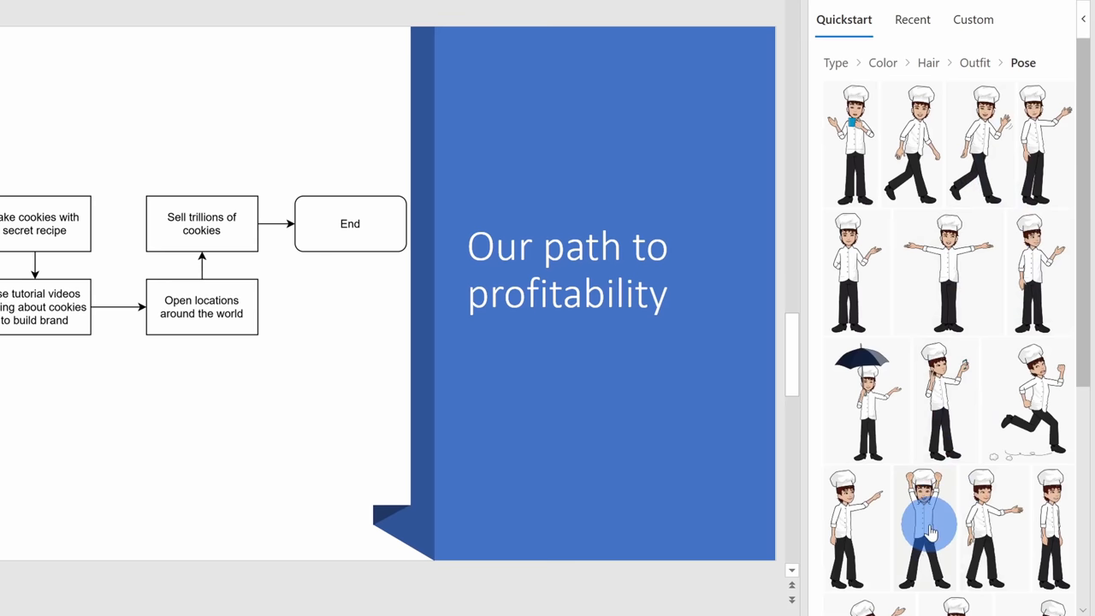
click(928, 525)
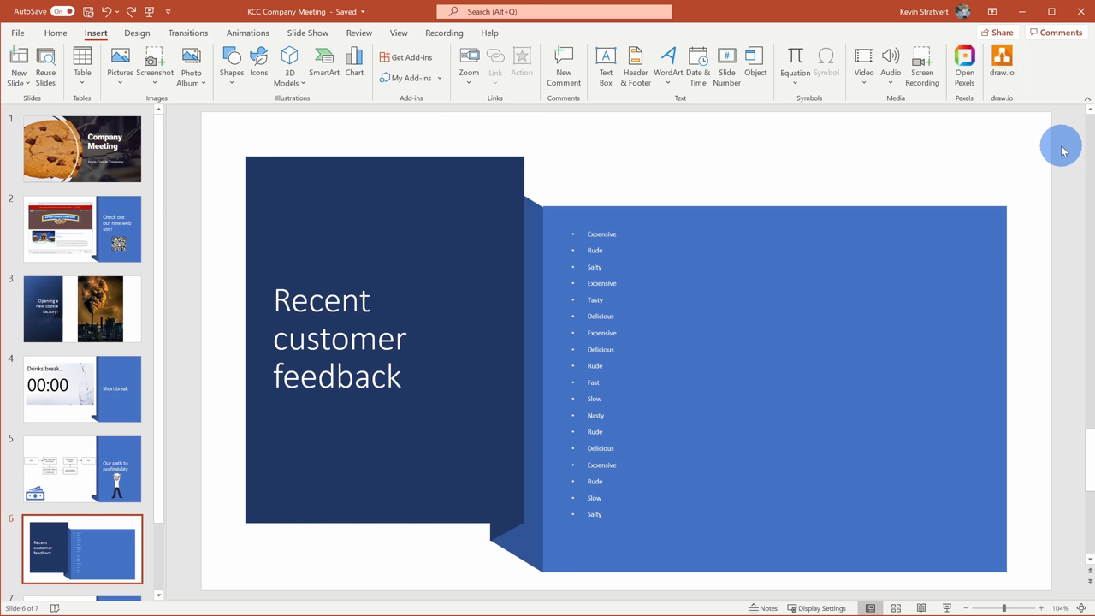
mouse_move(679, 179)
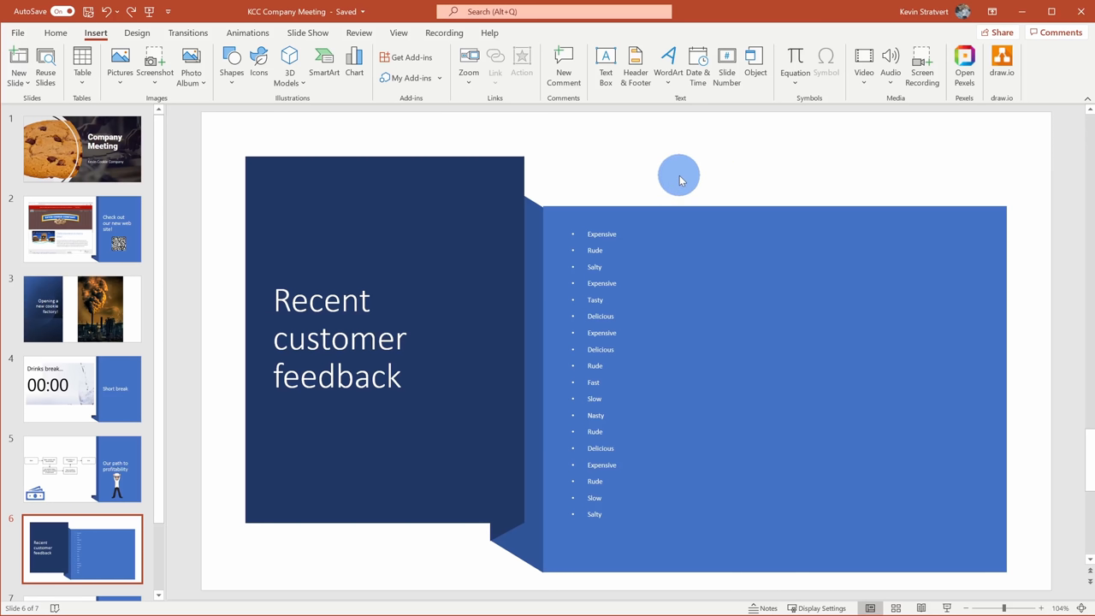
mouse_move(631, 163)
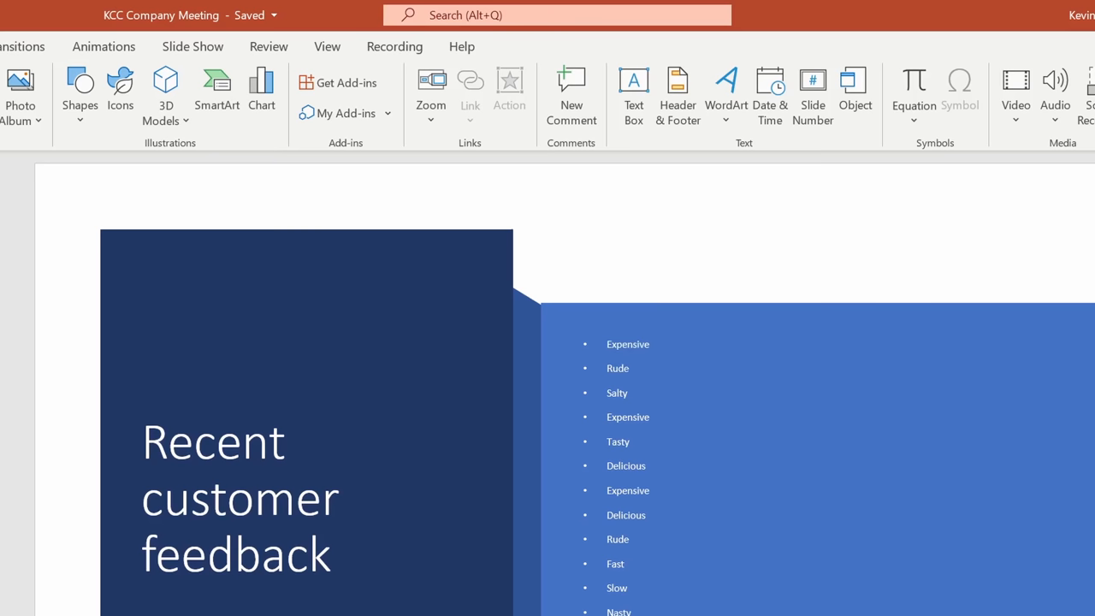
- Launch the word cloud add-in from My Add-ins on slide 6
click(338, 82)
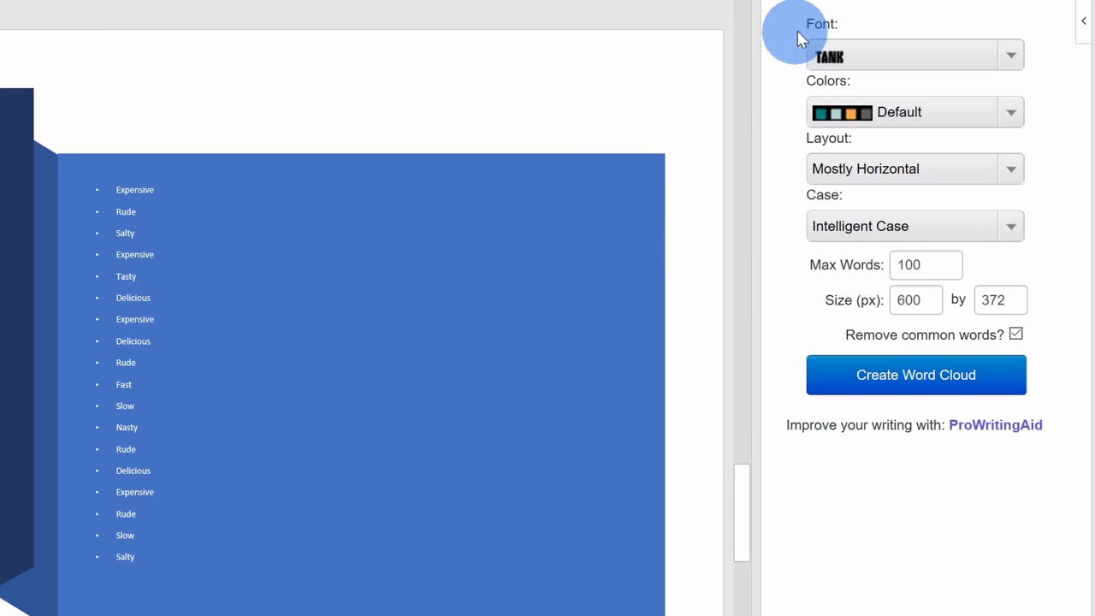
mouse_move(1006, 55)
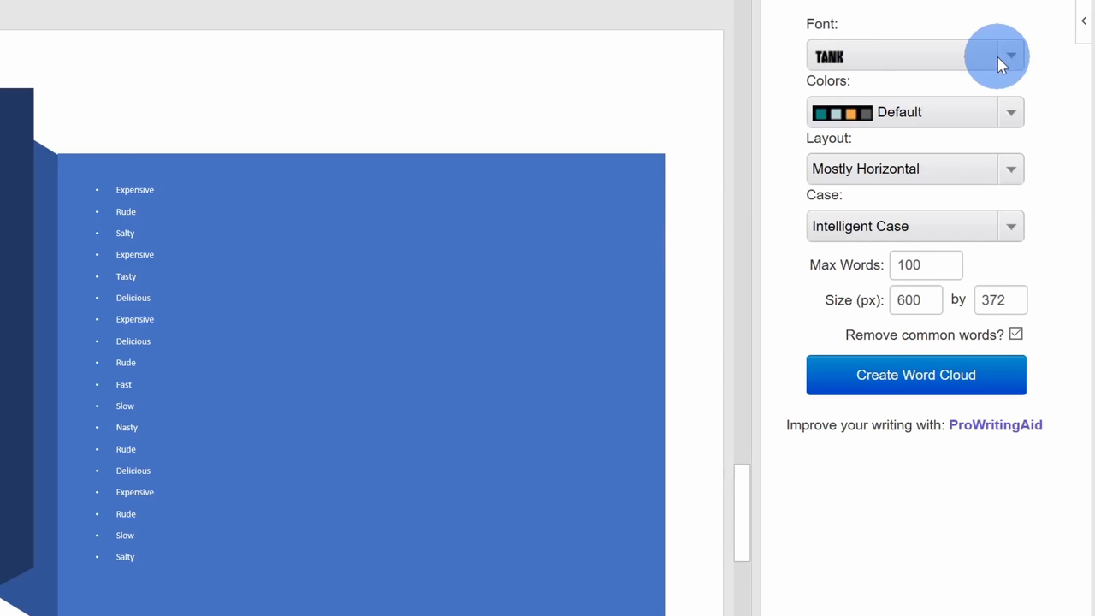
mouse_move(912, 58)
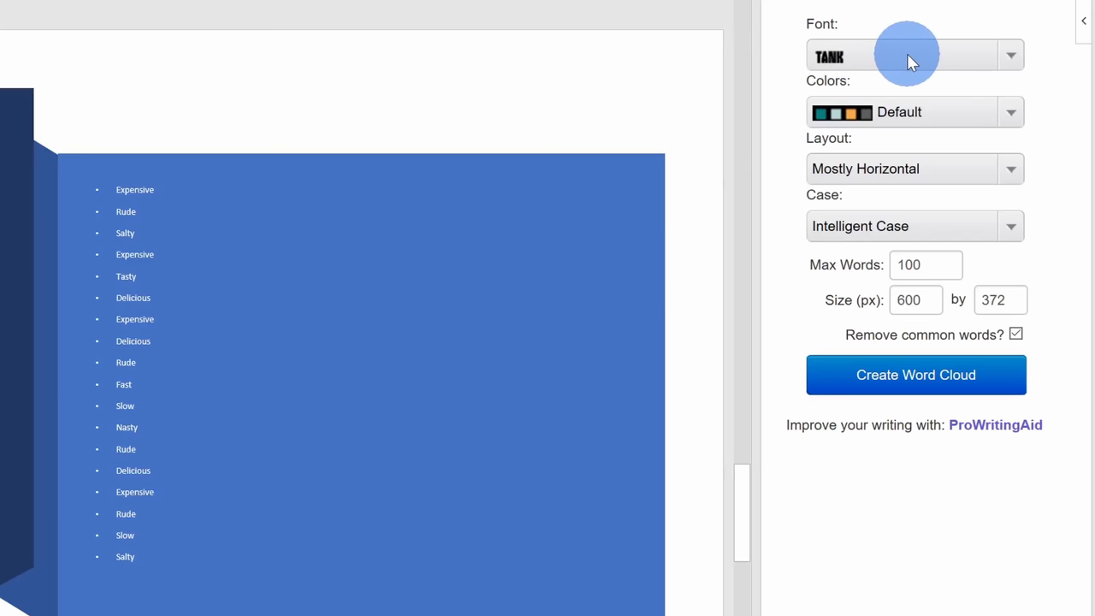
mouse_move(977, 243)
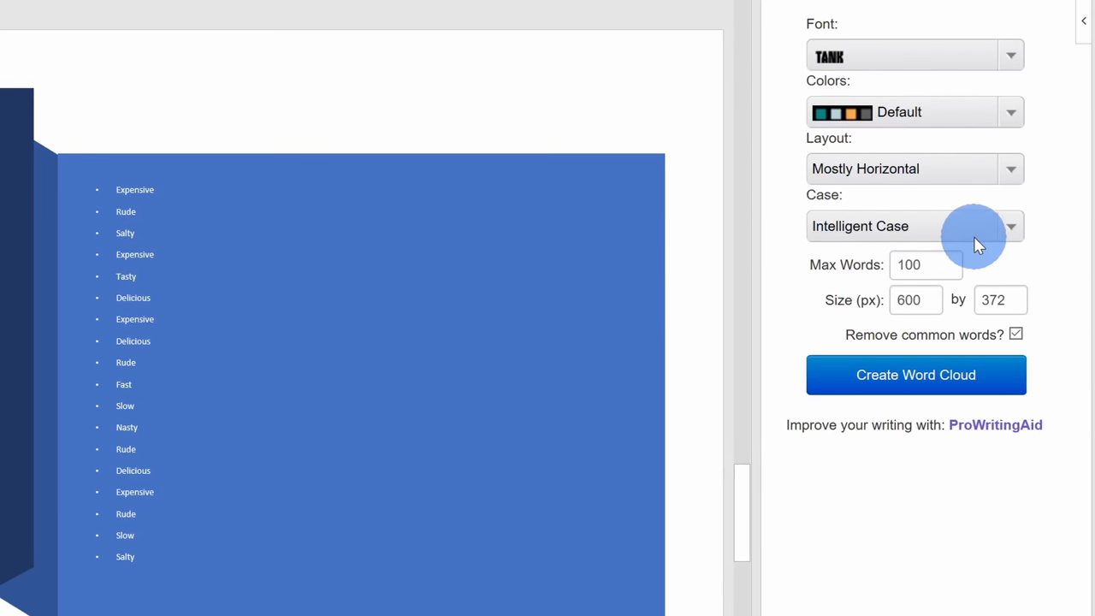
mouse_move(818, 83)
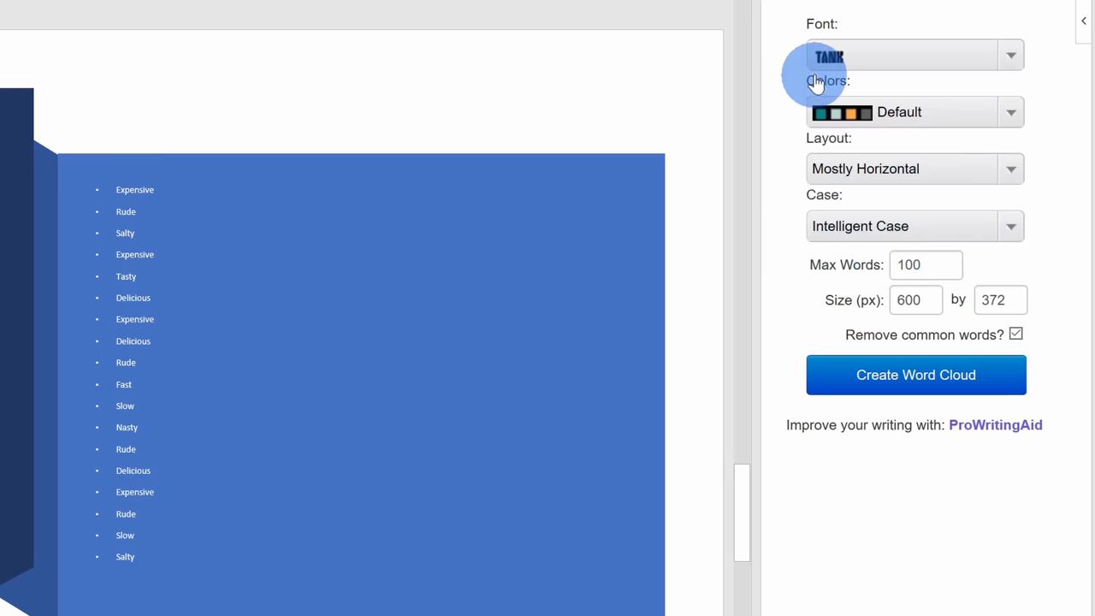
mouse_move(1040, 448)
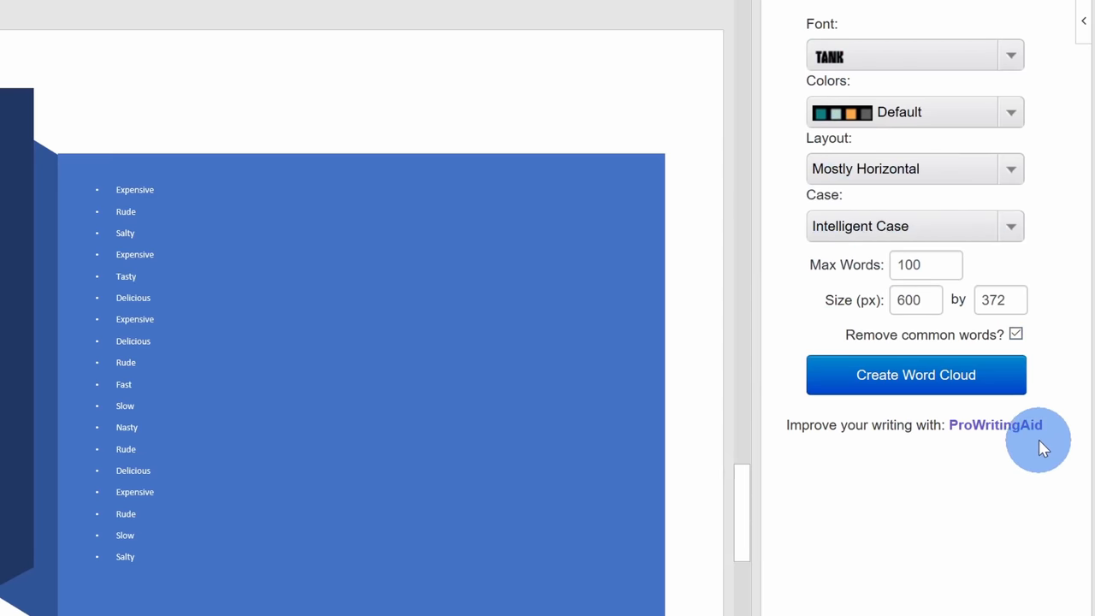
mouse_move(137, 283)
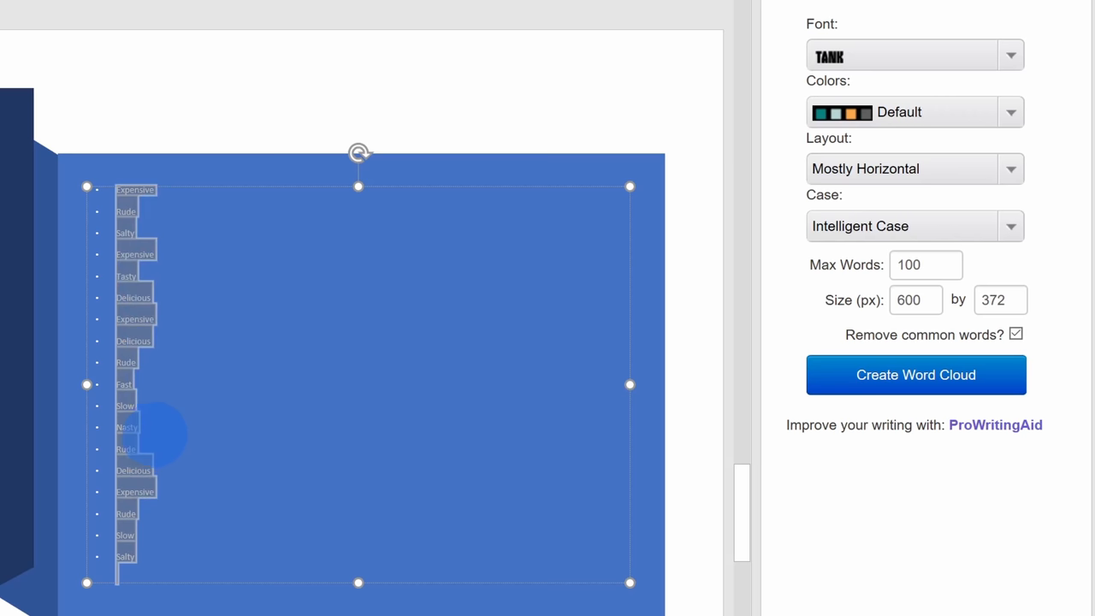
mouse_move(1001, 383)
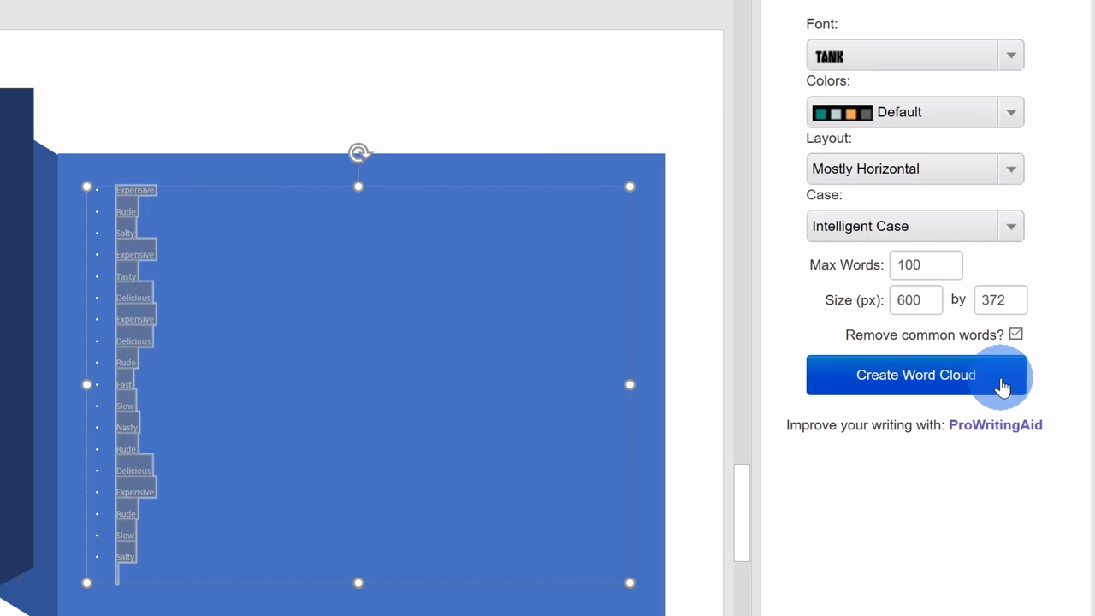
- Create the word cloud from the feedback bullet list and copy its image
click(915, 375)
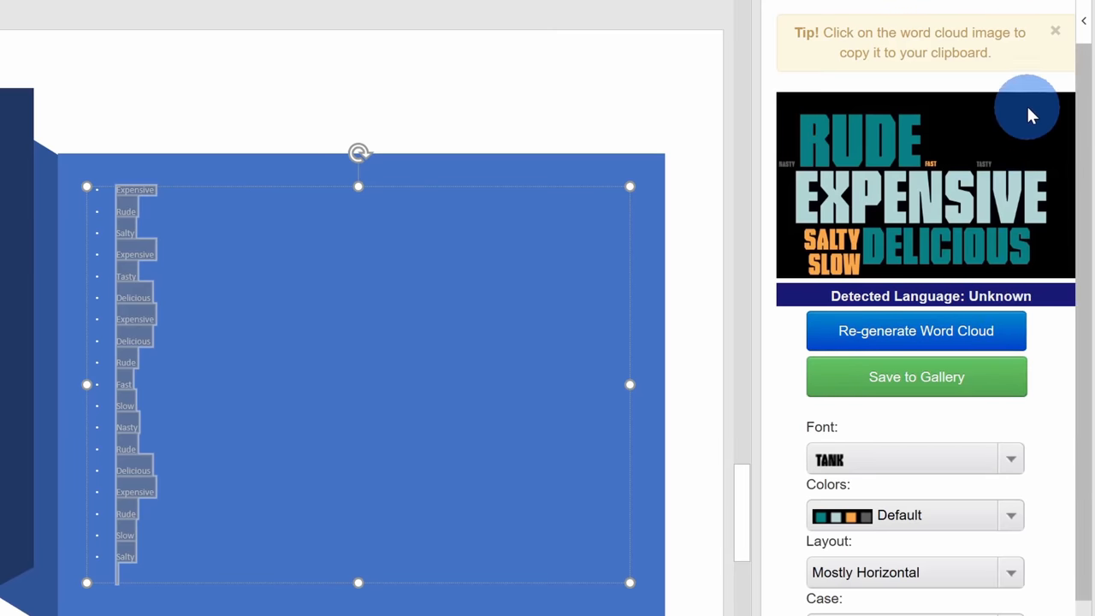
click(924, 199)
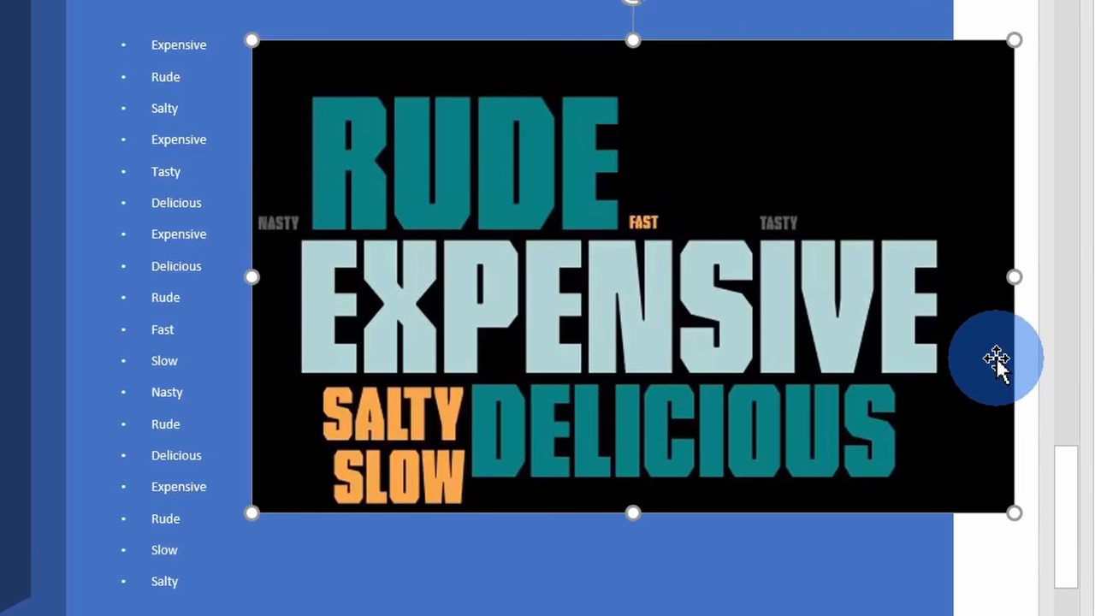
mouse_move(548, 316)
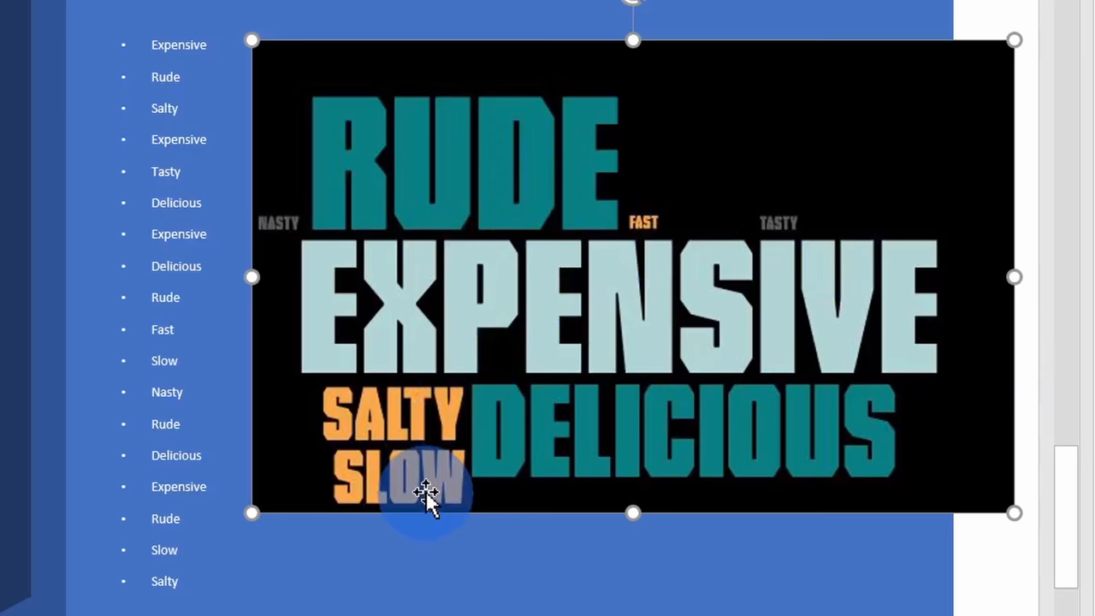
mouse_move(896, 484)
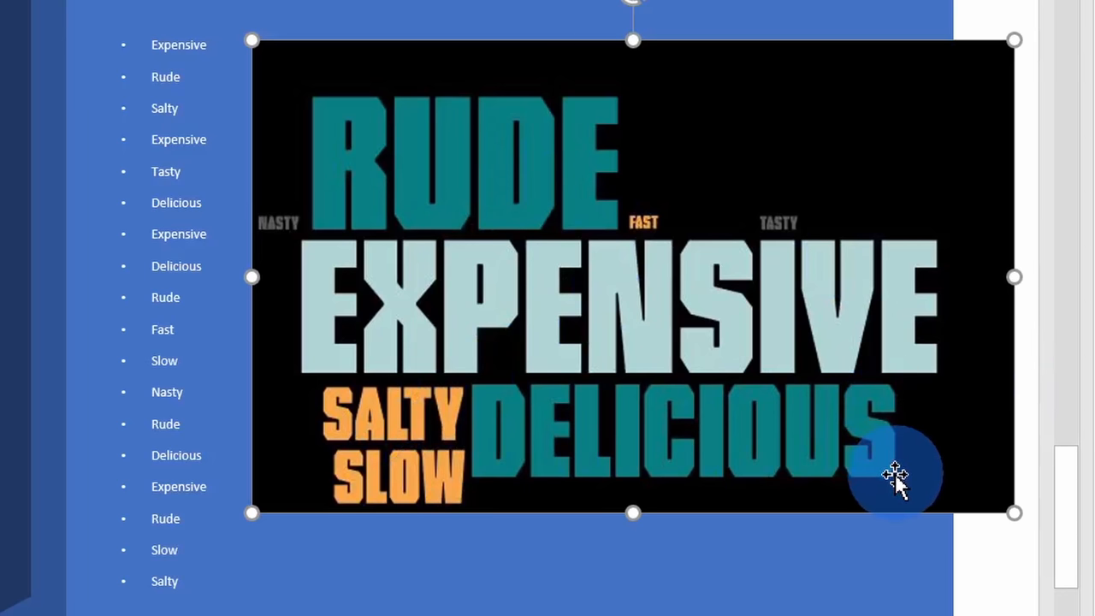
mouse_move(332, 386)
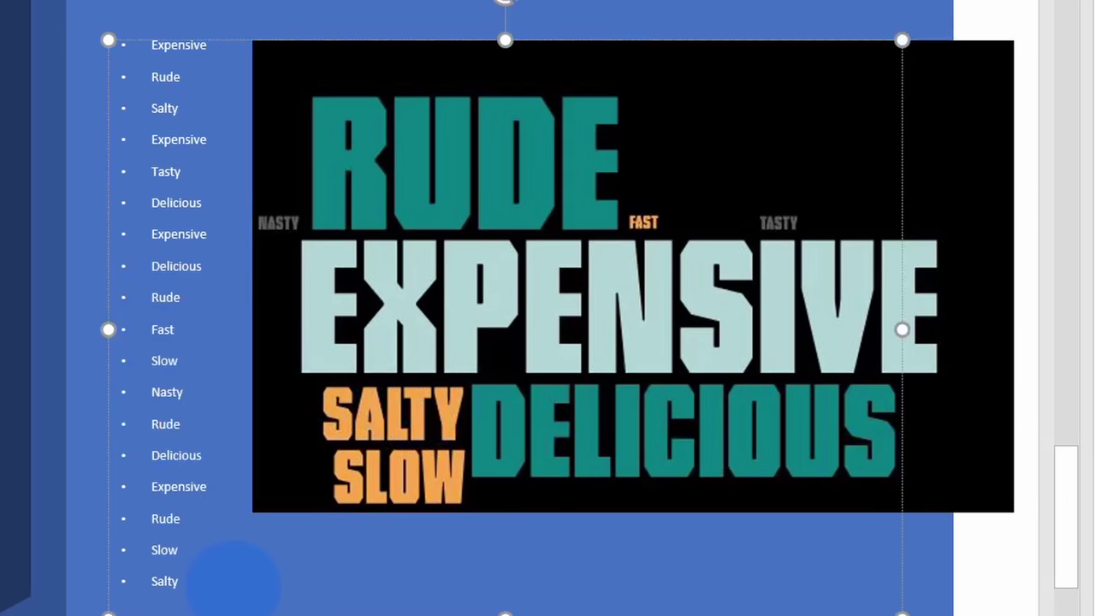
mouse_move(259, 580)
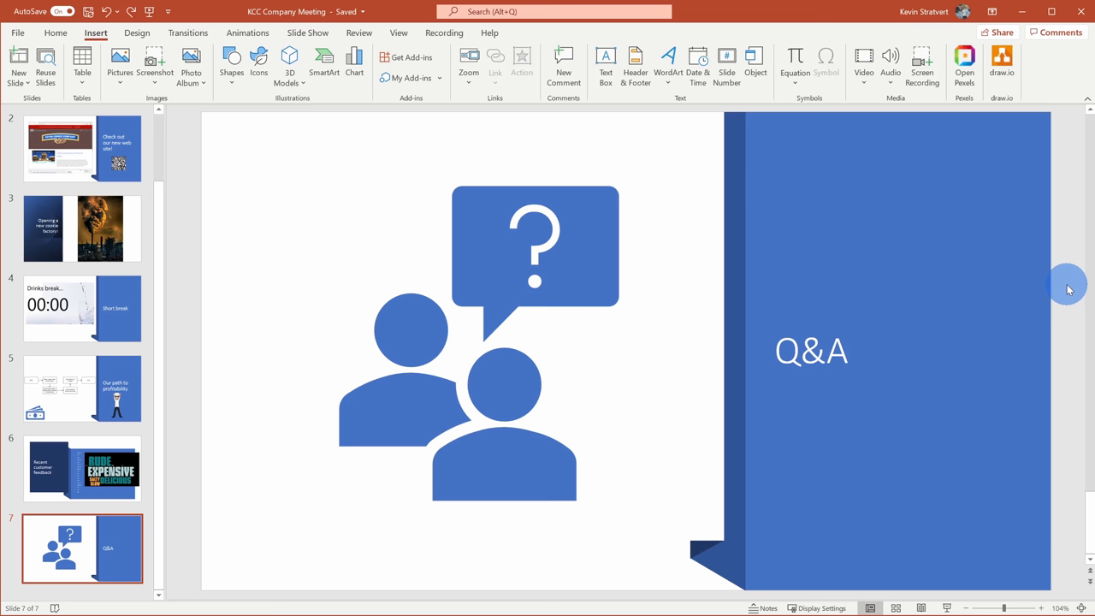
mouse_move(1010, 424)
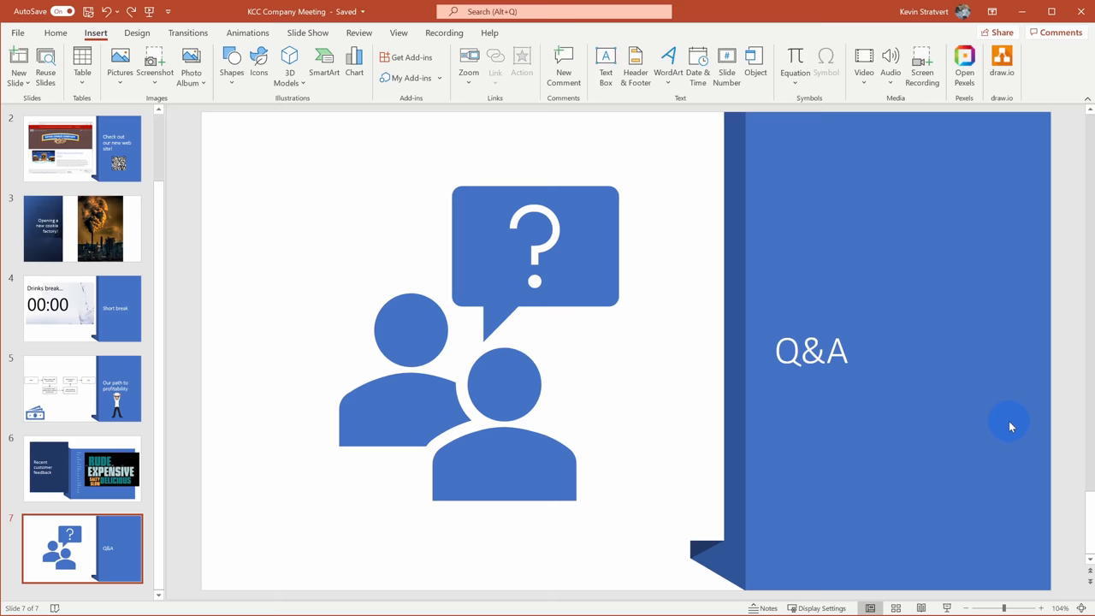
mouse_move(763, 349)
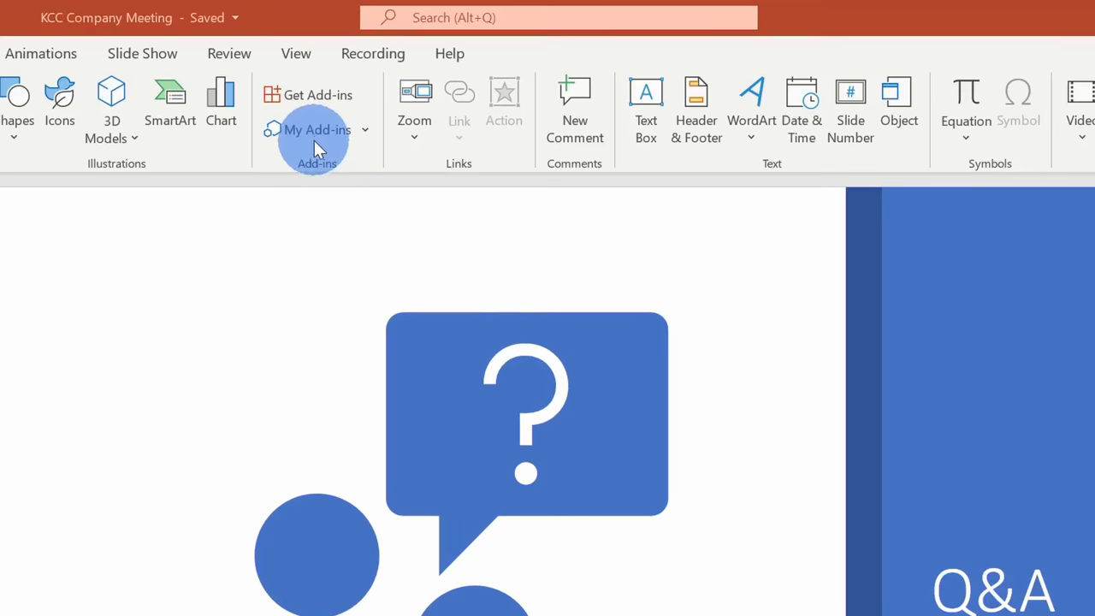
- Show the Office Add-ins dialog listing Poll Everywhere and other add-ins
click(318, 130)
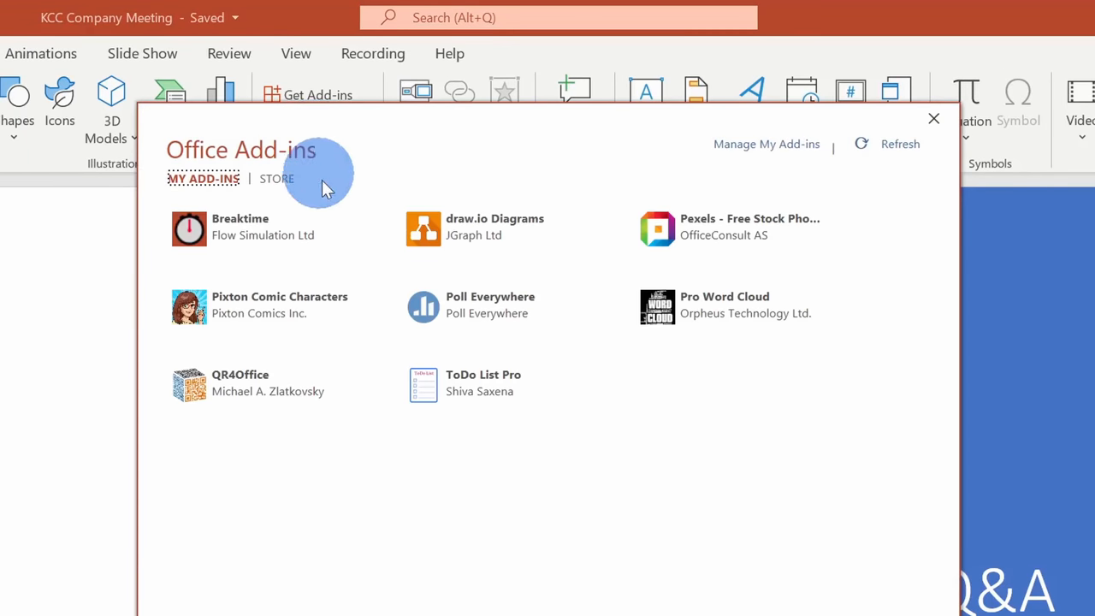
mouse_move(493, 325)
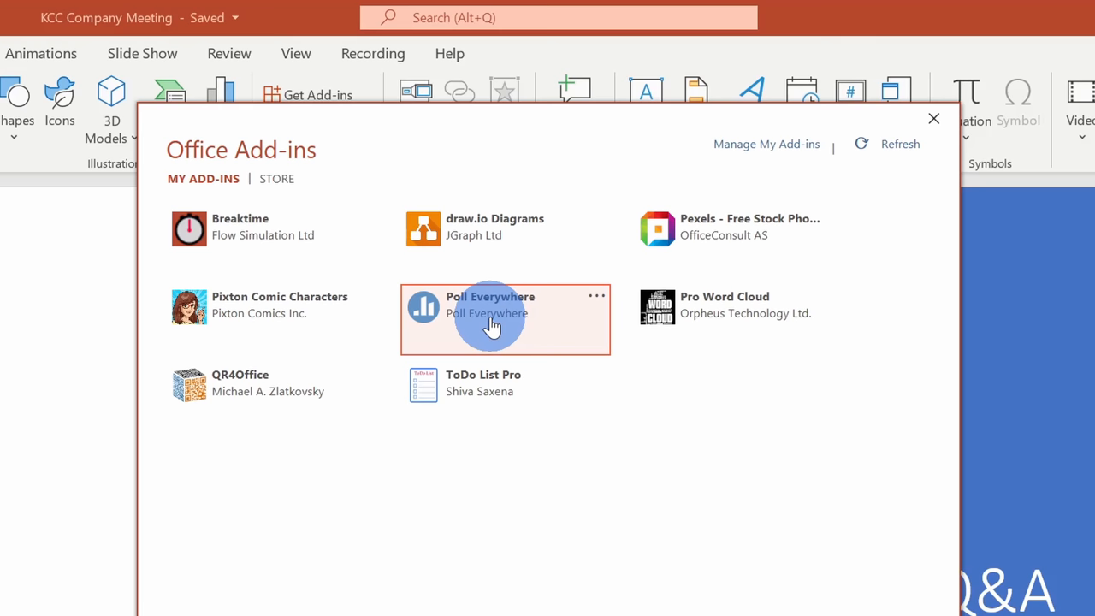
mouse_move(521, 325)
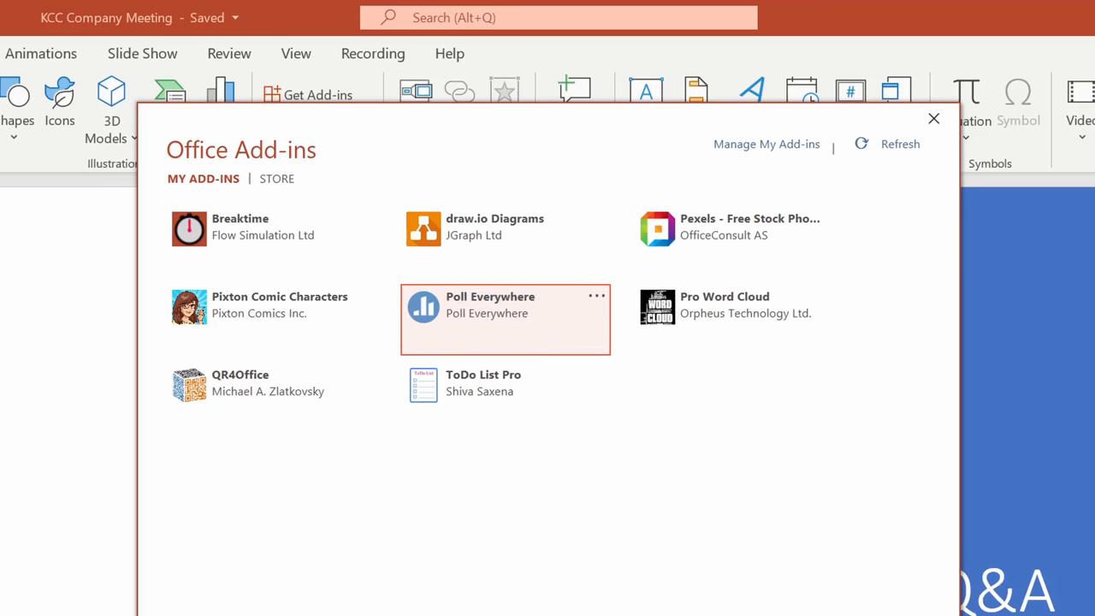
- Insert a Poll Everywhere Q&A titled 'What questions do you have for the KCC leadership team?'
click(505, 318)
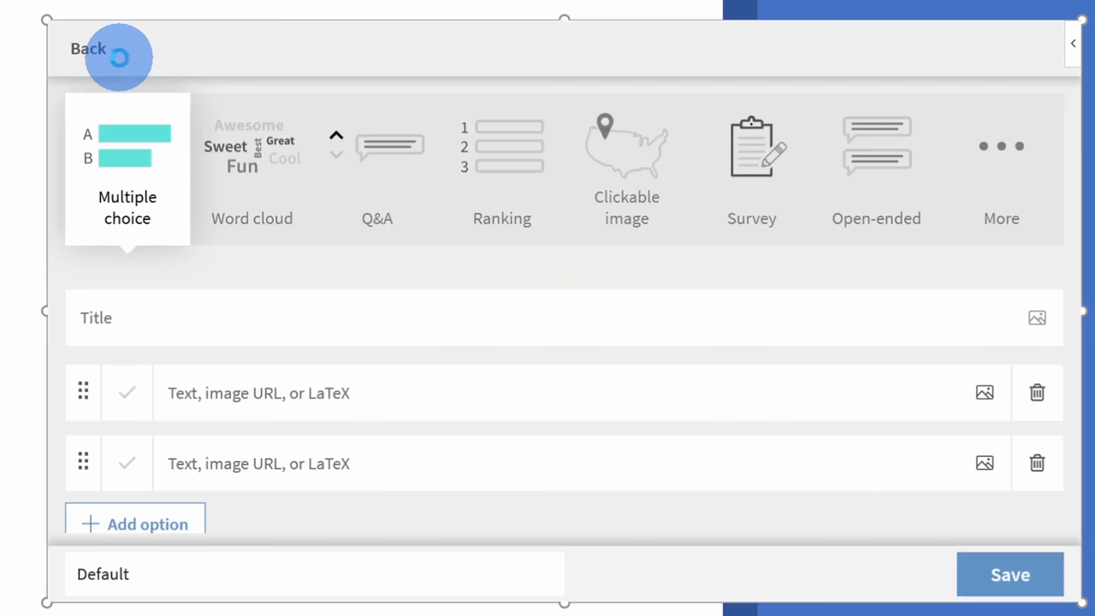
mouse_move(272, 219)
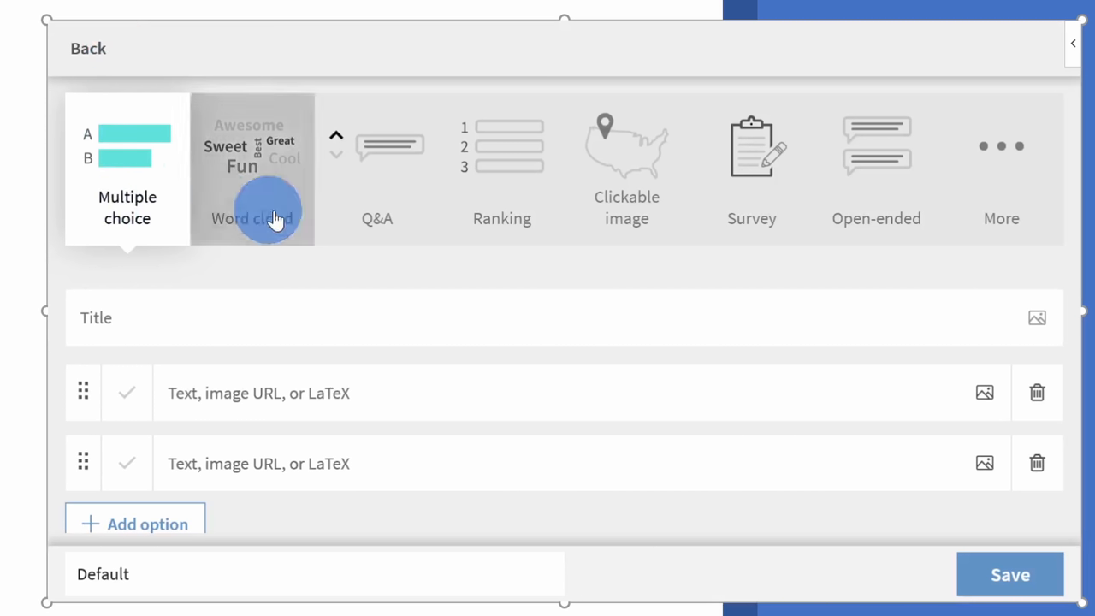
mouse_move(1042, 190)
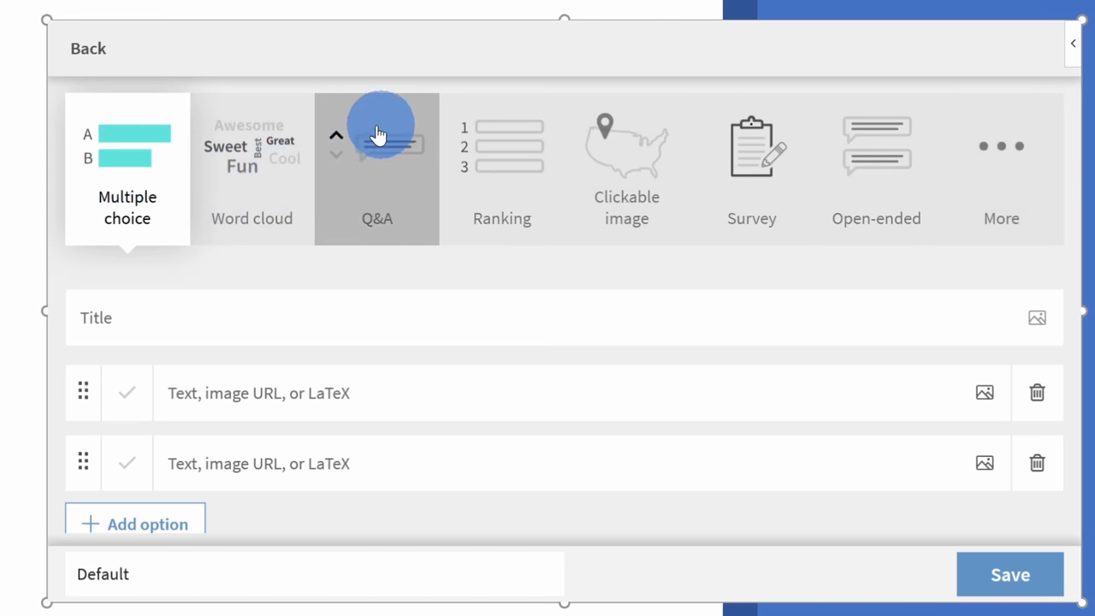
mouse_move(379, 179)
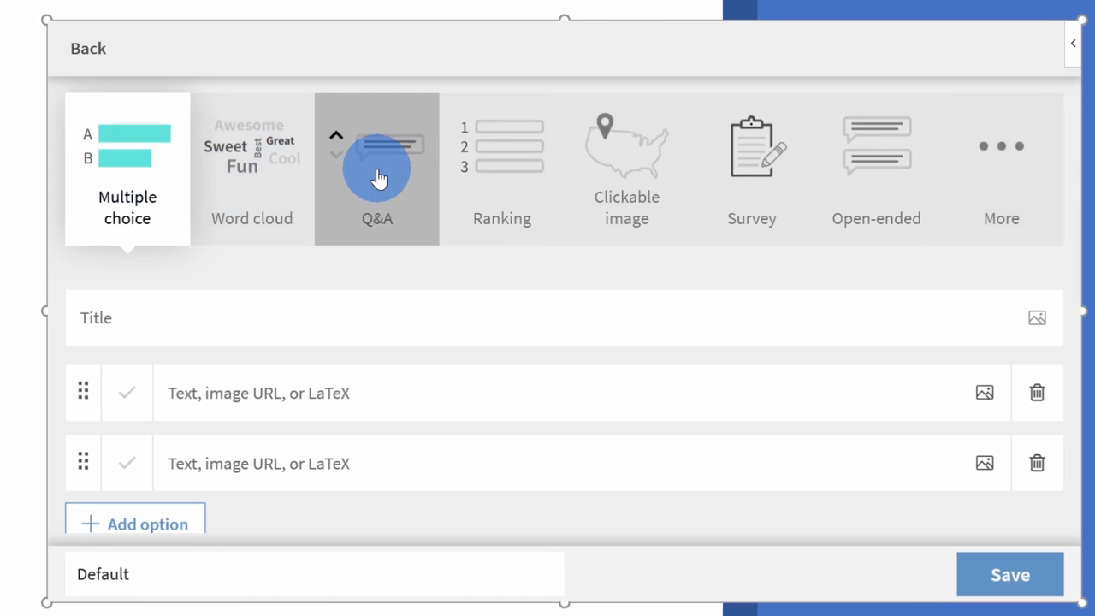
click(376, 167)
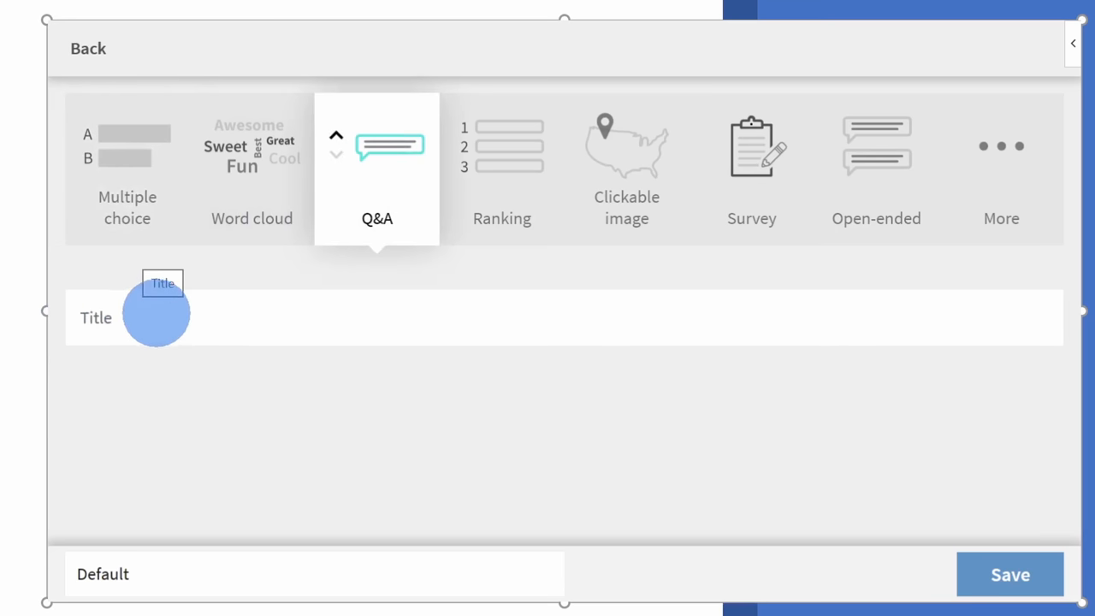
text(What questions do you have for the KCC leadership team?)
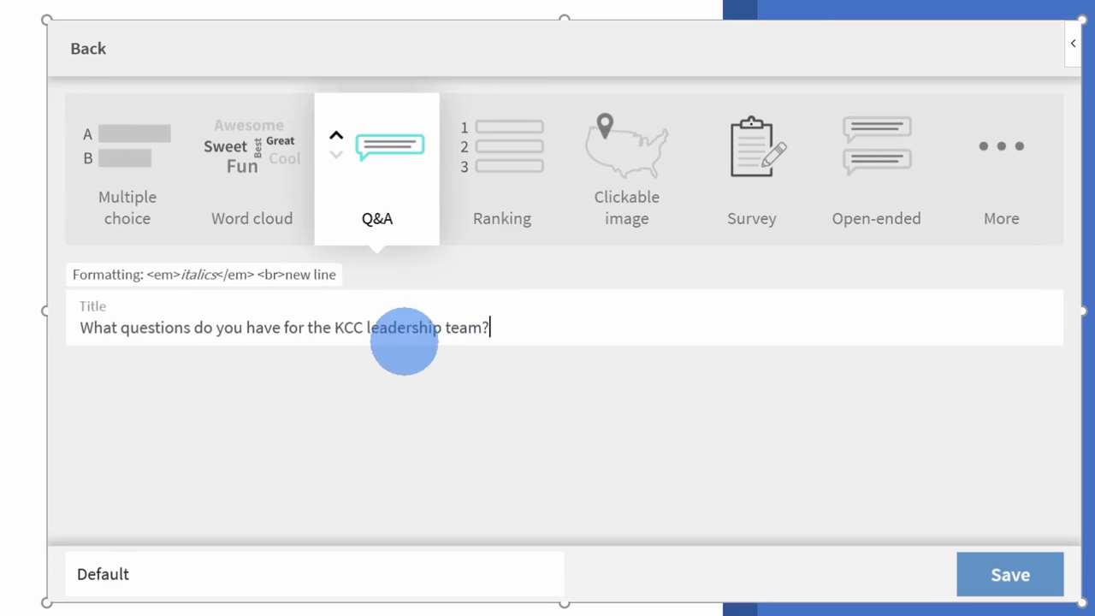
mouse_move(486, 375)
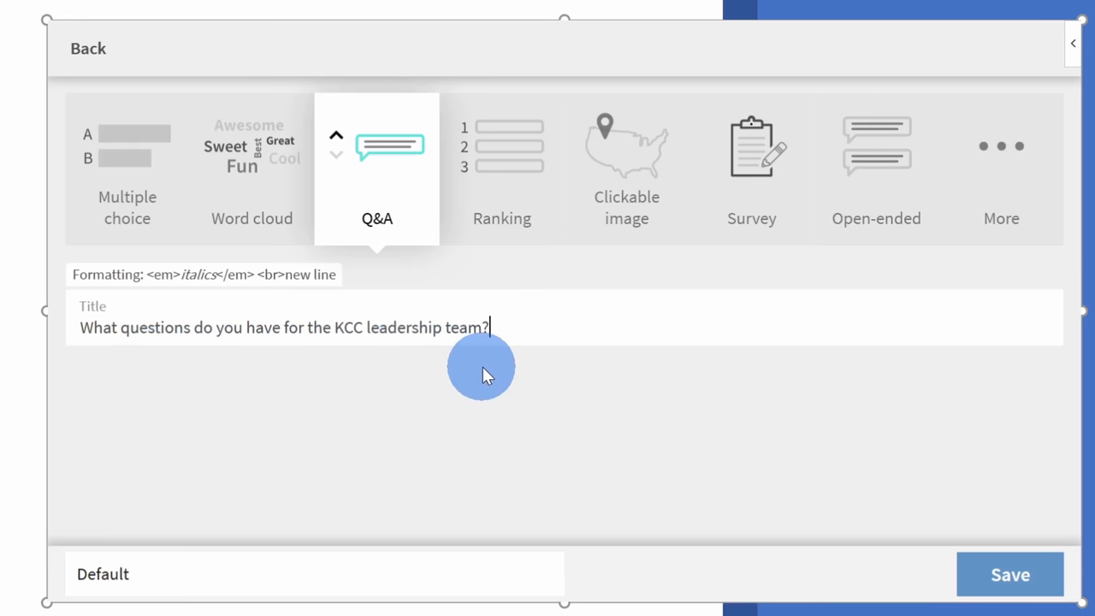
mouse_move(1040, 544)
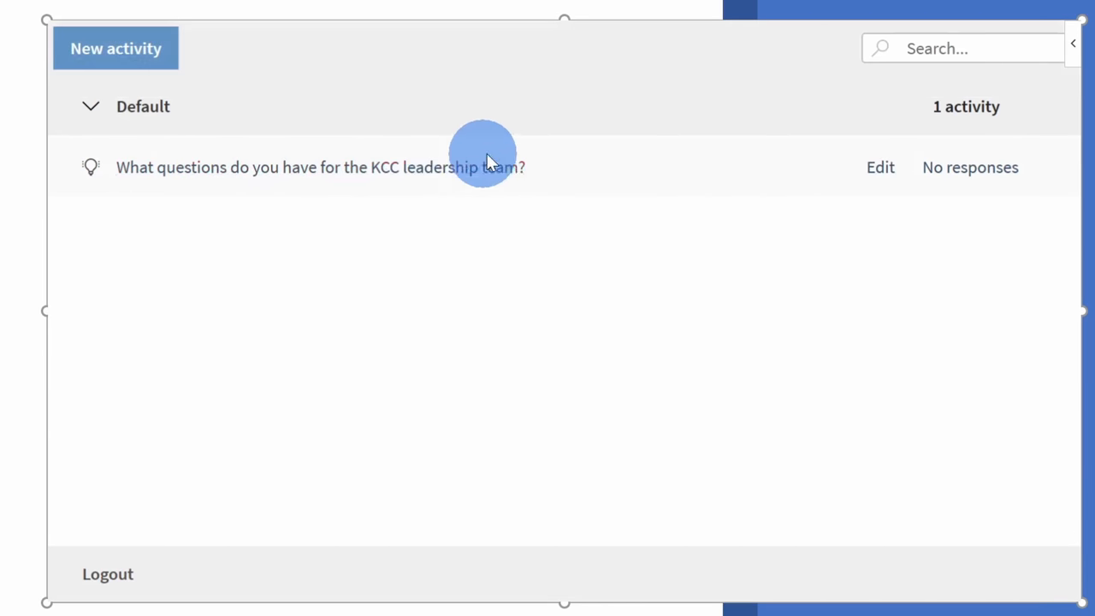
mouse_move(650, 264)
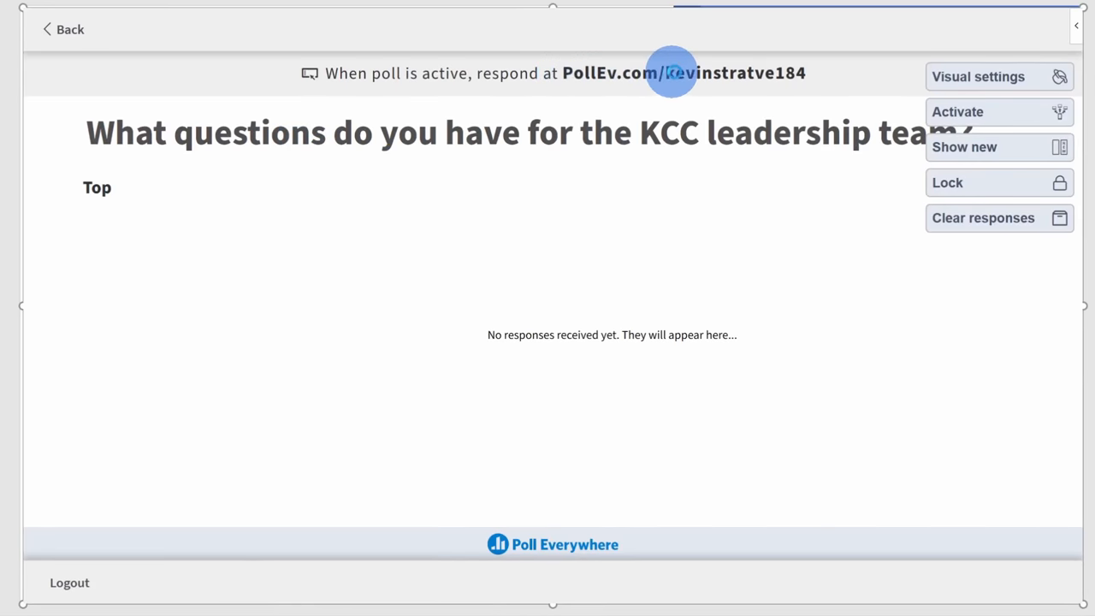
mouse_move(561, 77)
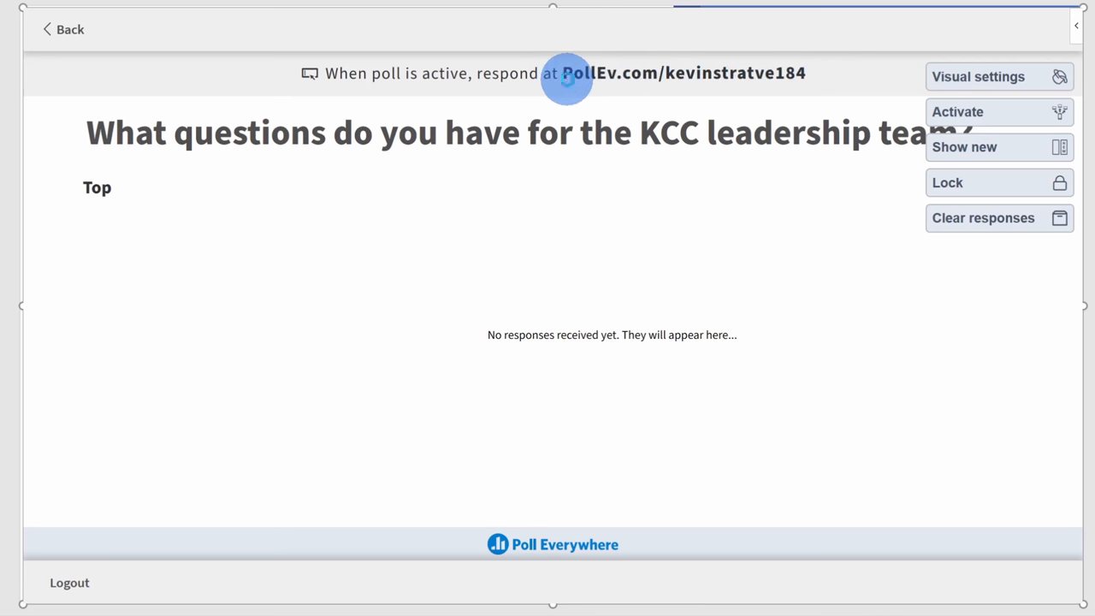
mouse_move(800, 72)
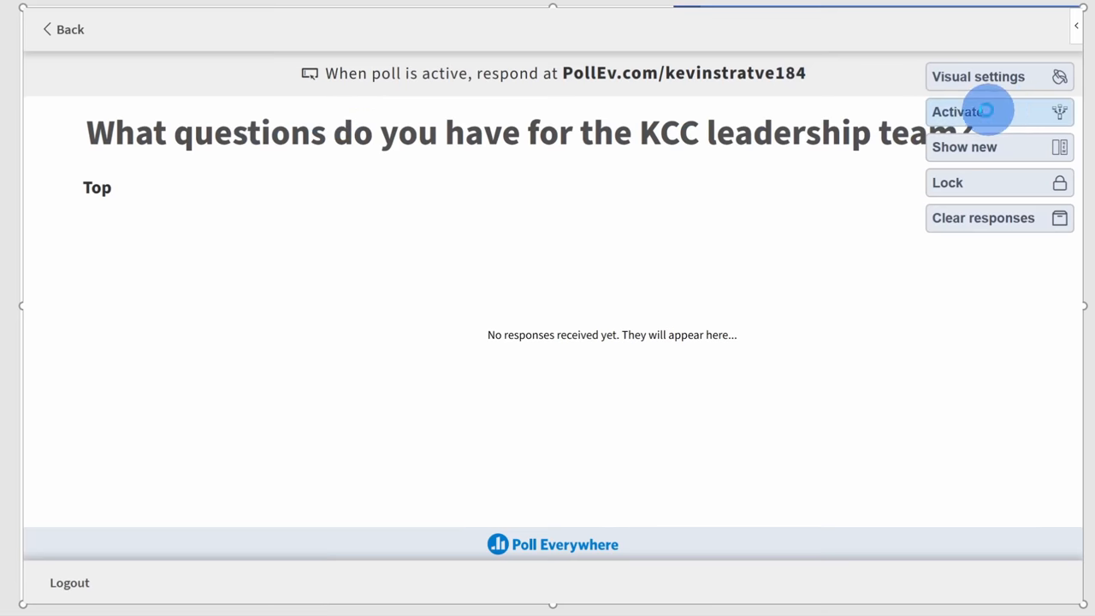
- Activate the saved Poll Everywhere Q&A activity so audience questions appear on the slide
click(979, 111)
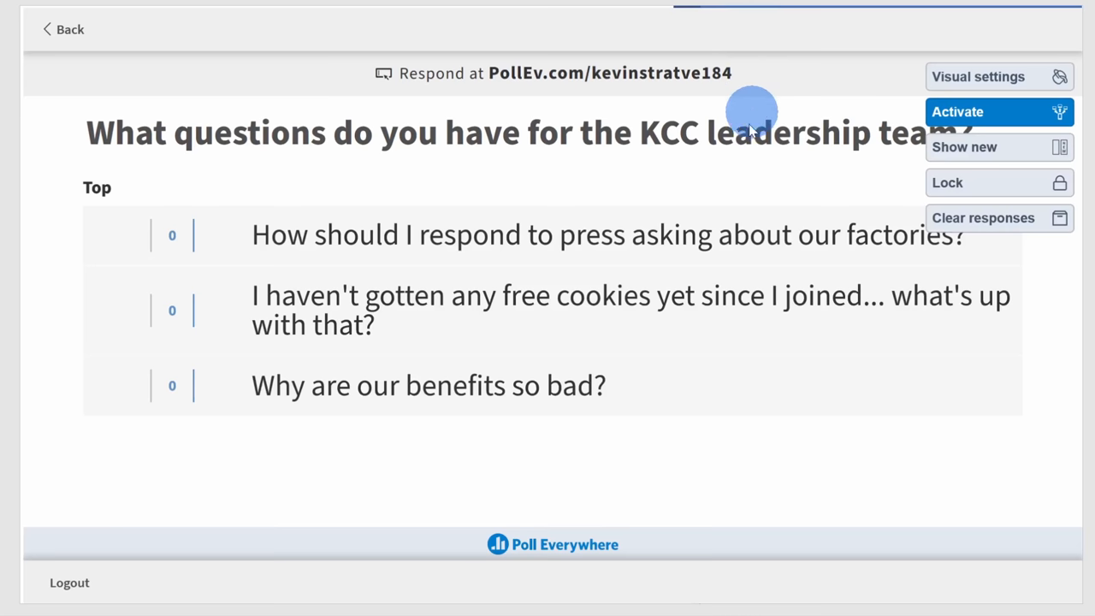
mouse_move(438, 235)
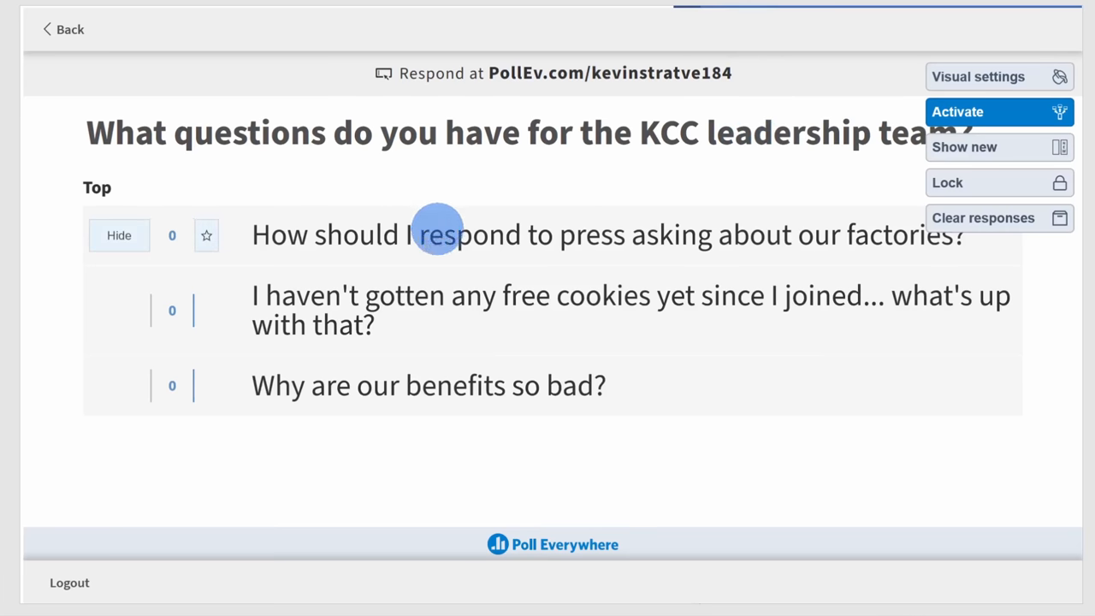
mouse_move(479, 237)
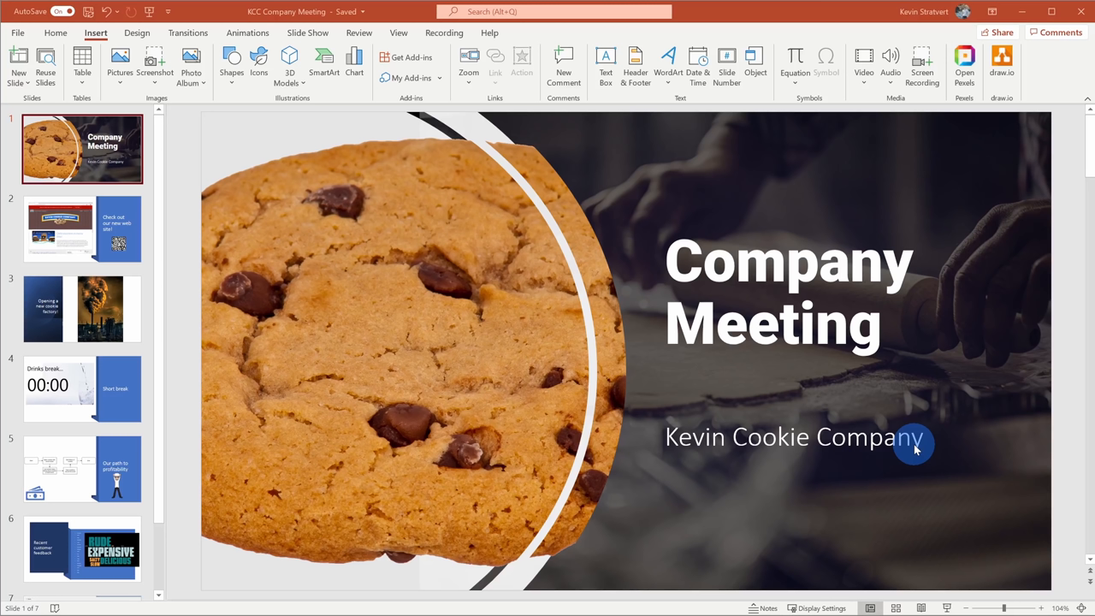
mouse_move(231, 150)
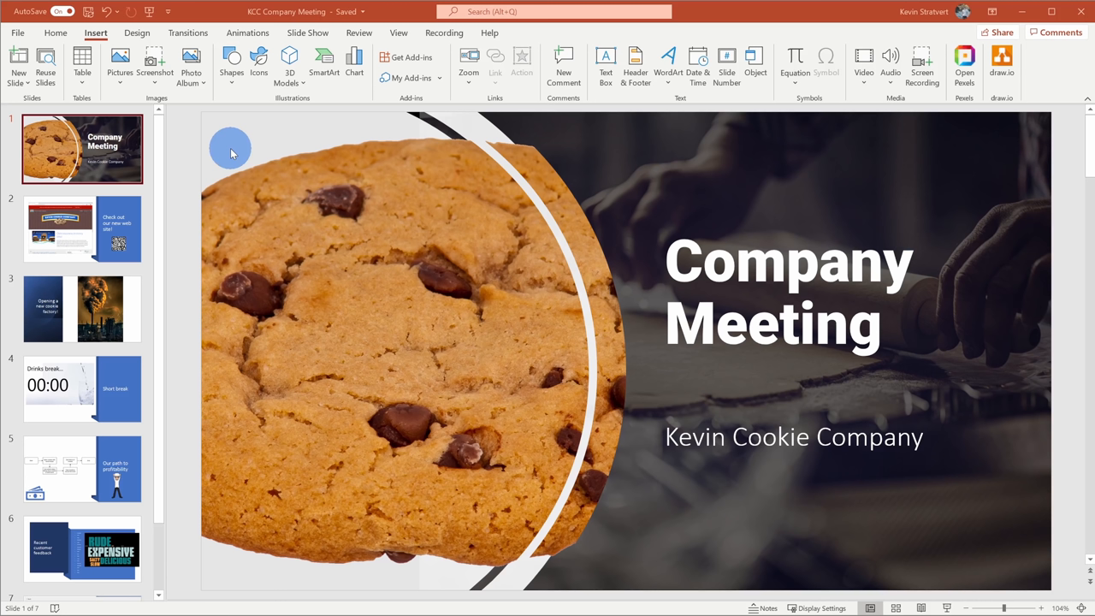
mouse_move(424, 301)
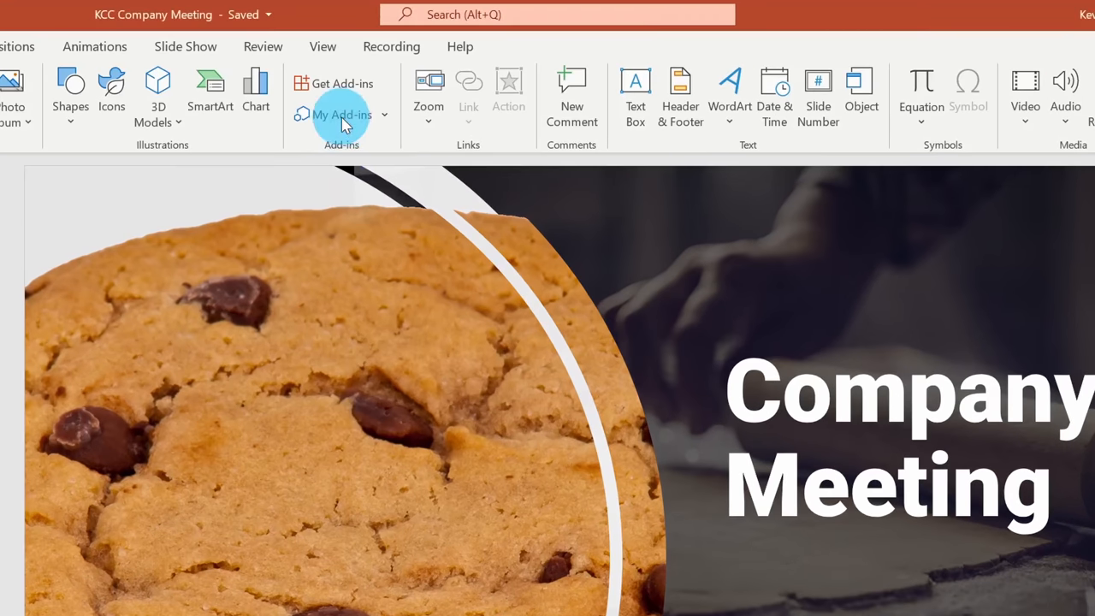
- Launch ToDo List Pro from Insert > My Add-ins on the Company Meeting title slide
click(339, 115)
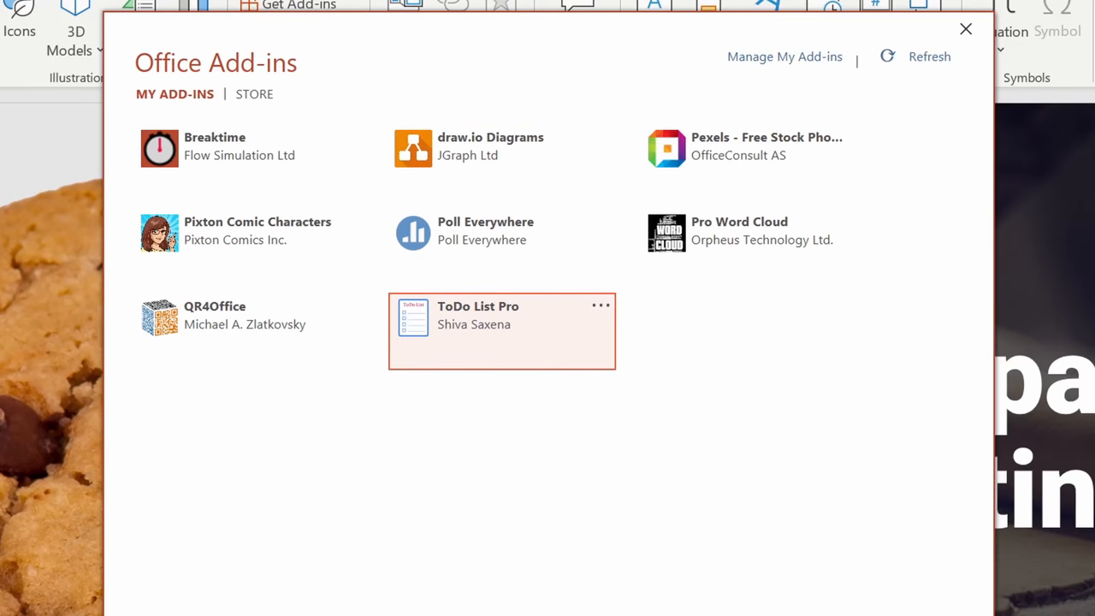
click(502, 332)
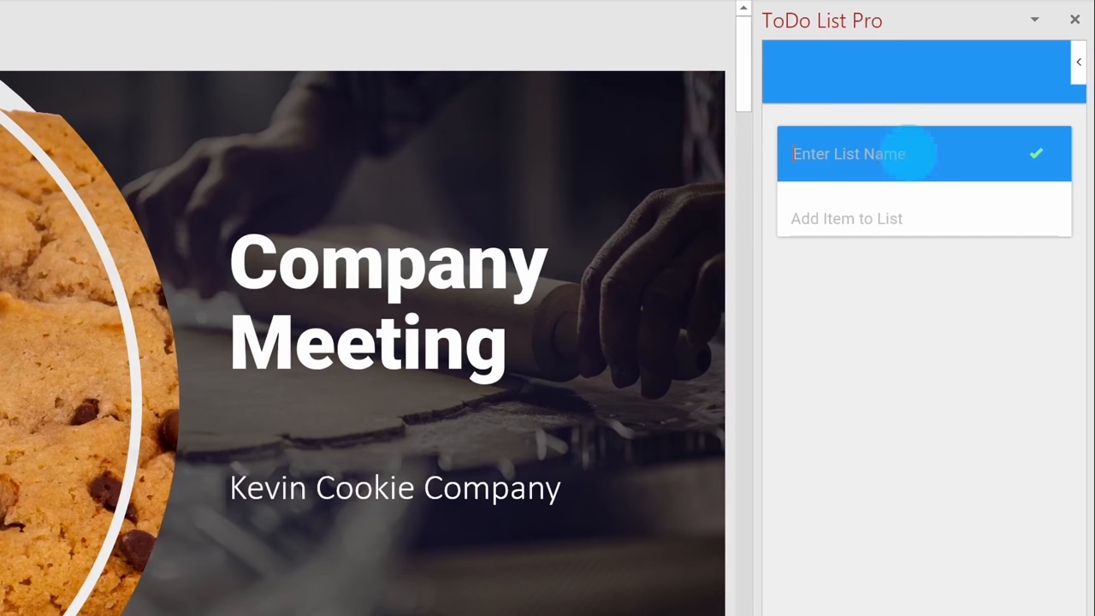
- Name the list 'Final items for deck', then check off and delete the new-locations task
text(Final items for deck)
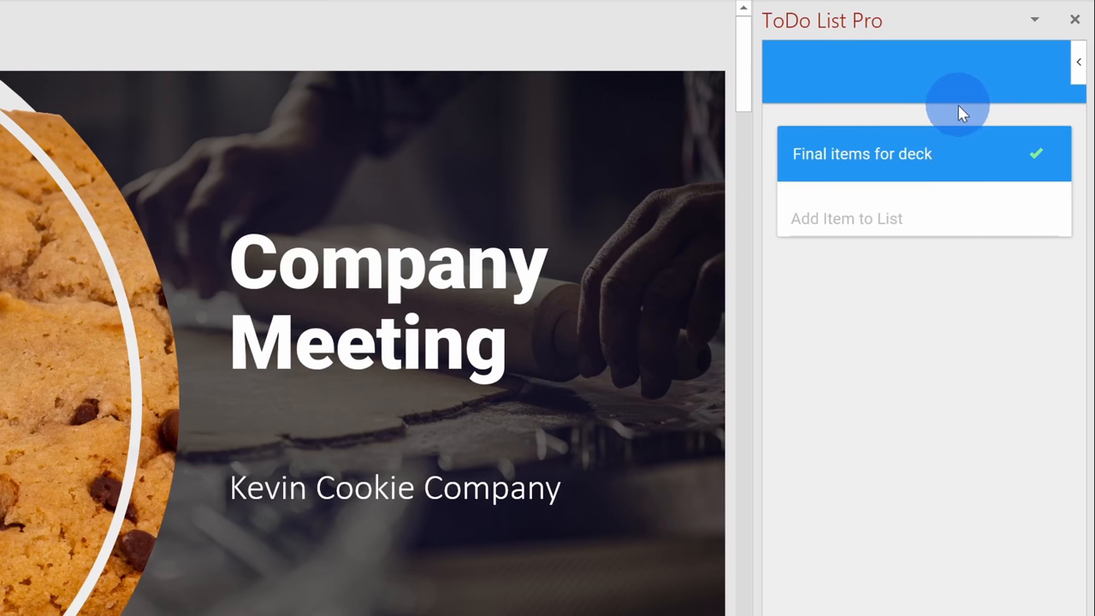
mouse_move(941, 112)
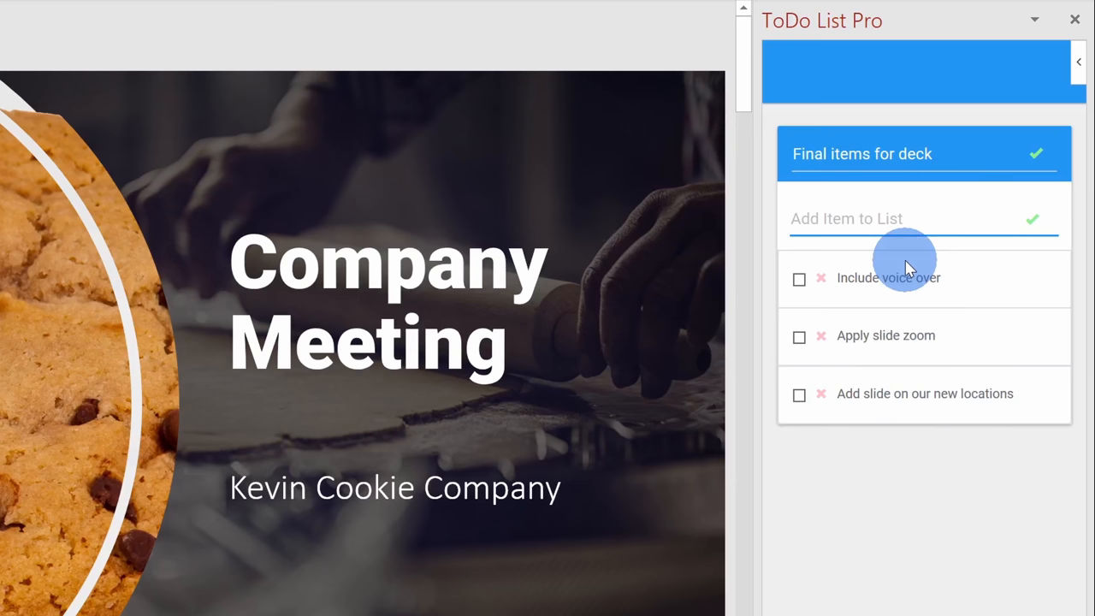
mouse_move(909, 258)
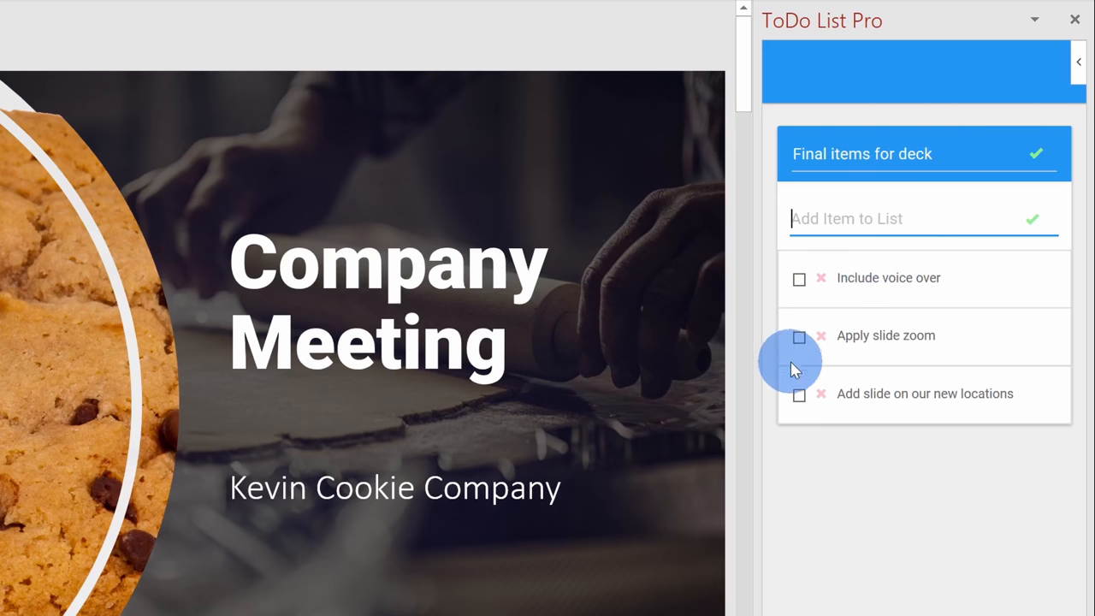
click(799, 393)
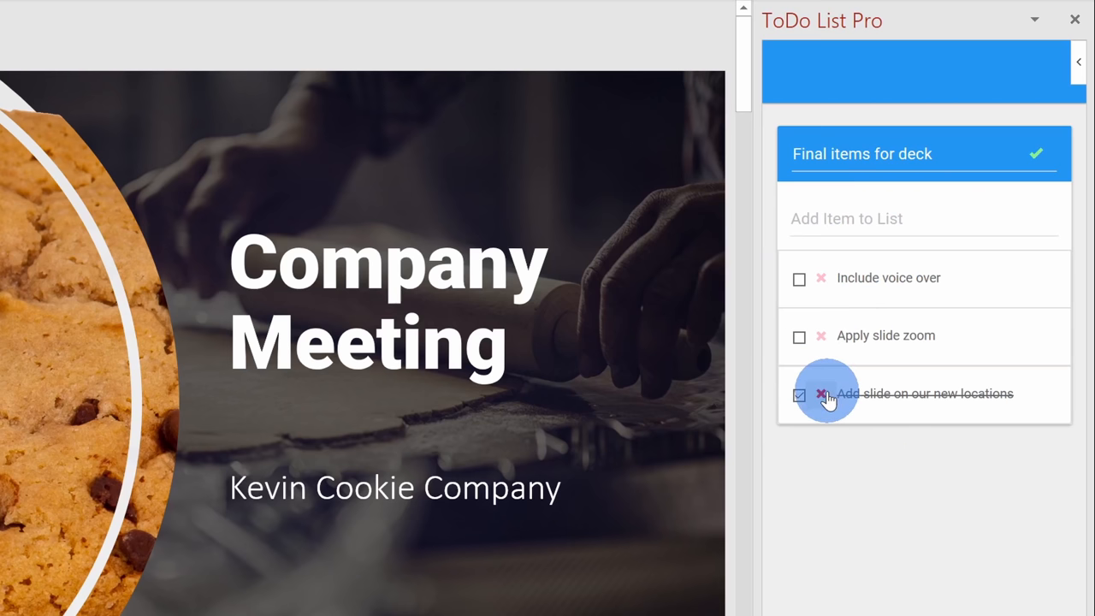
click(822, 393)
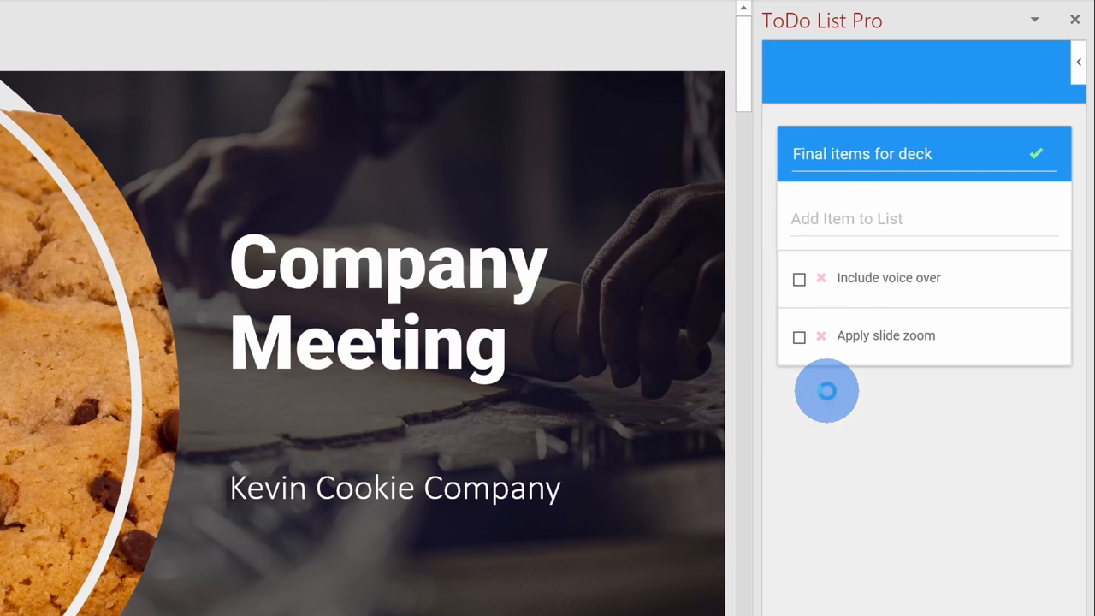